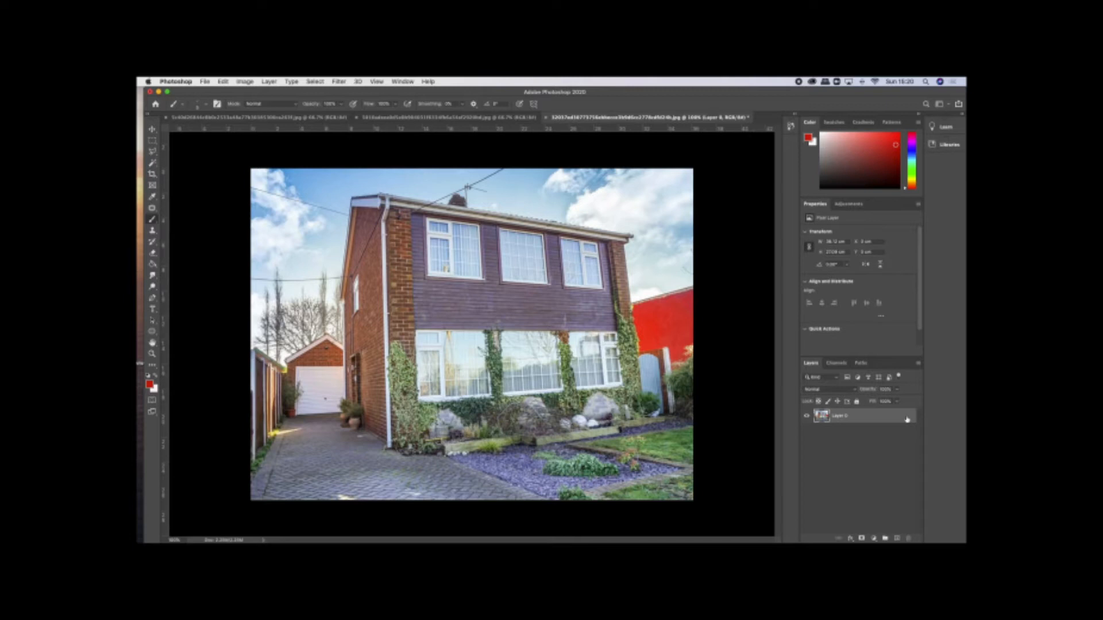
pyautogui.moveTo(931, 419)
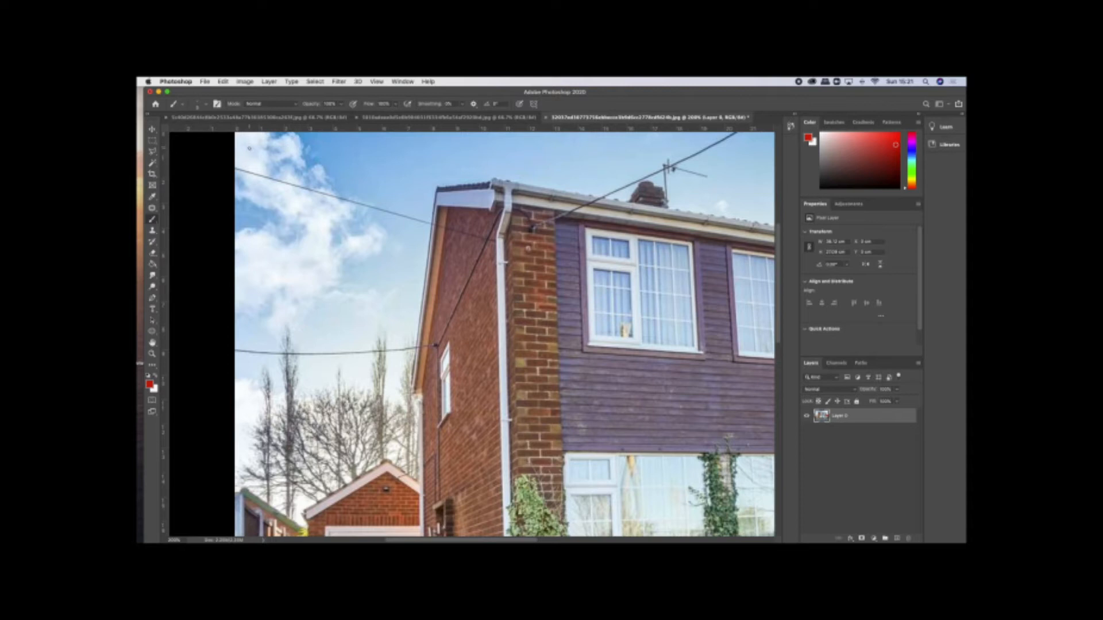
# Step: Hand-letter the red brick-size note ending '85 x 235mm' in the top-left sky
pyautogui.moveTo(242, 158); pyautogui.dragTo(271, 151)
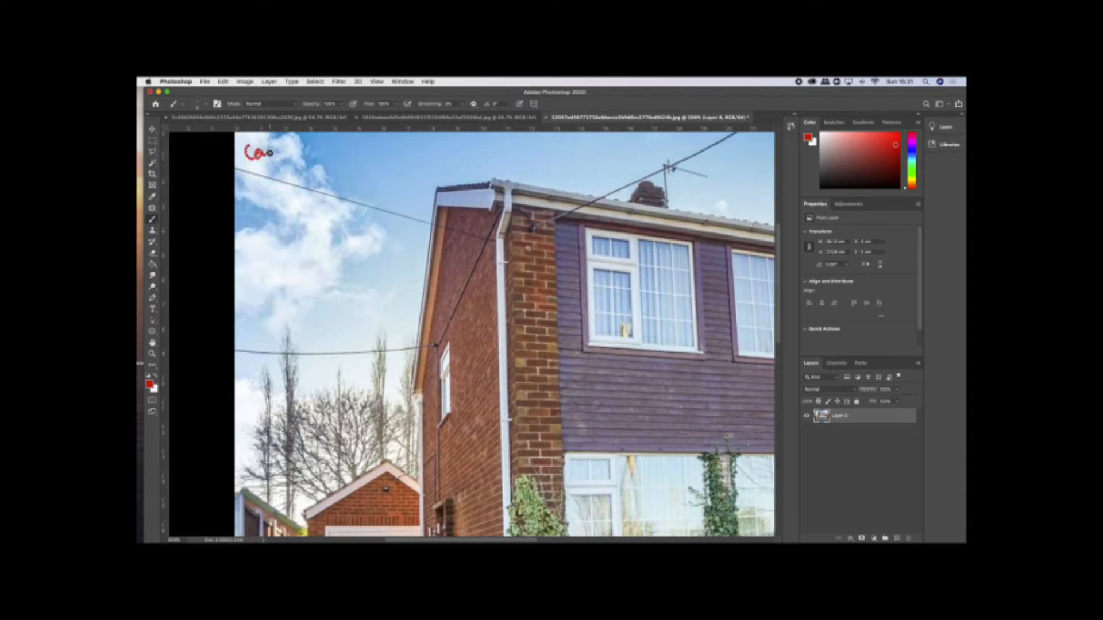
pyautogui.moveTo(264, 154); pyautogui.dragTo(292, 158)
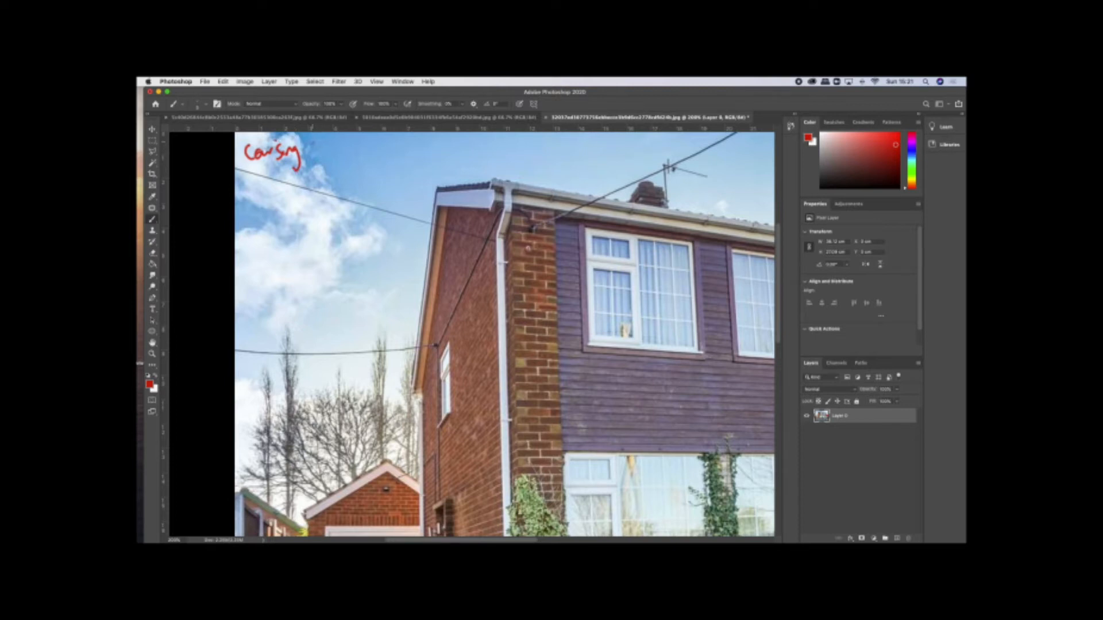
pyautogui.moveTo(317, 147); pyautogui.dragTo(351, 149)
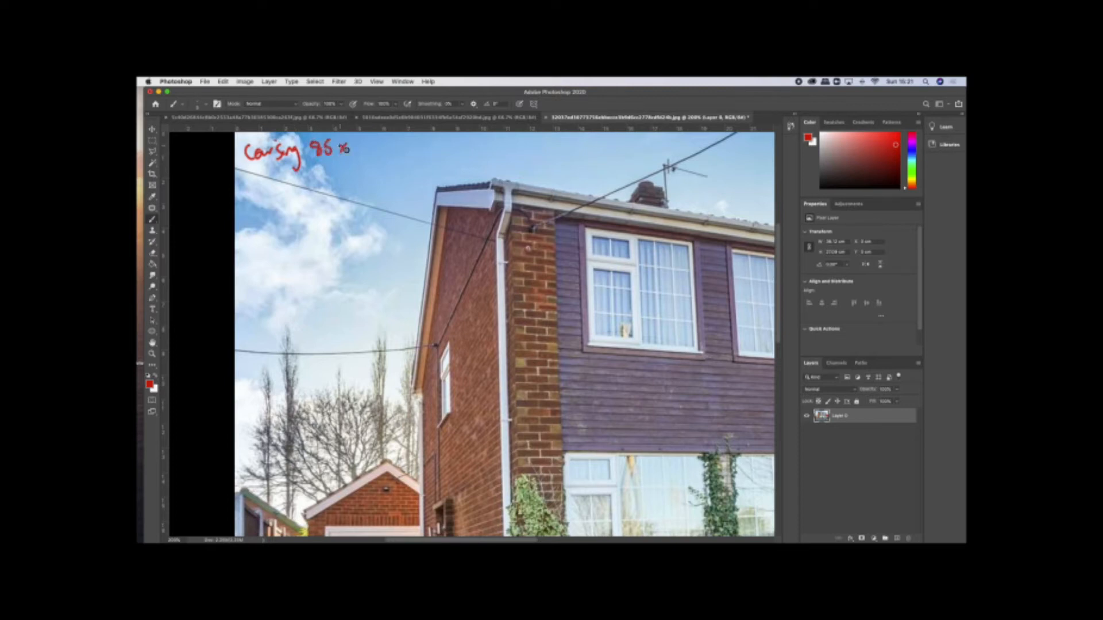
pyautogui.moveTo(344, 151); pyautogui.dragTo(391, 158)
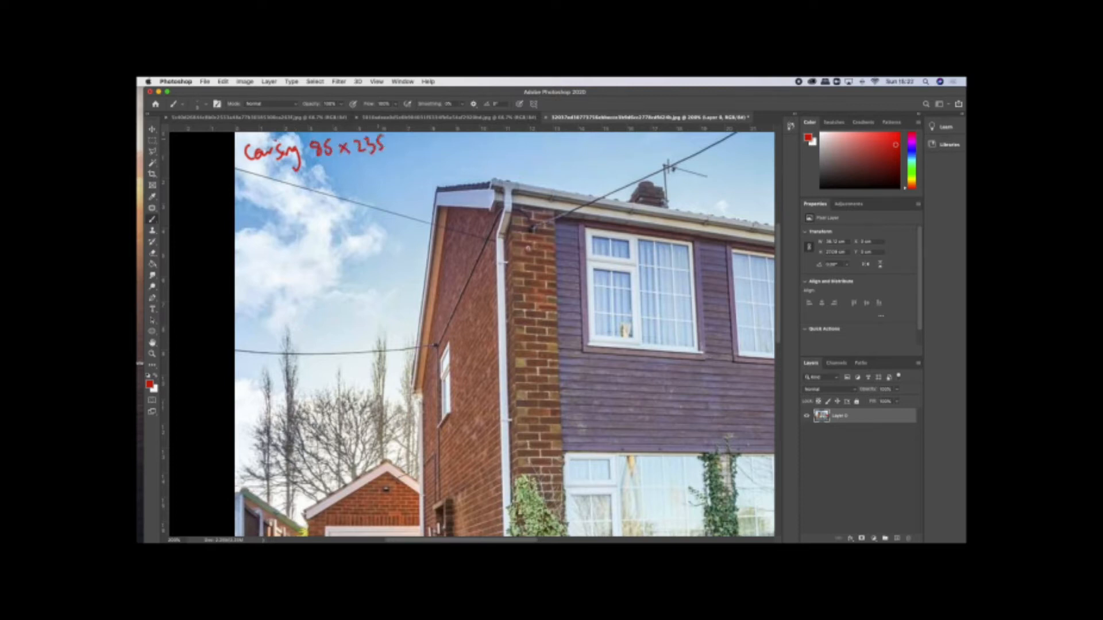
pyautogui.write('mm')
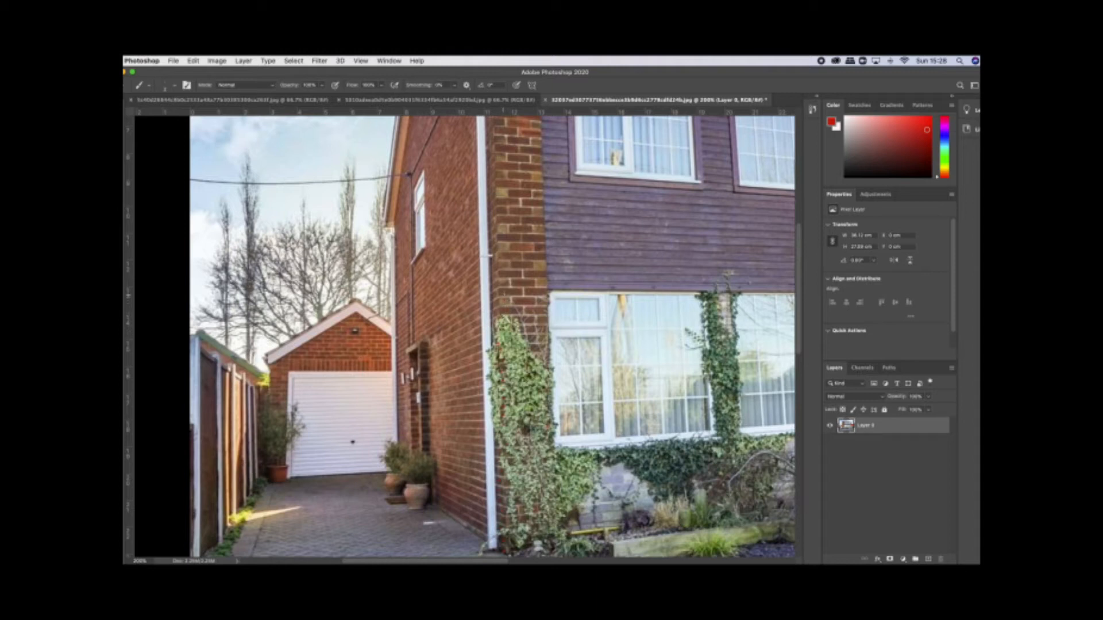
pyautogui.moveTo(531, 245)
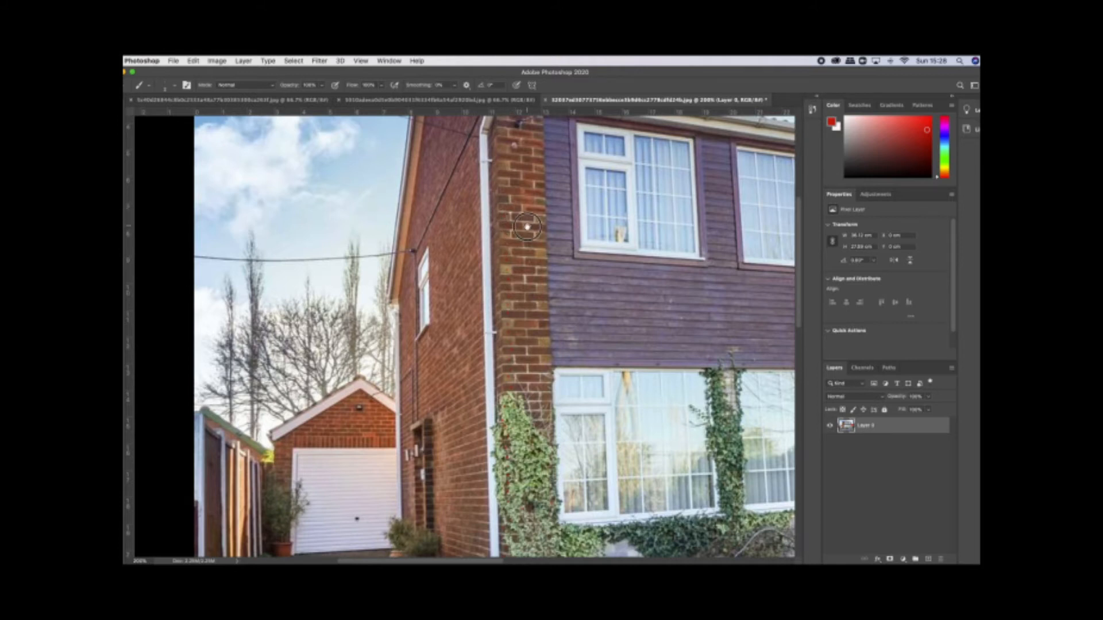
pyautogui.scroll(-3)
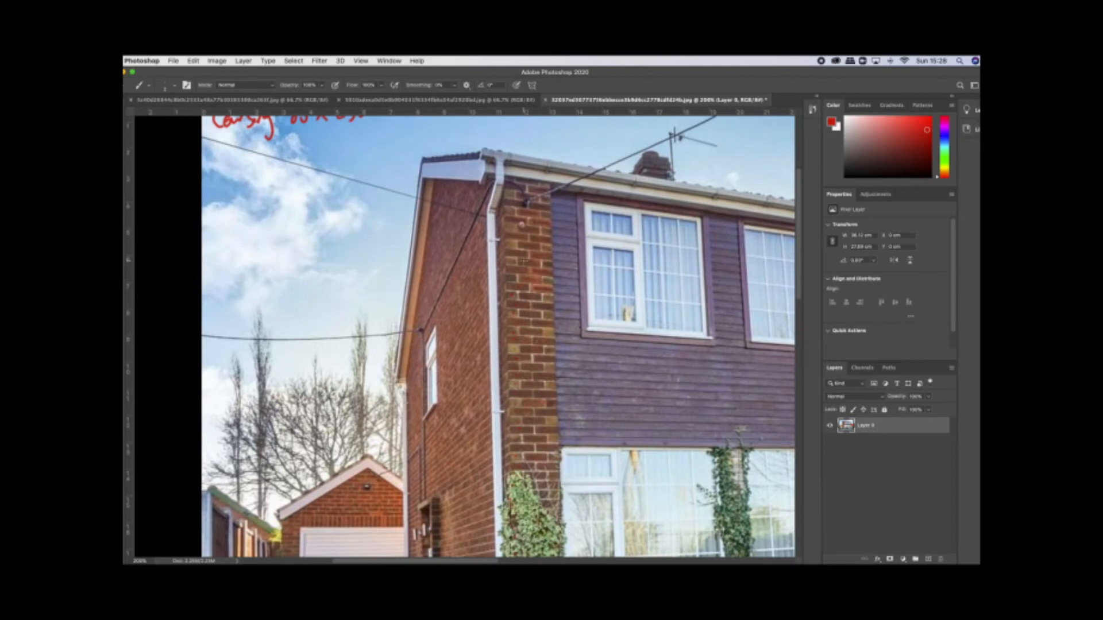
pyautogui.moveTo(517, 237)
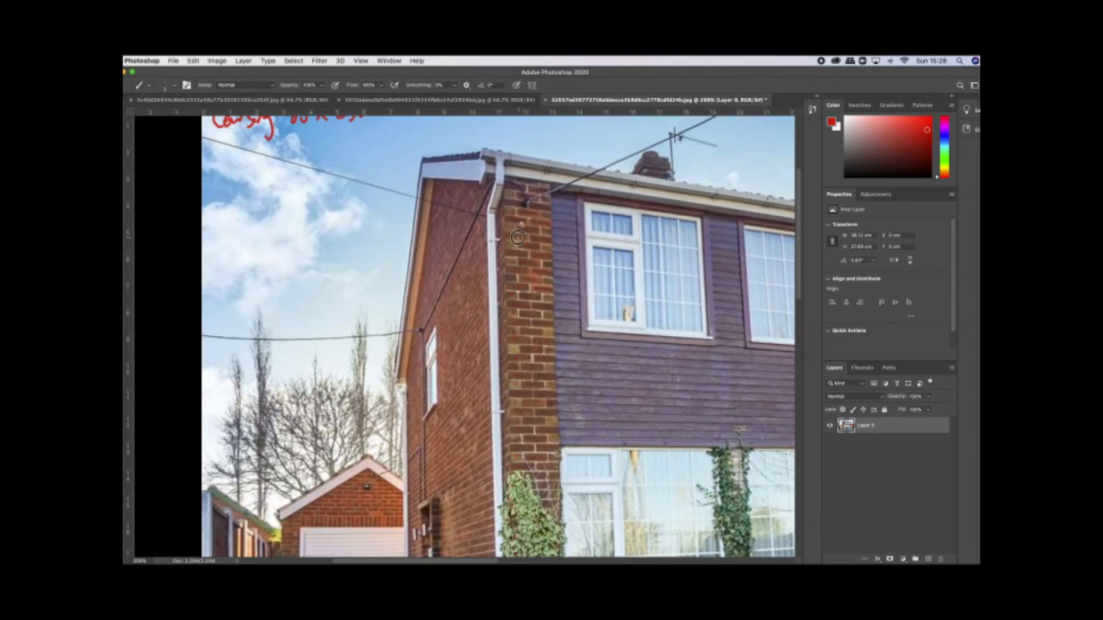
pyautogui.moveTo(538, 206)
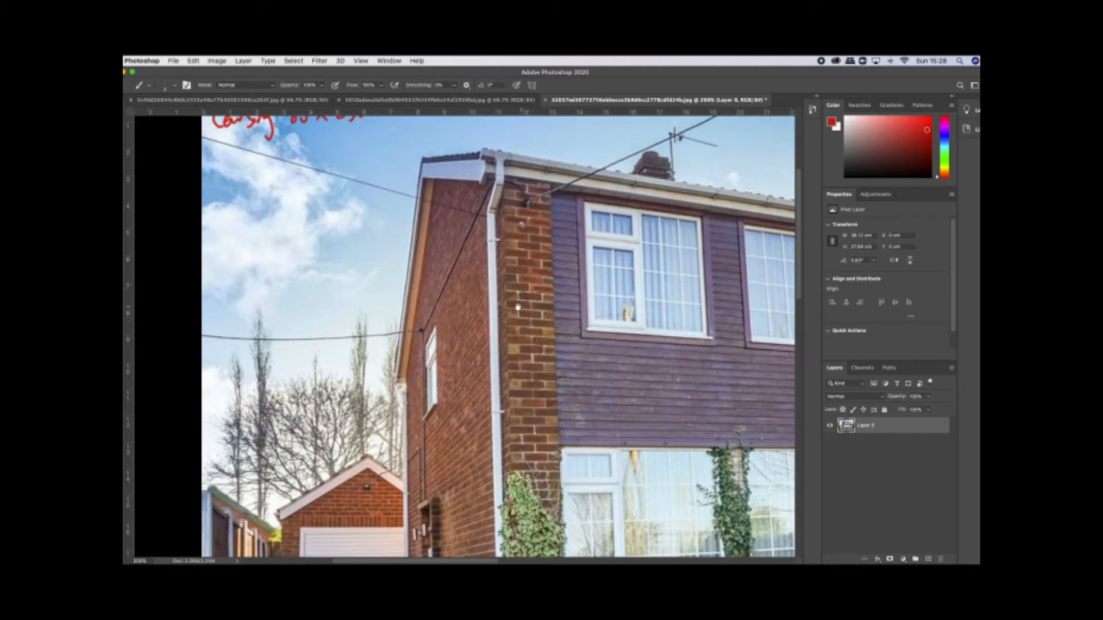
# Step: Brush a red '59 GL' line beneath the brick-size note
pyautogui.scroll(-3)
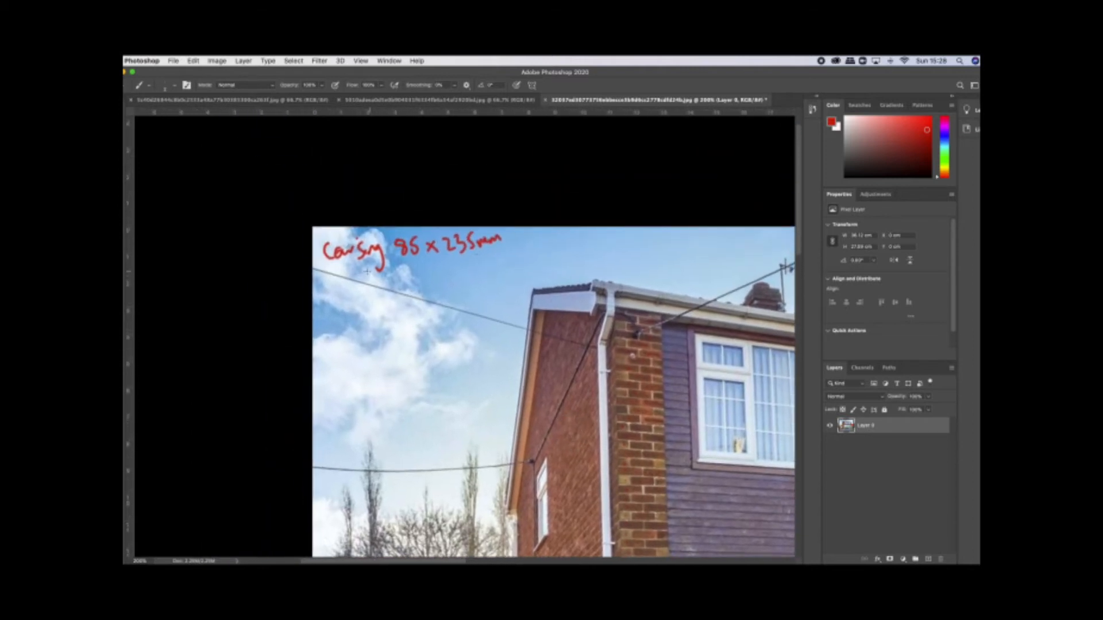
pyautogui.moveTo(331, 288); pyautogui.dragTo(348, 299)
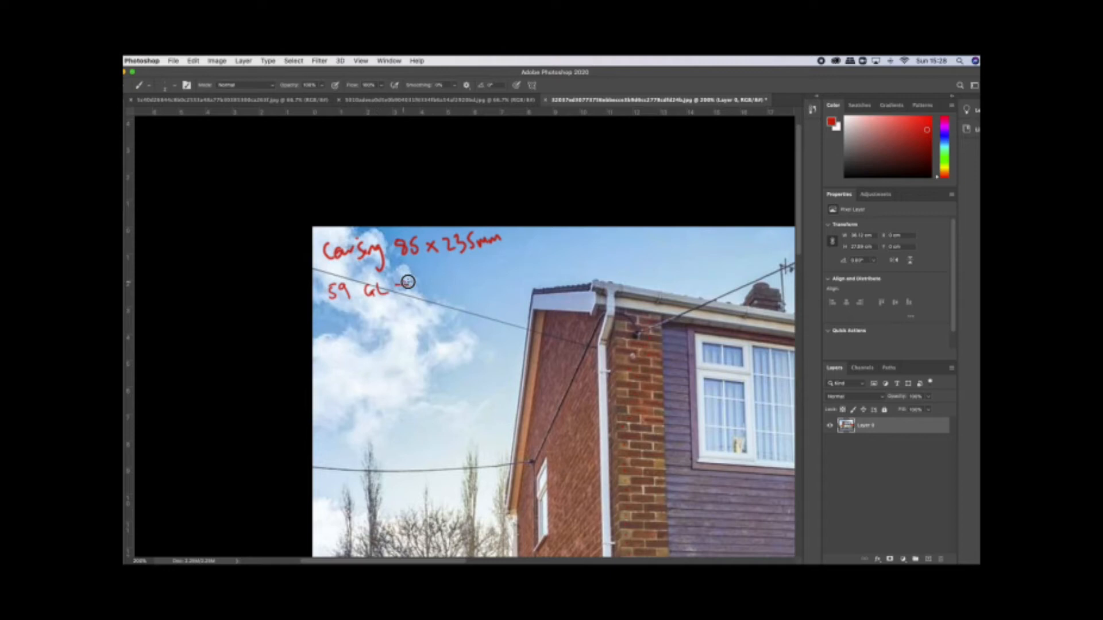
pyautogui.moveTo(405, 285); pyautogui.dragTo(450, 285)
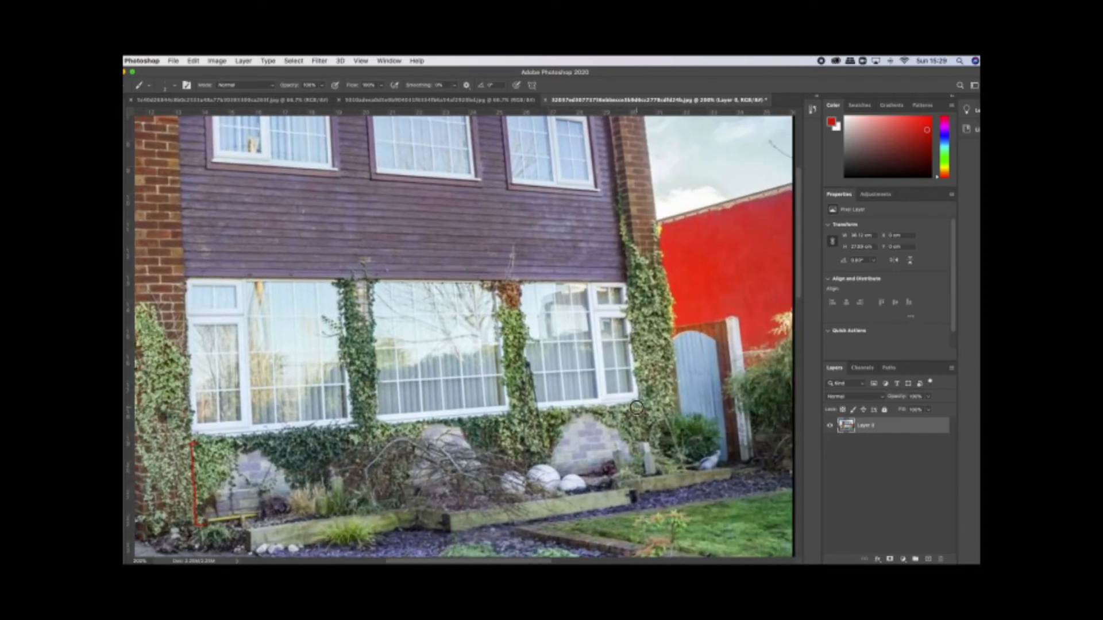
# Step: Draw a red height line by the bay window labelled '17 bricks x85 = 1445mm'
pyautogui.moveTo(637, 407); pyautogui.dragTo(636, 468)
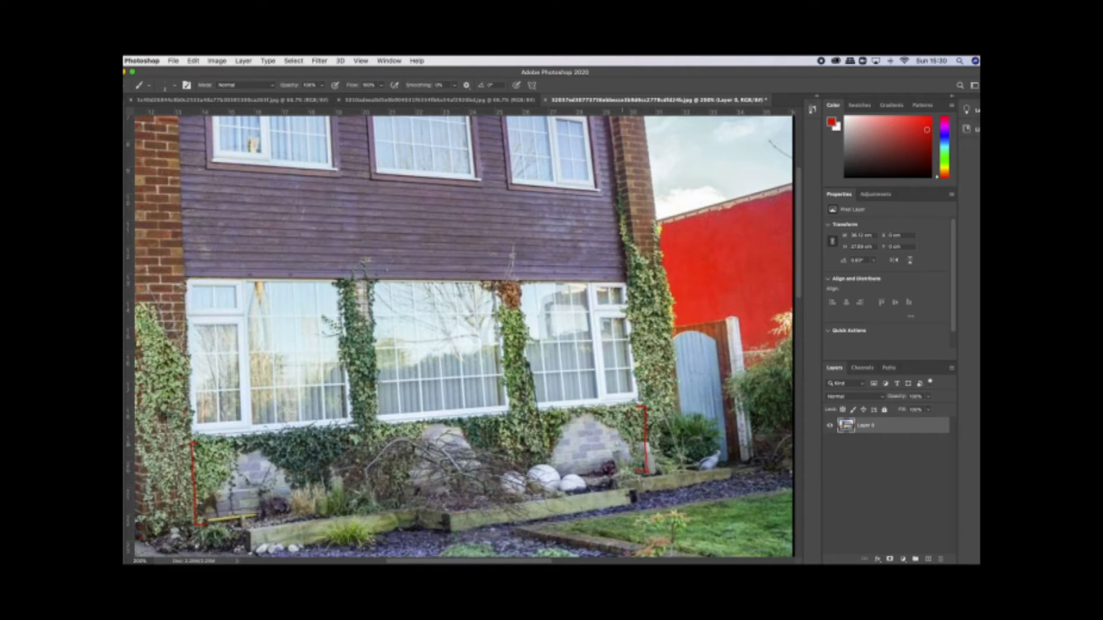
pyautogui.moveTo(587, 454); pyautogui.dragTo(612, 442)
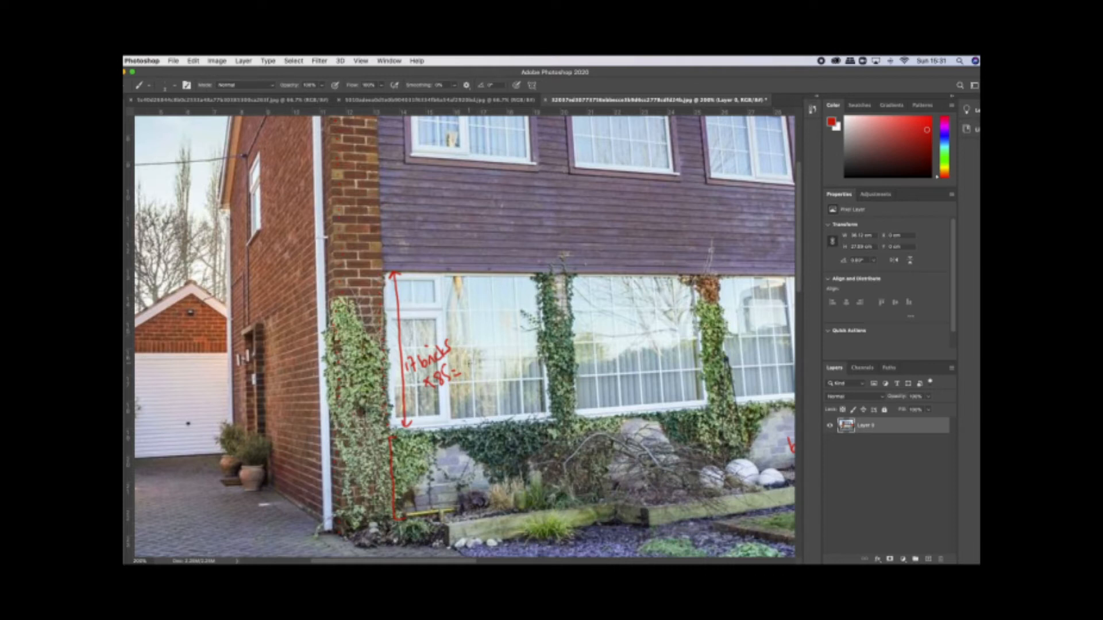
pyautogui.moveTo(468, 369); pyautogui.dragTo(499, 372)
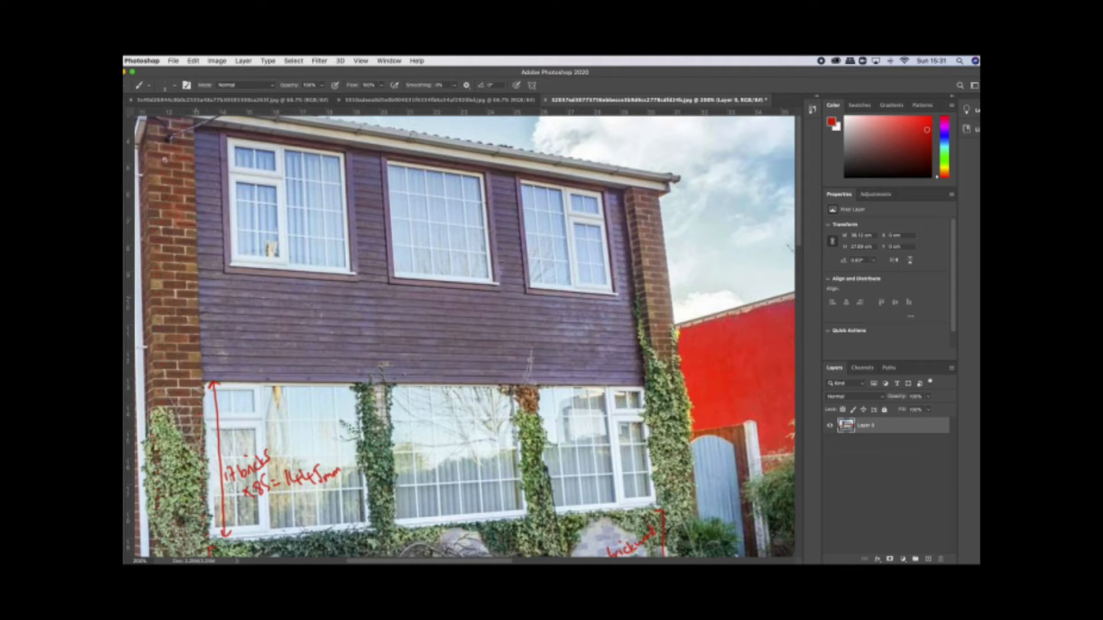
pyautogui.moveTo(635, 307)
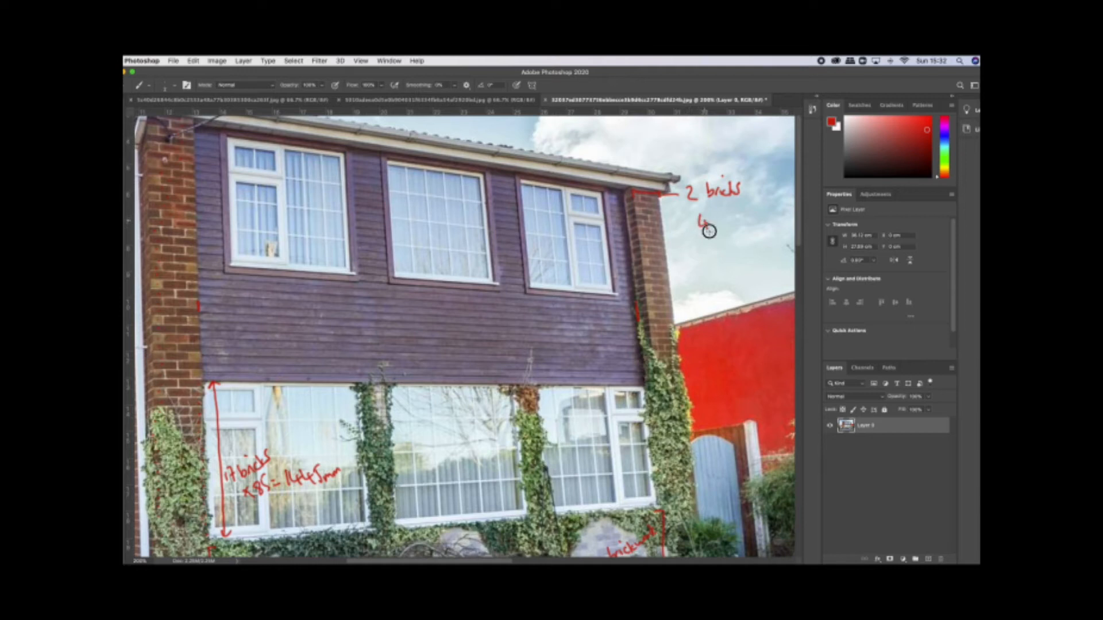
# Step: Write '2 bricks' in red at the eaves corner of the brick pier
pyautogui.moveTo(703, 231); pyautogui.dragTo(752, 214)
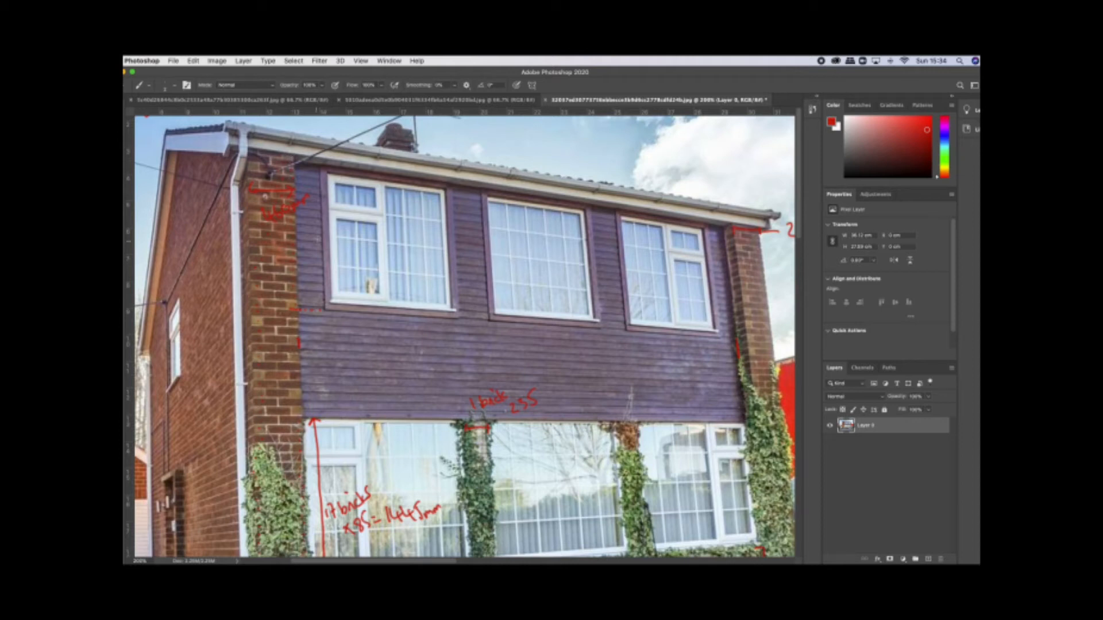
# Step: Draw a red height line beside the upper-left window labelled '17 x 85 = 1615mm'
pyautogui.moveTo(331, 178); pyautogui.dragTo(333, 298)
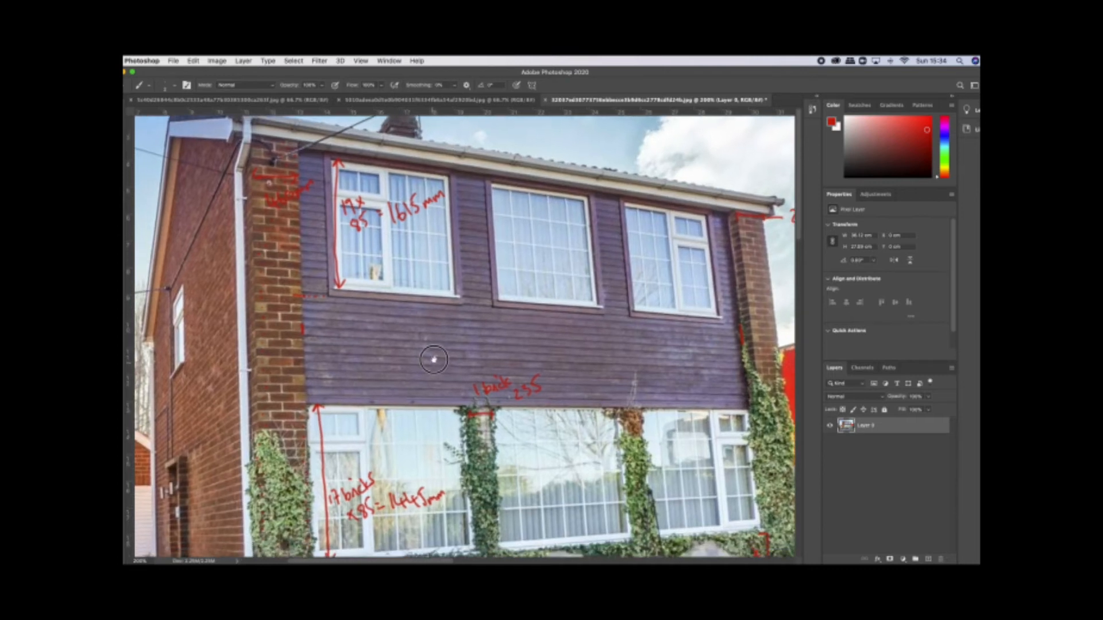
pyautogui.scroll(-3)
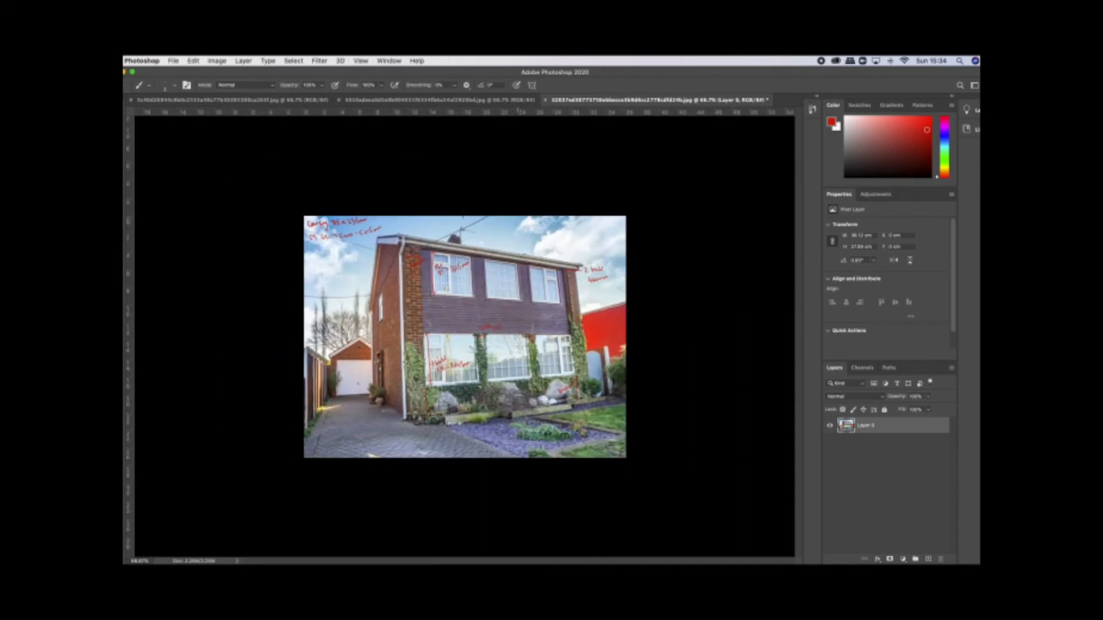
# Step: Quick Export the annotated house photo as PNG from File > Export
pyautogui.click(172, 60)
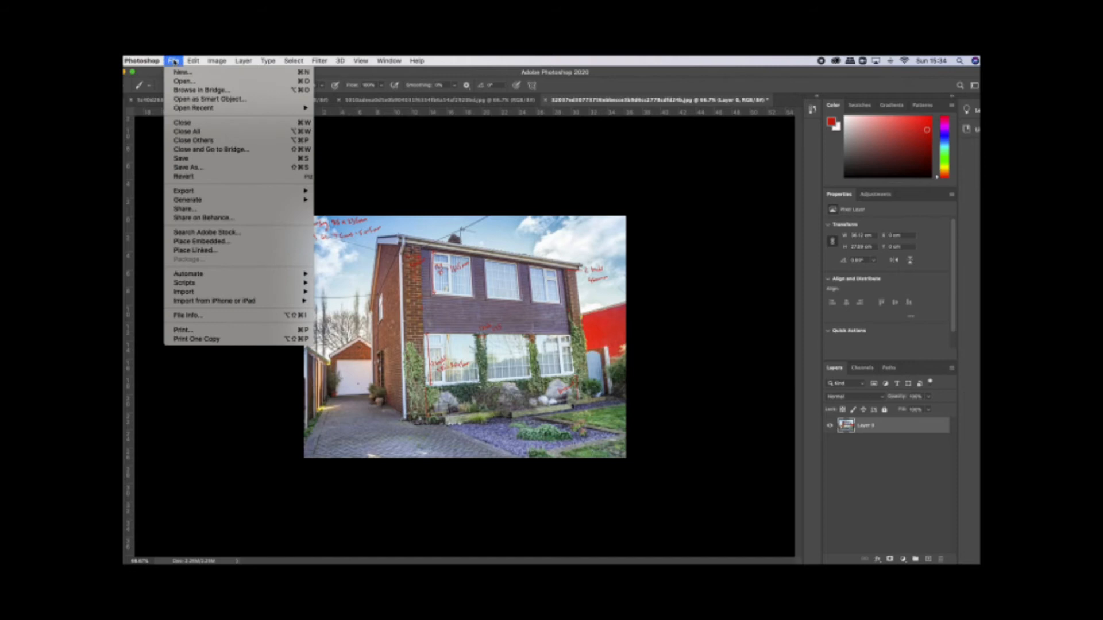
pyautogui.moveTo(182, 329)
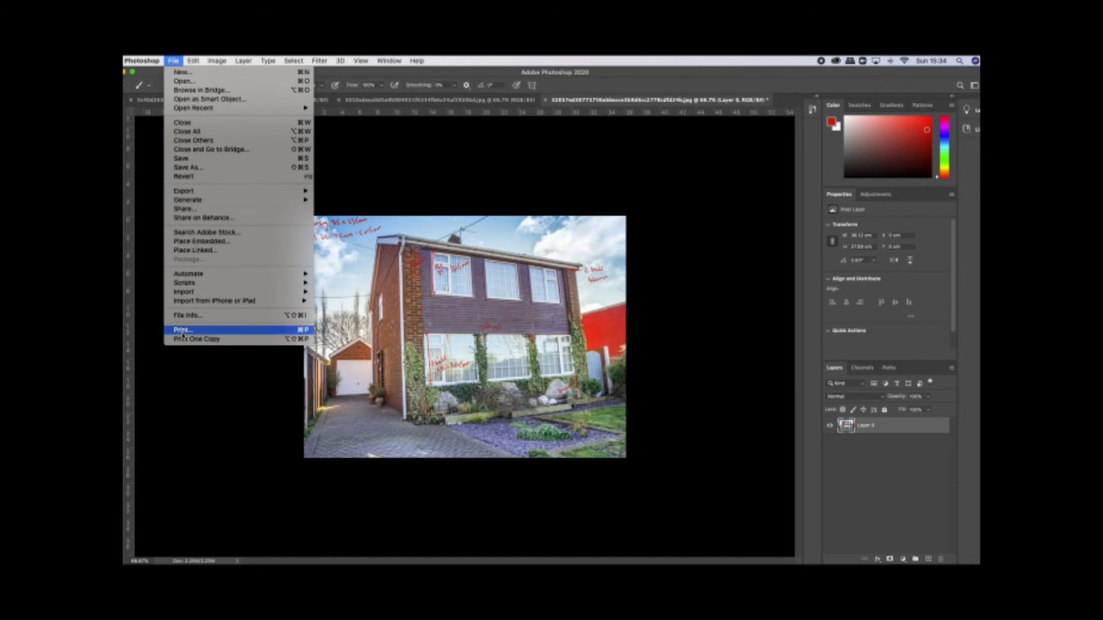
pyautogui.click(182, 330)
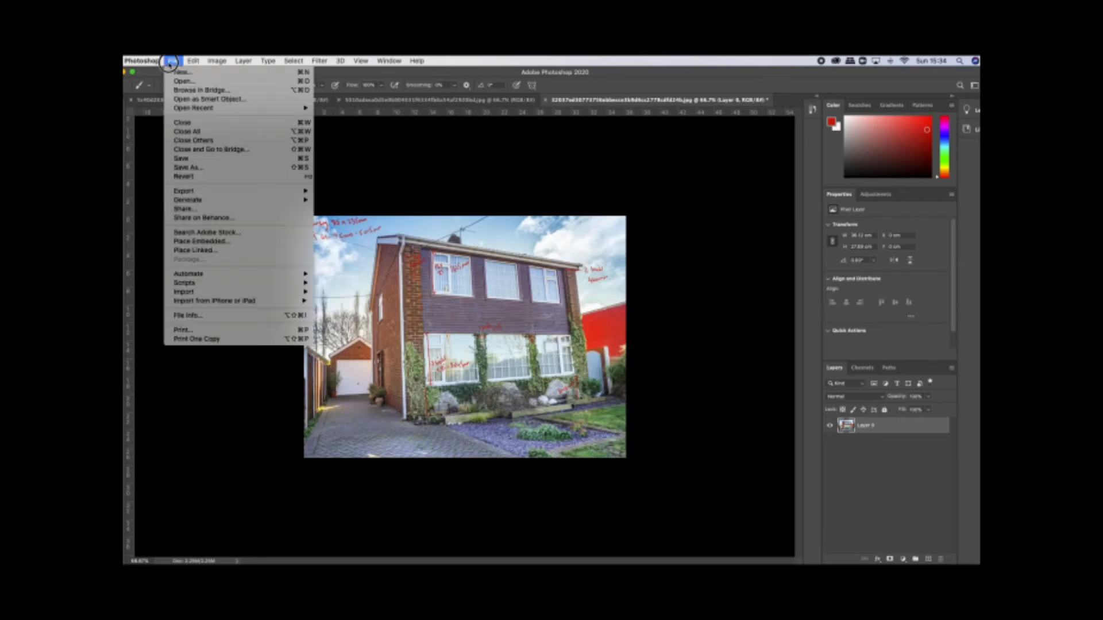
pyautogui.moveTo(186, 190)
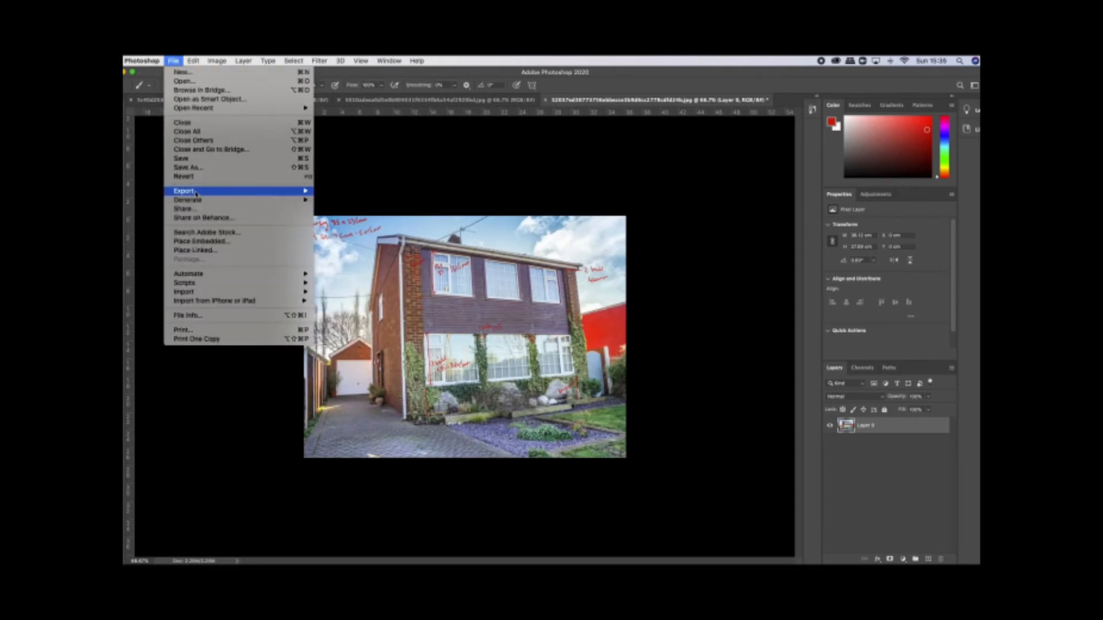
pyautogui.moveTo(184, 191)
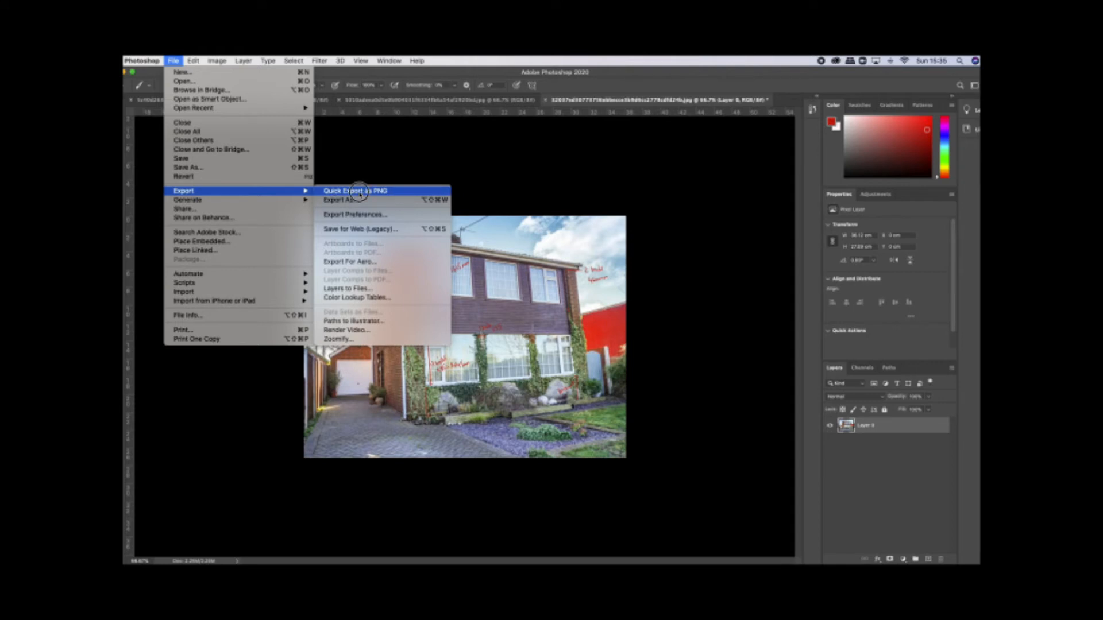
pyautogui.click(334, 199)
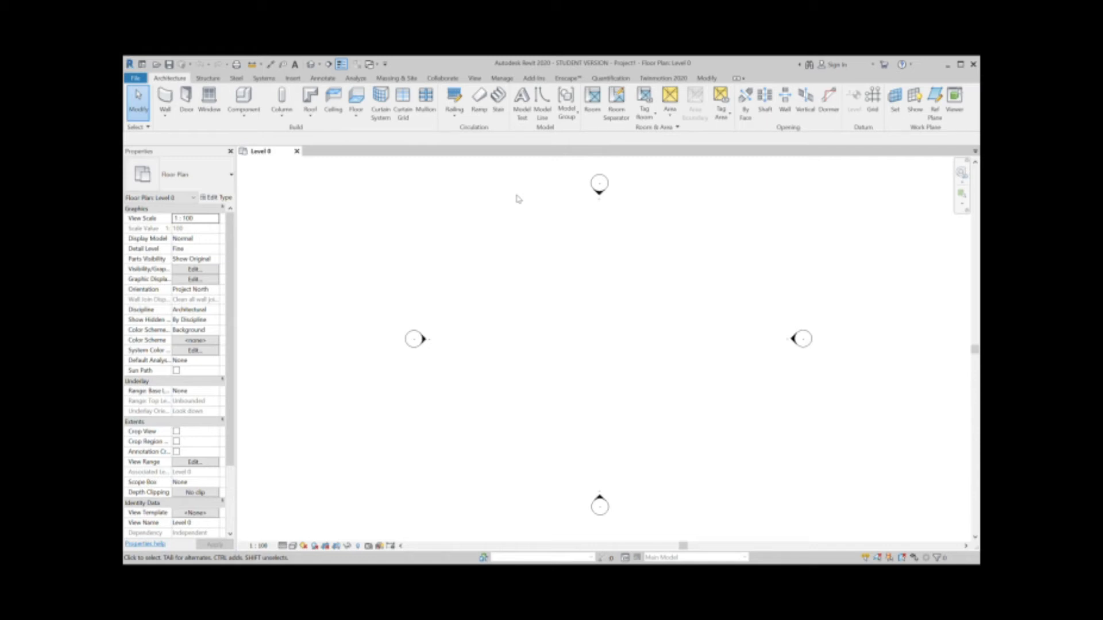
pyautogui.moveTo(510, 209)
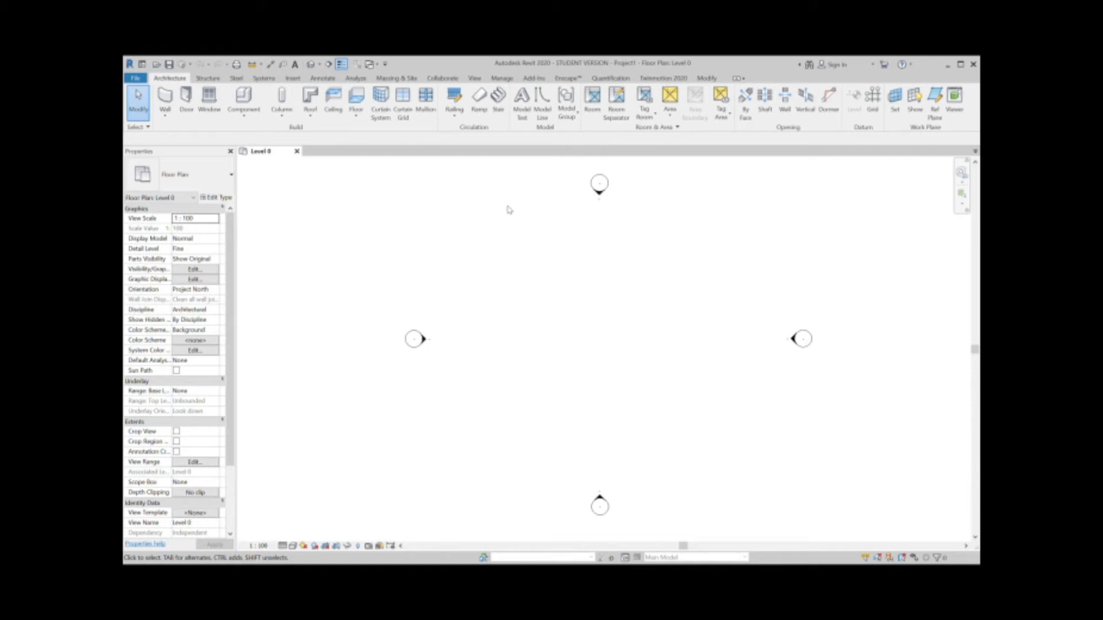
pyautogui.moveTo(299, 203)
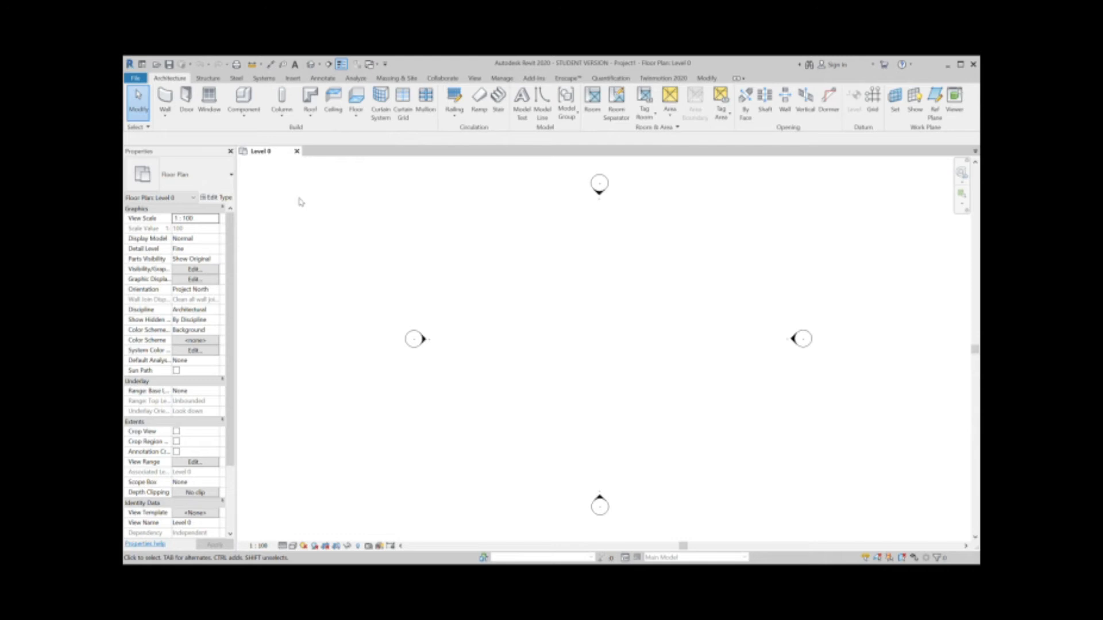
pyautogui.moveTo(283, 199)
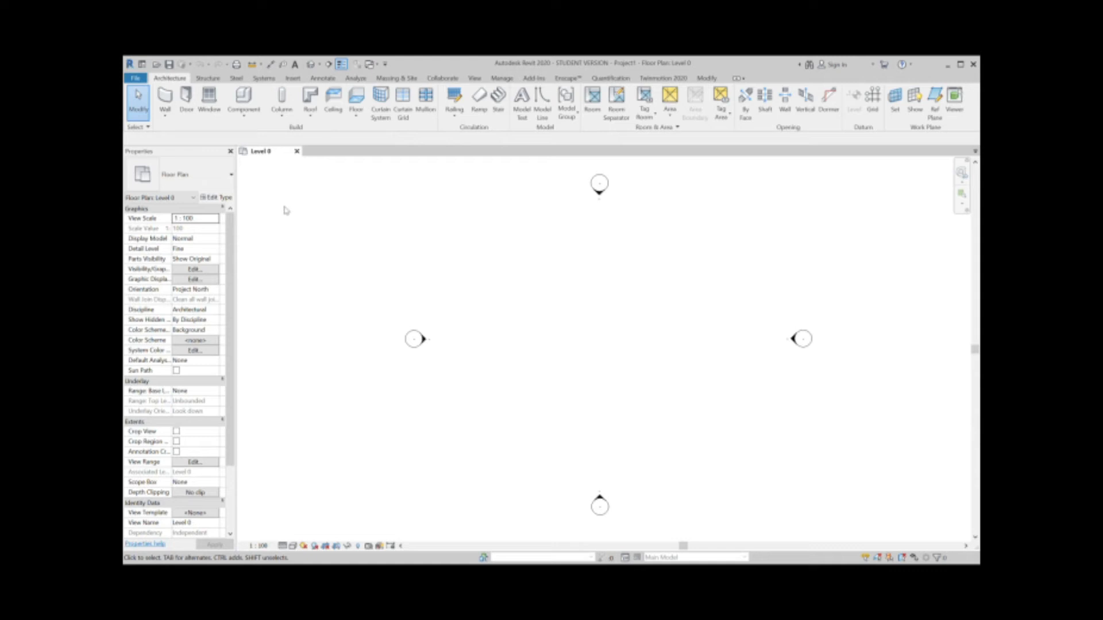
pyautogui.moveTo(258, 254)
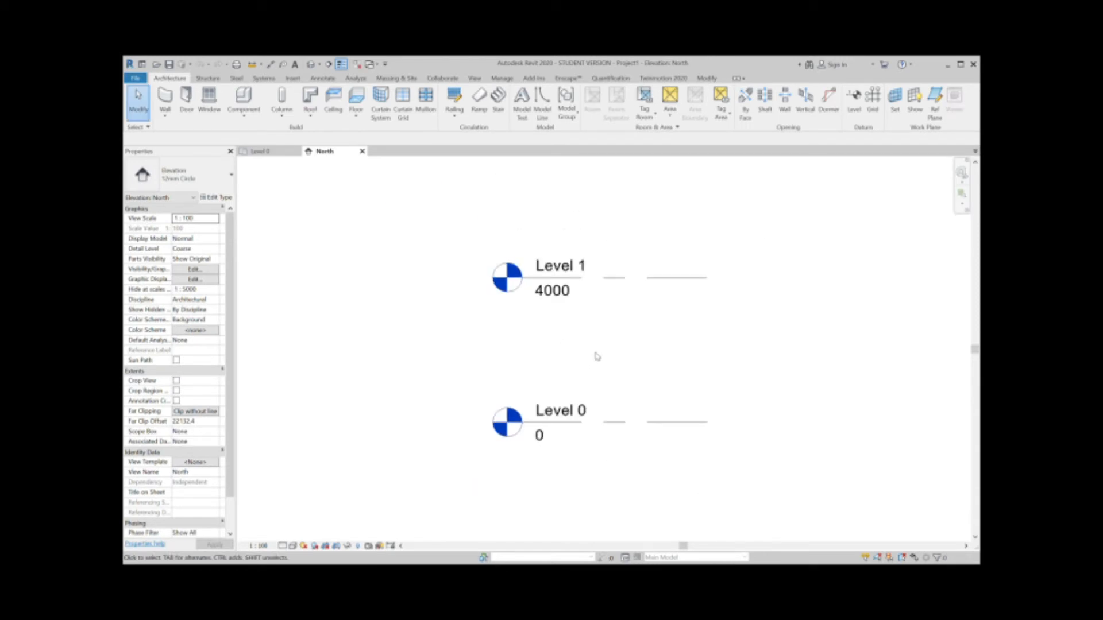
# Step: Rename Level 0 to 'External Ground Level' in the North elevation
pyautogui.click(559, 410)
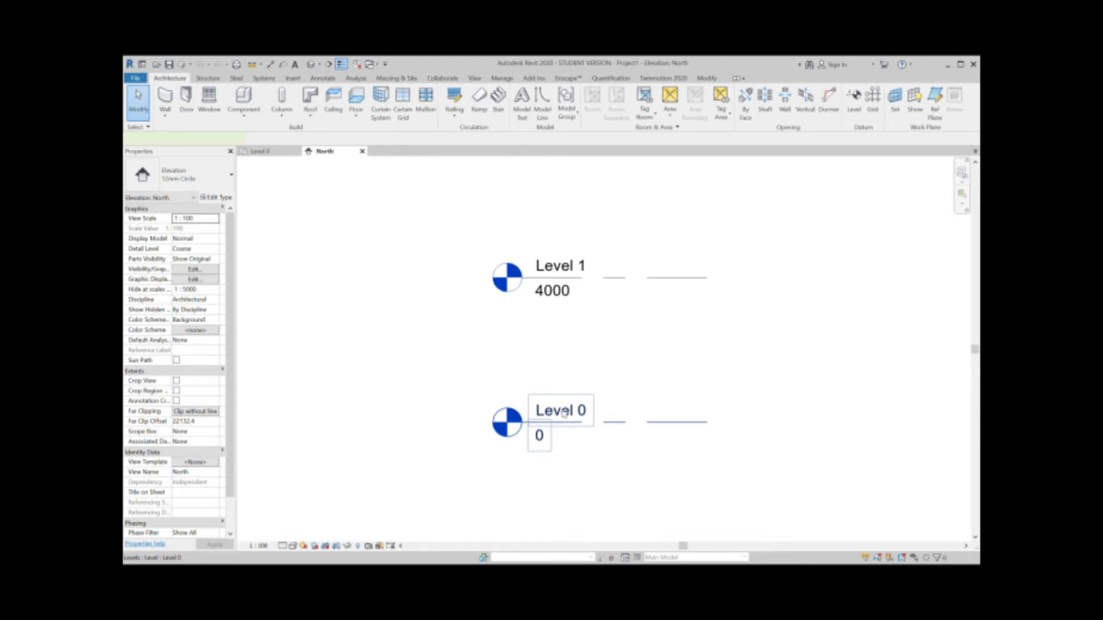
pyautogui.click(559, 411)
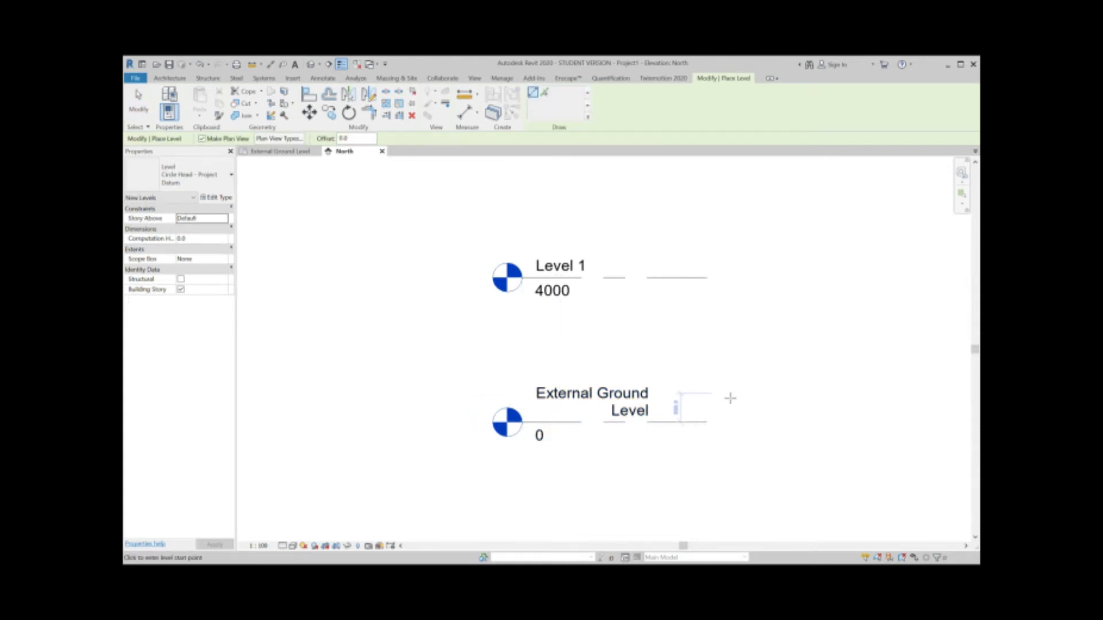
# Step: Place two new levels and name them Ground Floor Level and Second Floor Level
pyautogui.click(730, 398)
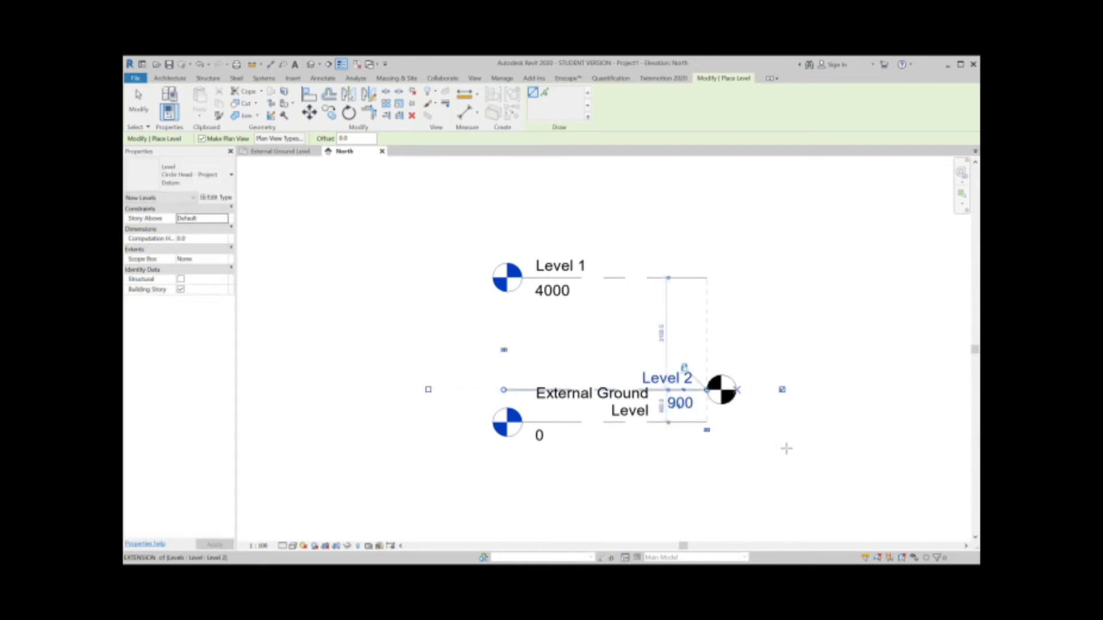
pyautogui.doubleClick(661, 379)
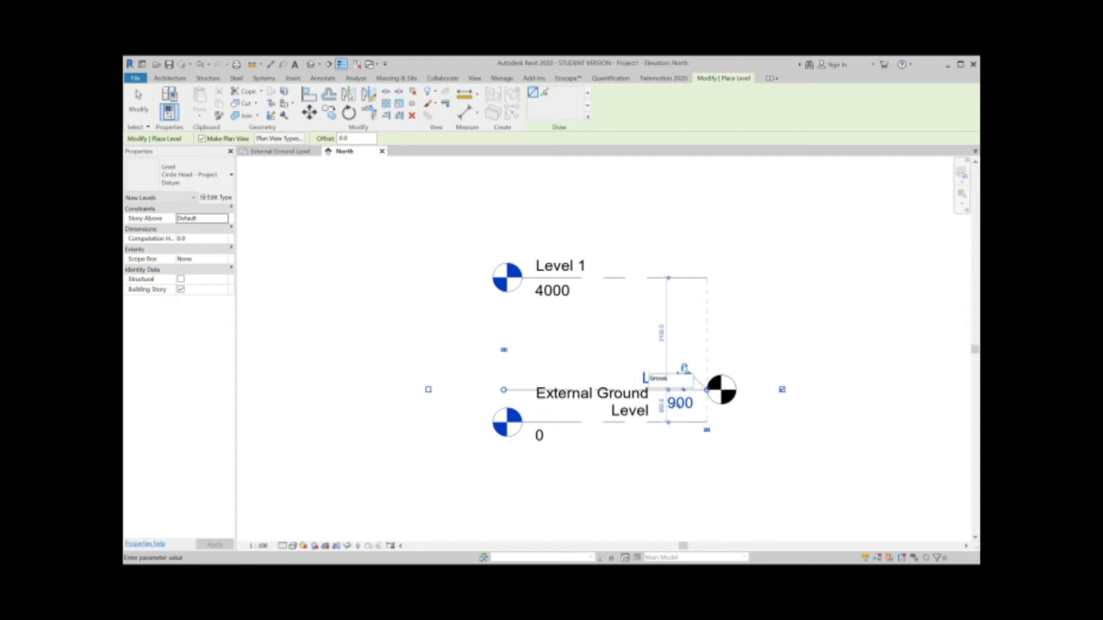
pyautogui.write('Ground Floor Level')
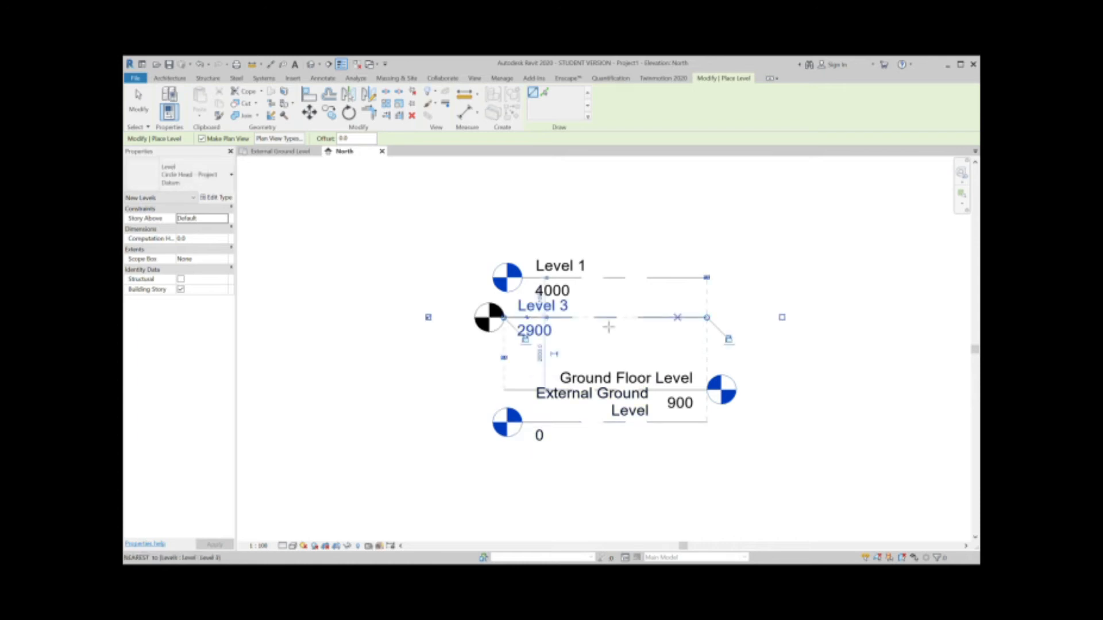
pyautogui.doubleClick(542, 306)
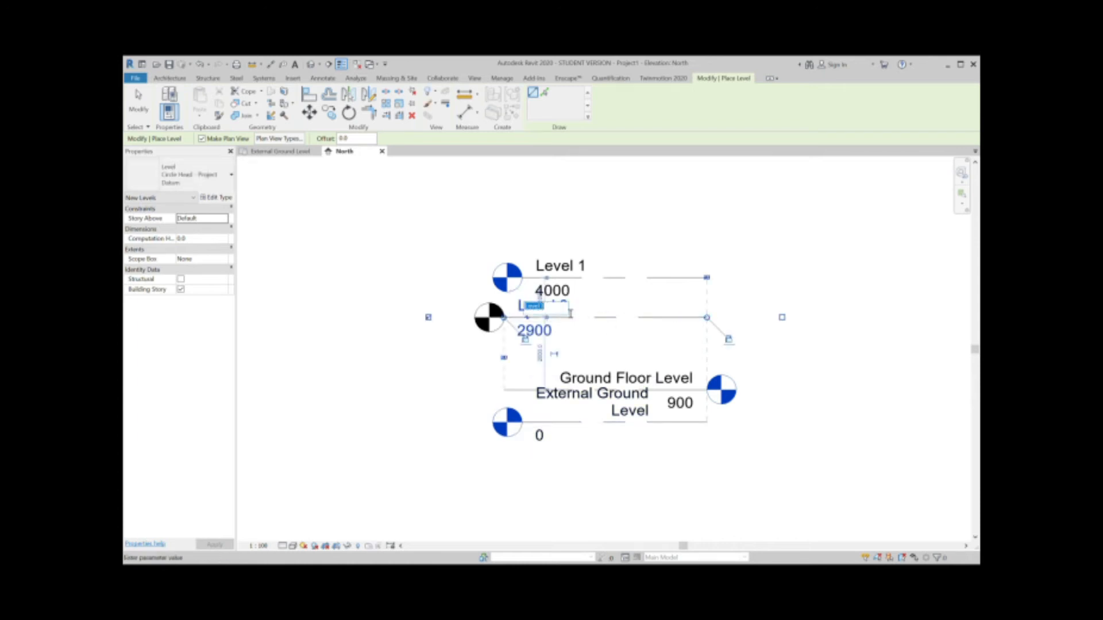
pyautogui.write('Second Floor')
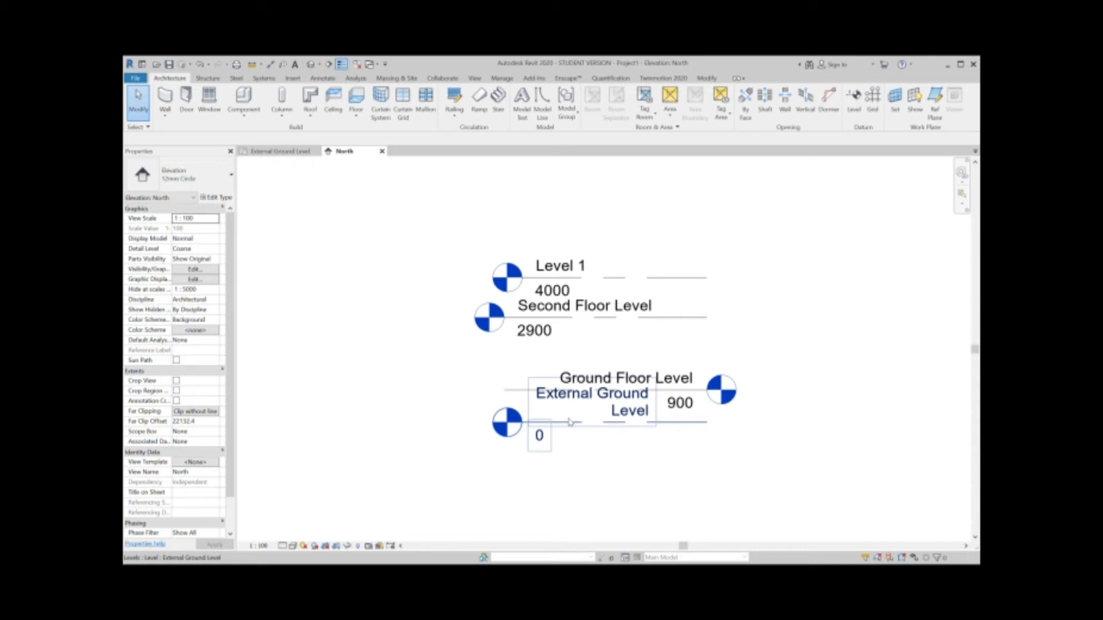
pyautogui.moveTo(654, 427)
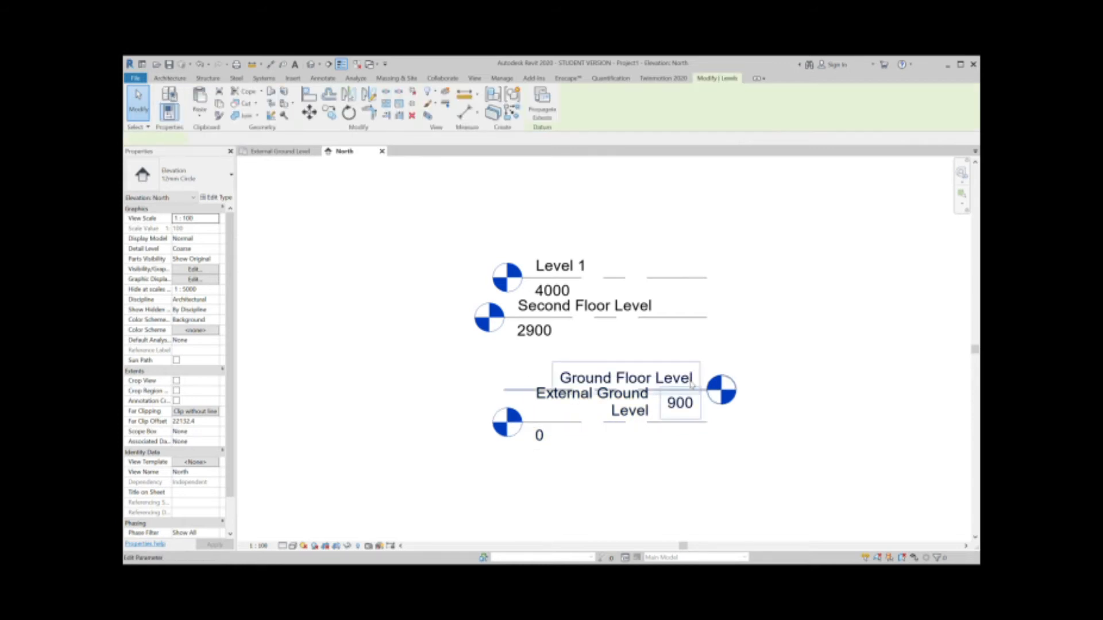
# Step: Set elevations: Ground Floor Level 170, Second Floor Level 2422, Level 1 5015
pyautogui.click(624, 389)
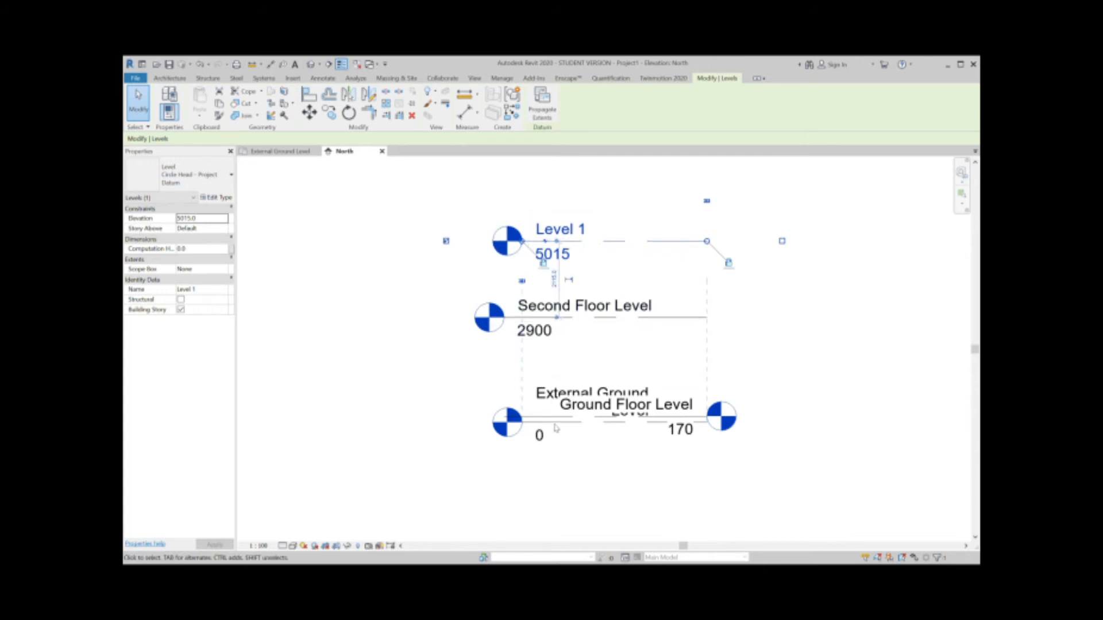
pyautogui.click(625, 404)
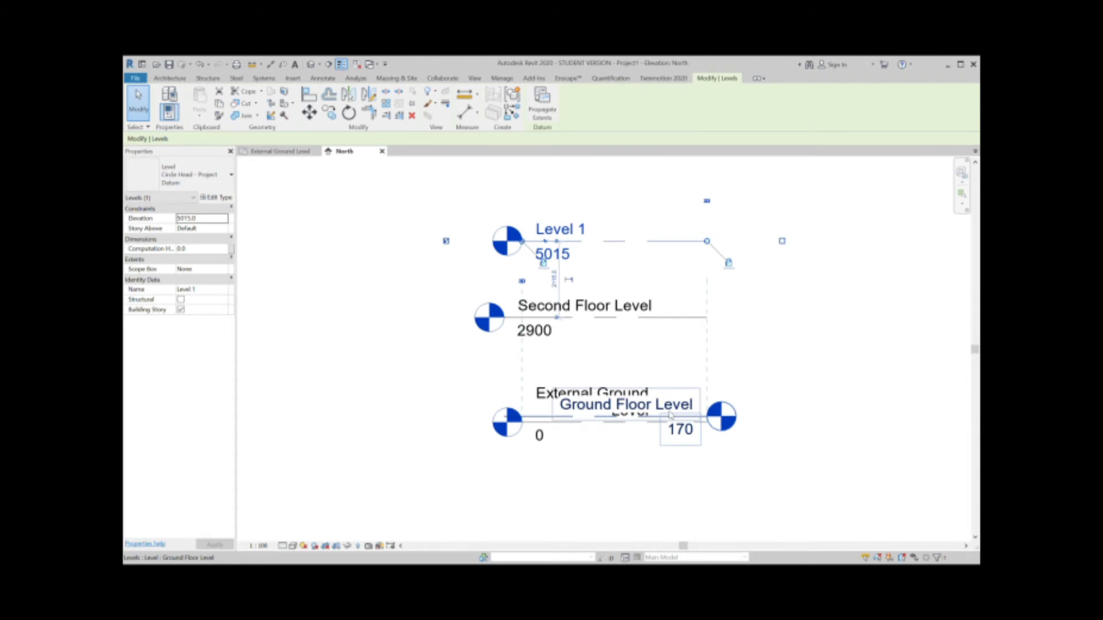
pyautogui.click(584, 305)
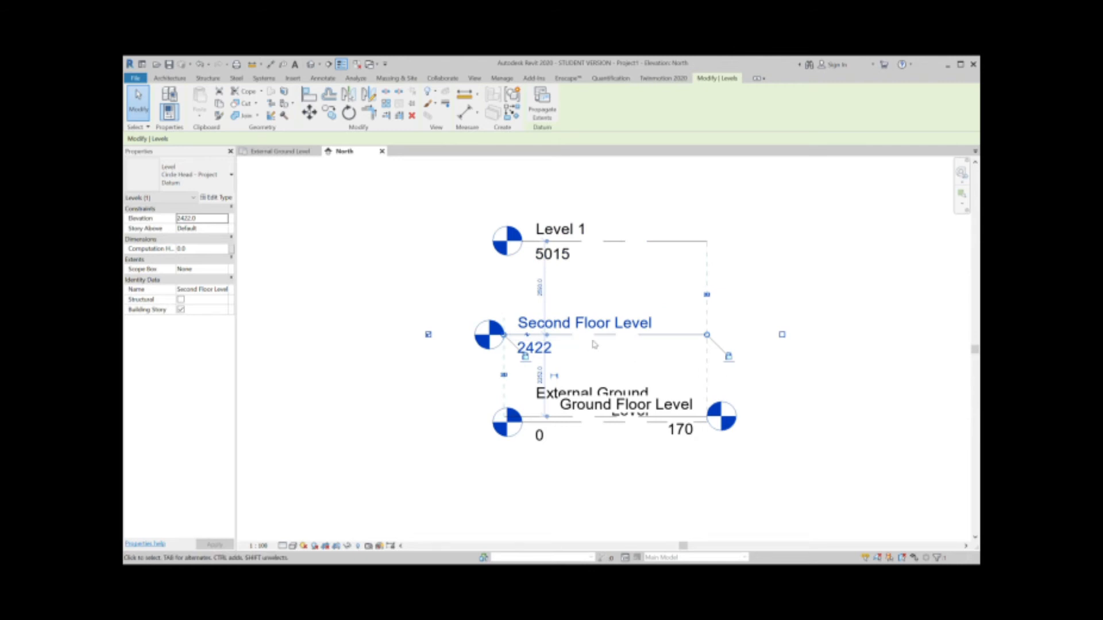
pyautogui.moveTo(739, 280)
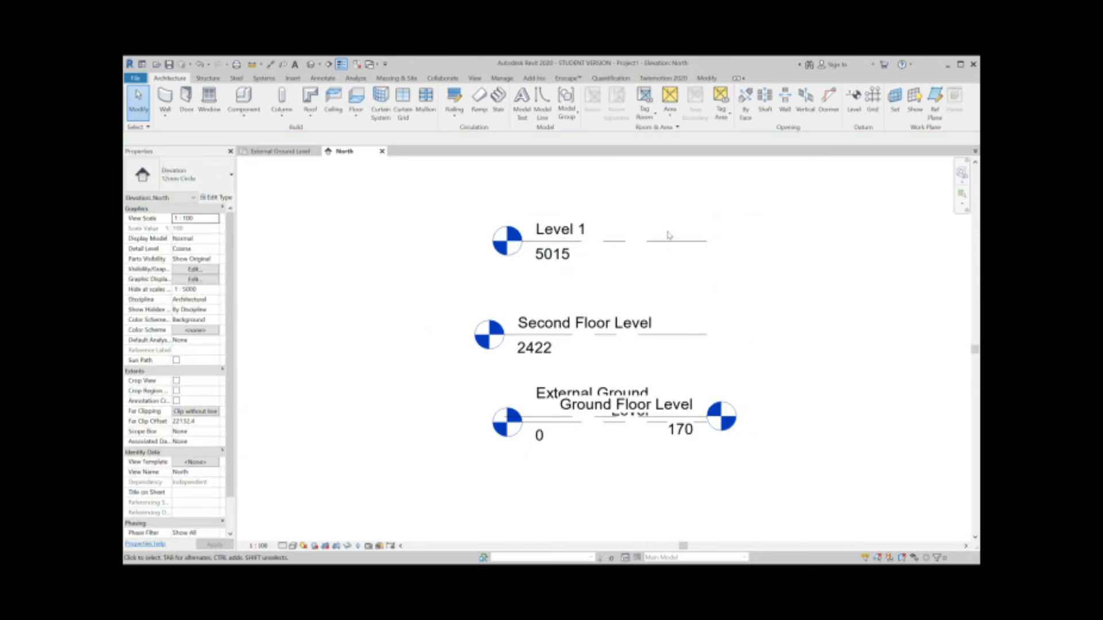
# Step: Lengthen the level lines so Ground Floor Level's label clears External Ground Level
pyautogui.click(612, 241)
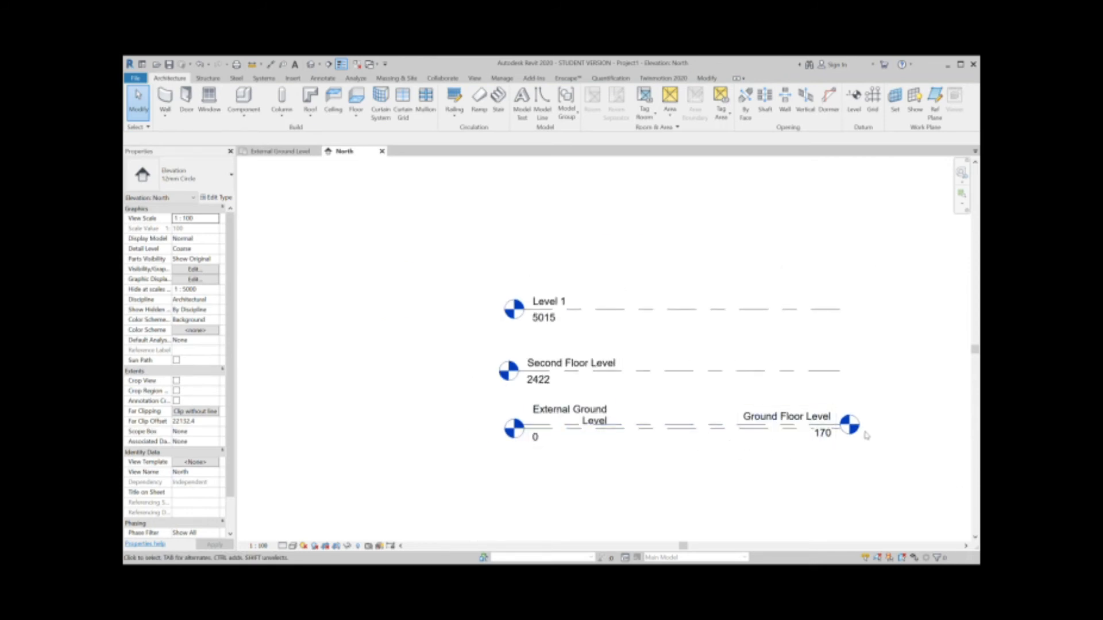
pyautogui.moveTo(848, 426)
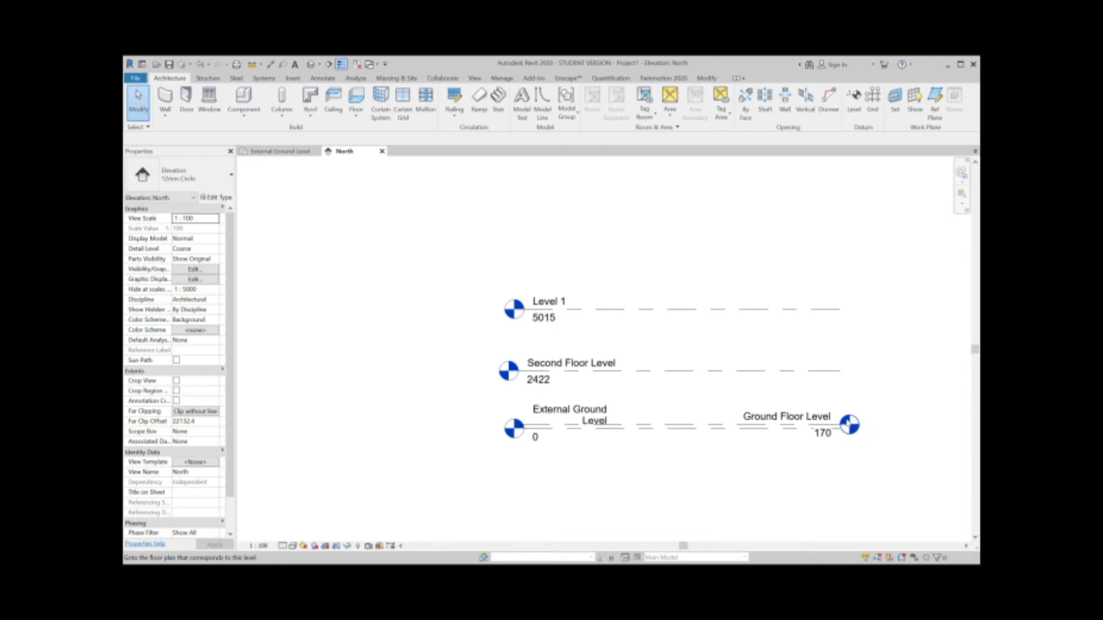
pyautogui.click(570, 427)
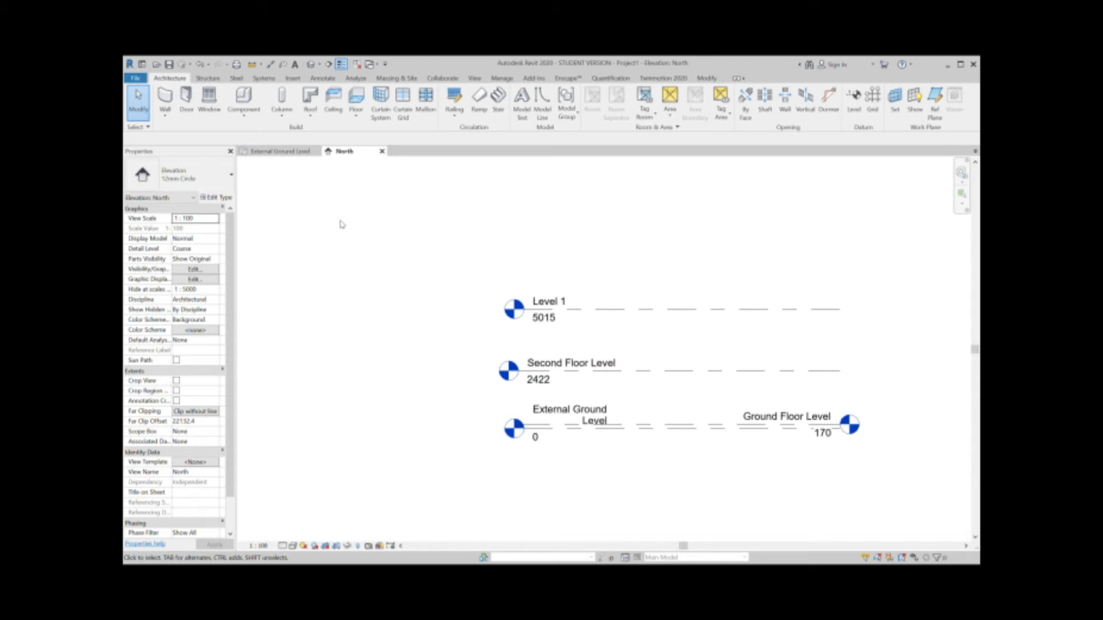
pyautogui.moveTo(289, 207)
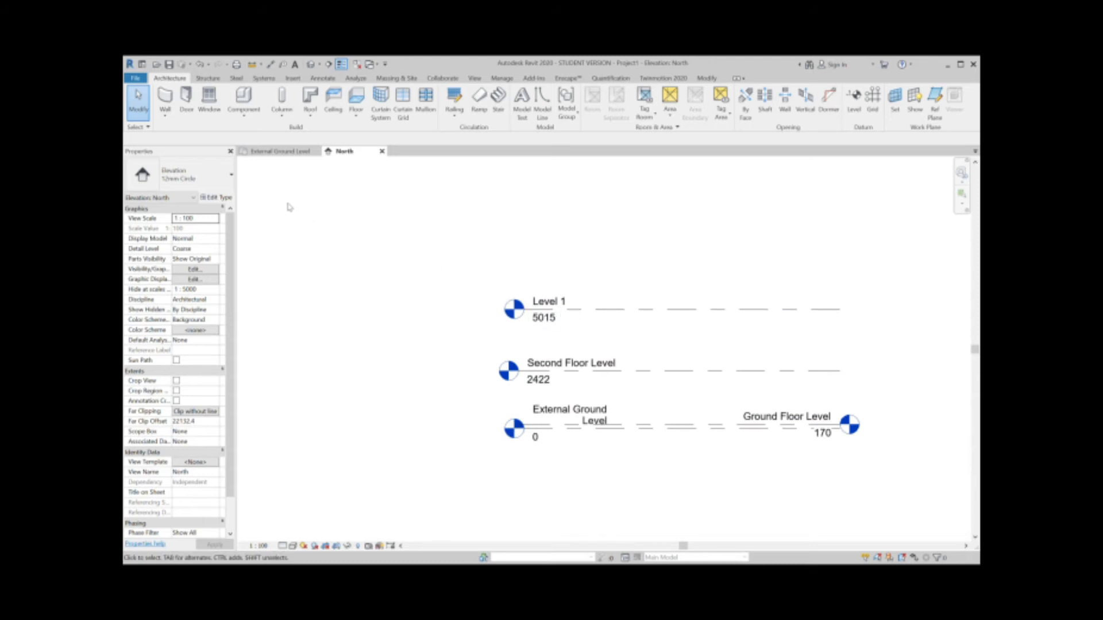
pyautogui.moveTo(291, 226)
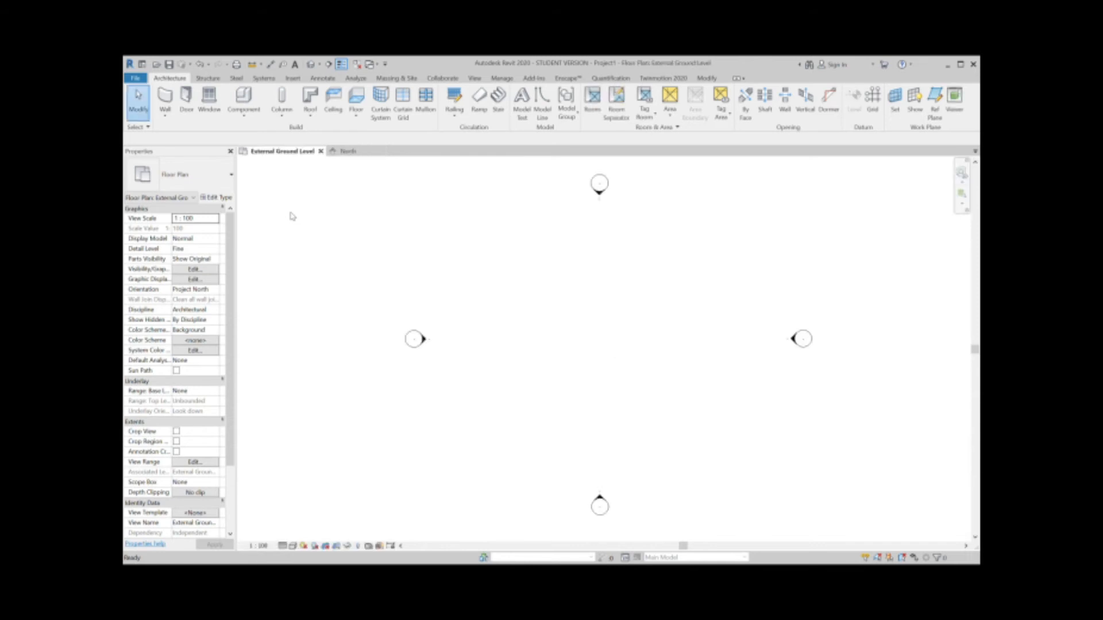
pyautogui.moveTo(438, 244)
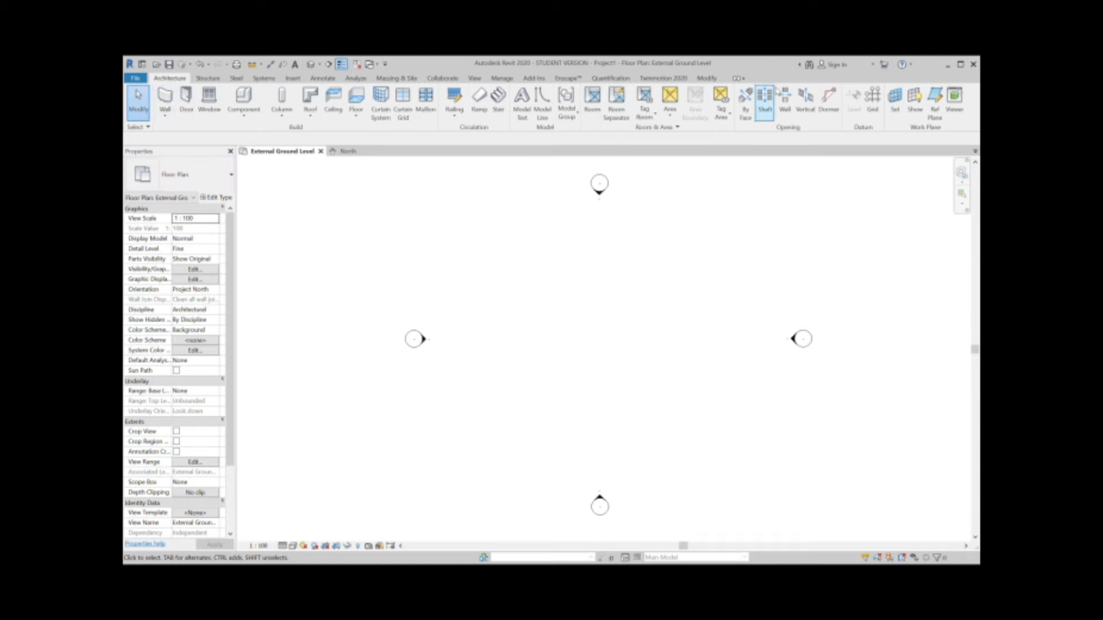
# Step: Start the Wall tool for external brick walls 8000 high on the wall centreline
pyautogui.click(165, 98)
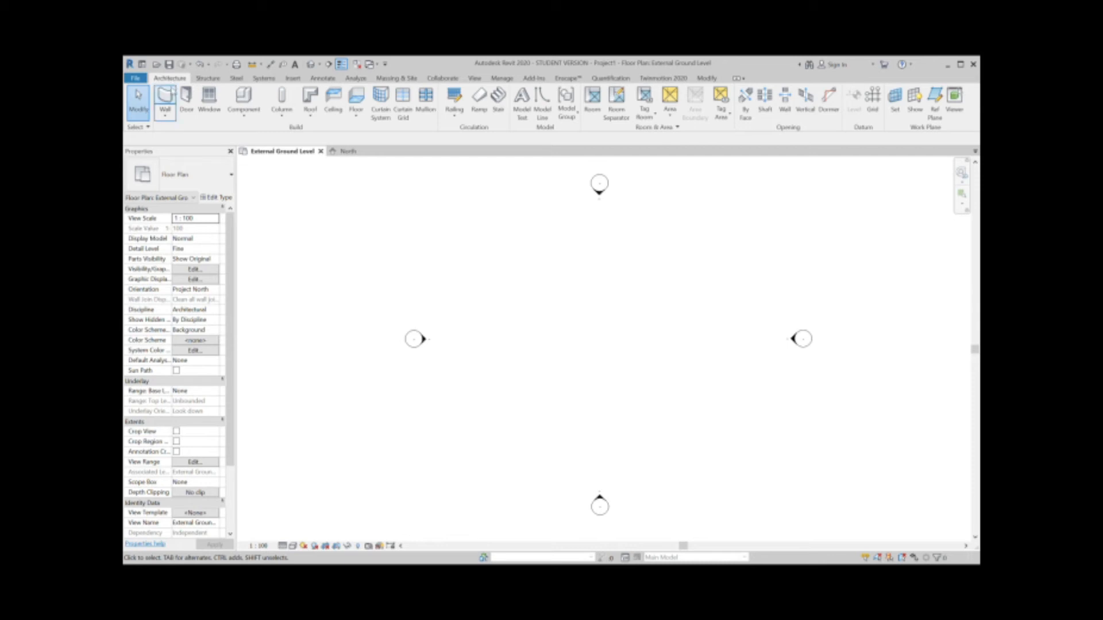
pyautogui.click(164, 98)
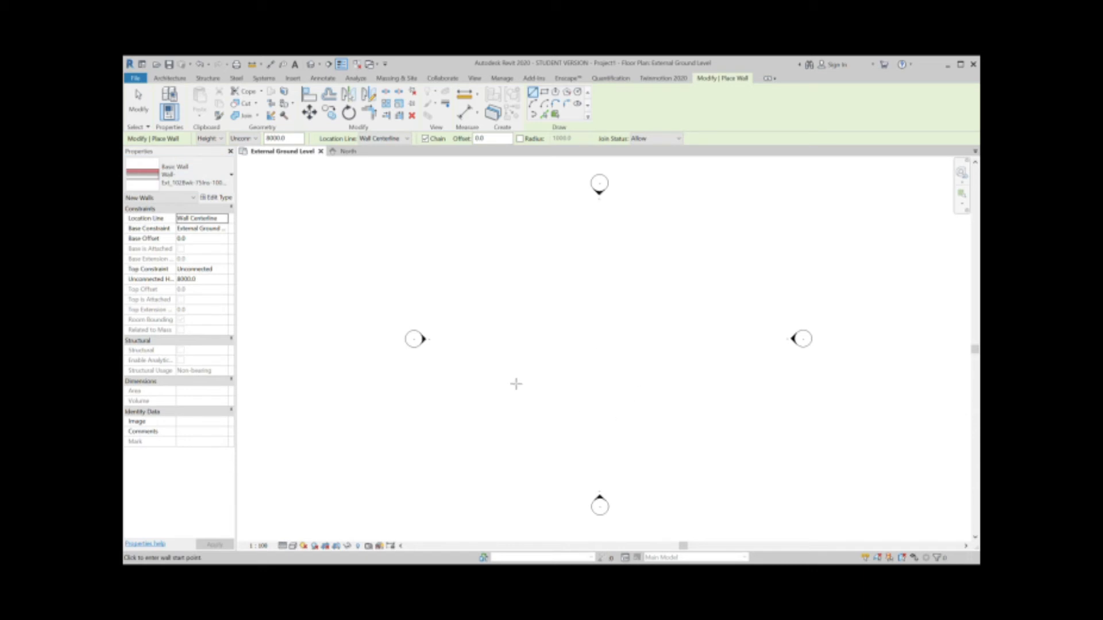
pyautogui.moveTo(514, 416)
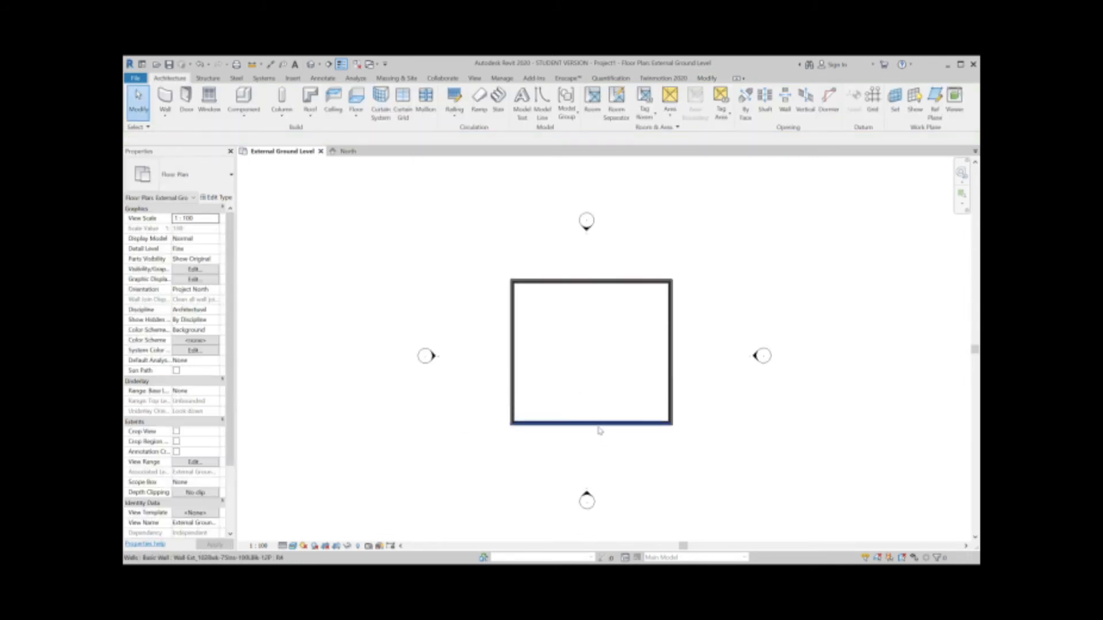
# Step: Switch to the Default 3D View to see the new brick wall enclosure
pyautogui.click(590, 420)
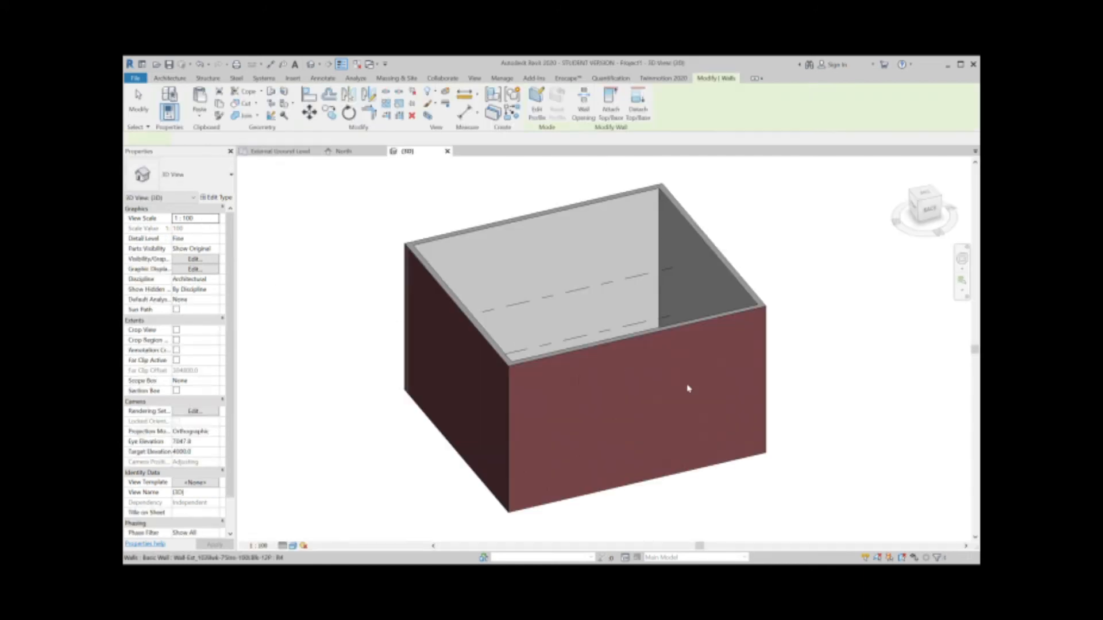
# Step: Select the front brick wall and orbit the 3D view to inspect the enclosure
pyautogui.click(703, 267)
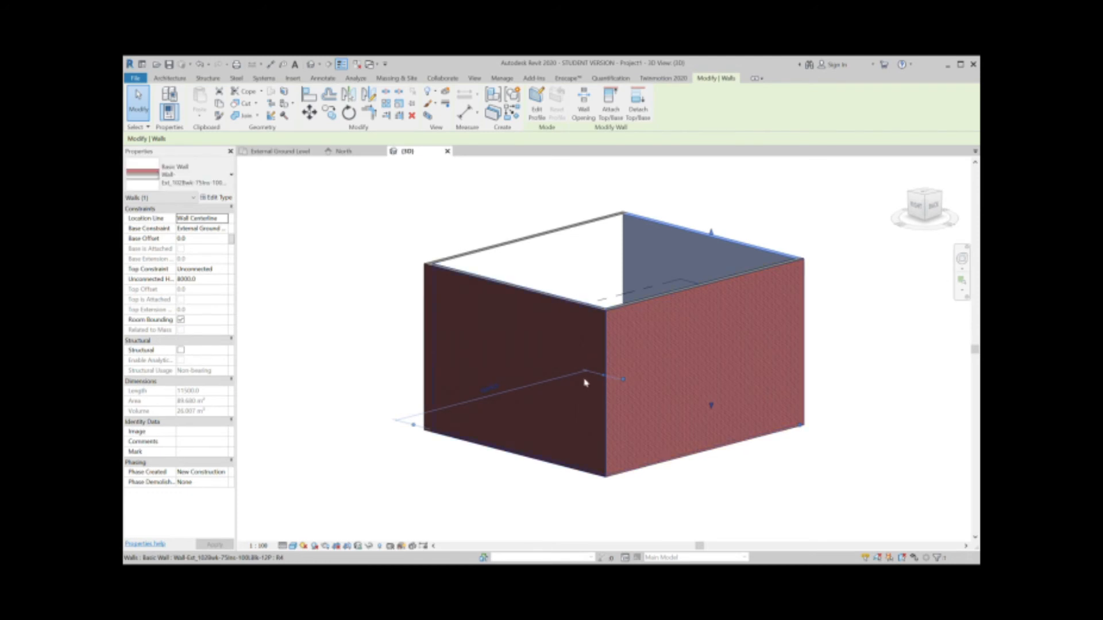
pyautogui.moveTo(788, 378)
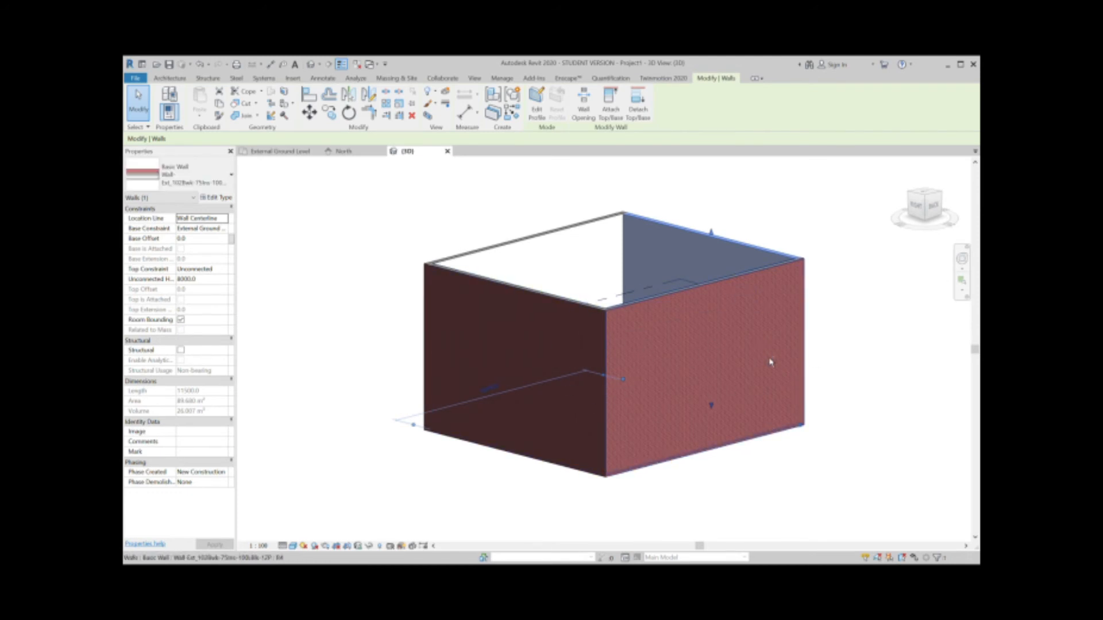
pyautogui.moveTo(771, 363); pyautogui.dragTo(563, 383)
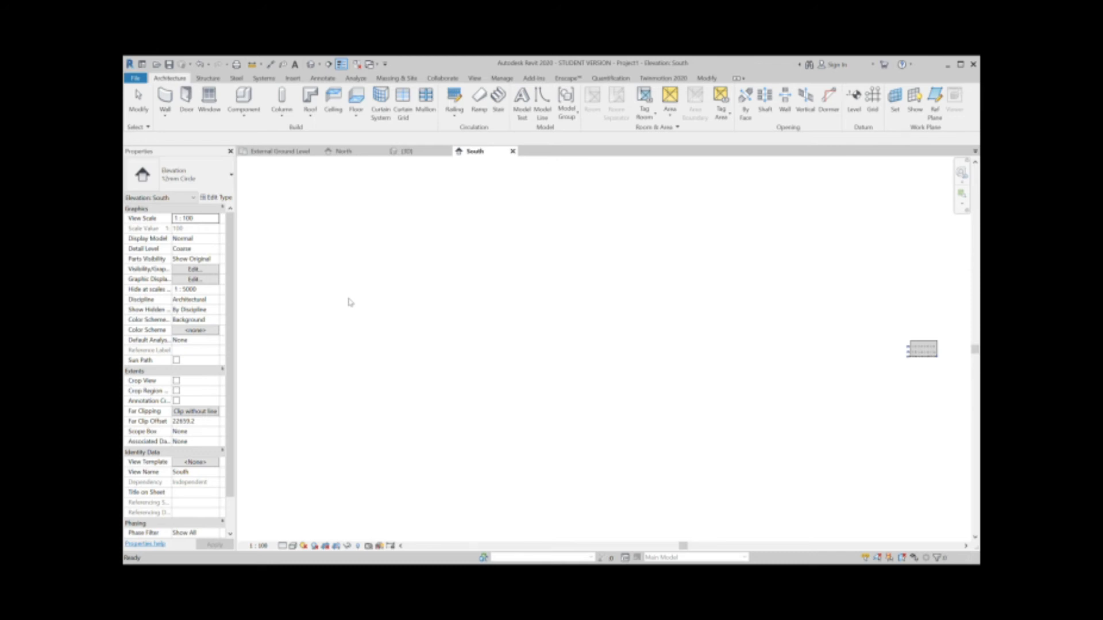
pyautogui.moveTo(280, 297)
pyautogui.write('Front Elevation')
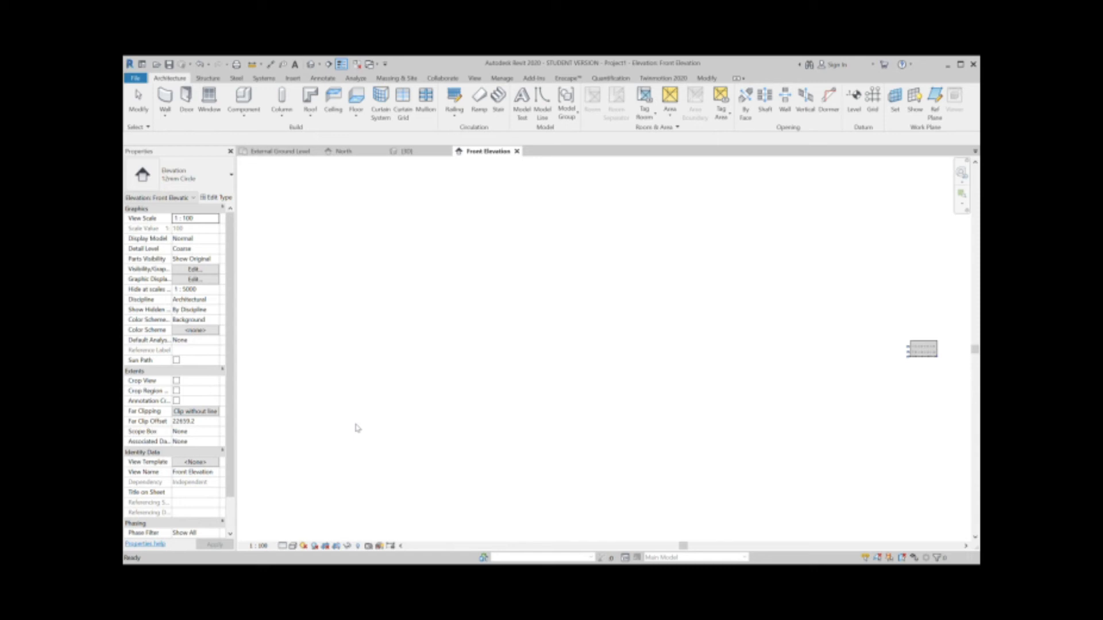
pyautogui.moveTo(356, 428)
pyautogui.write('South')
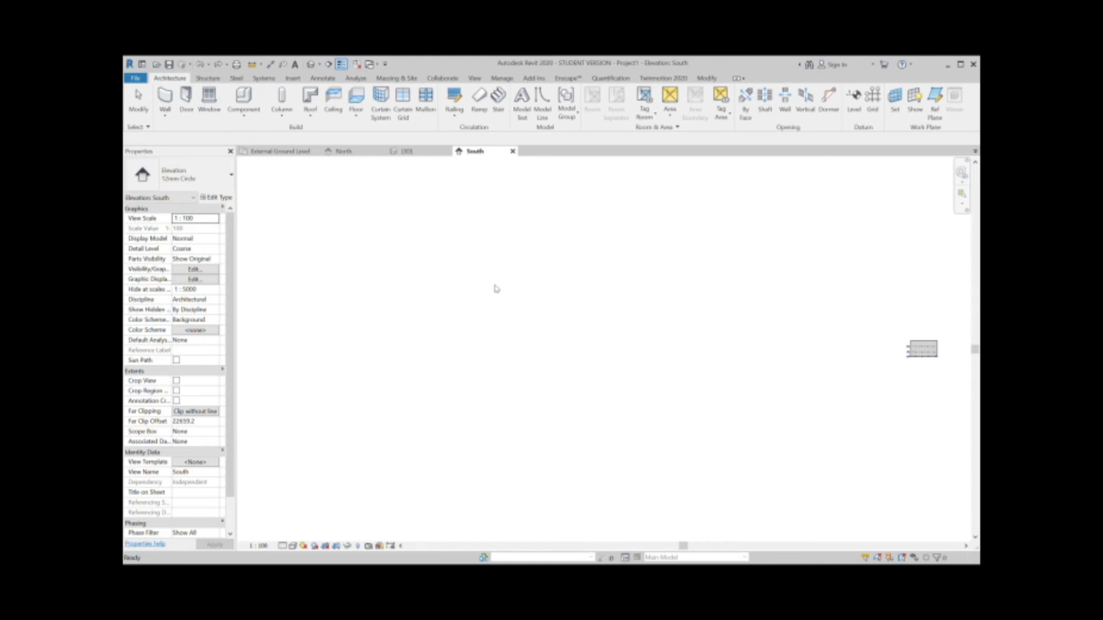
pyautogui.moveTo(335, 473)
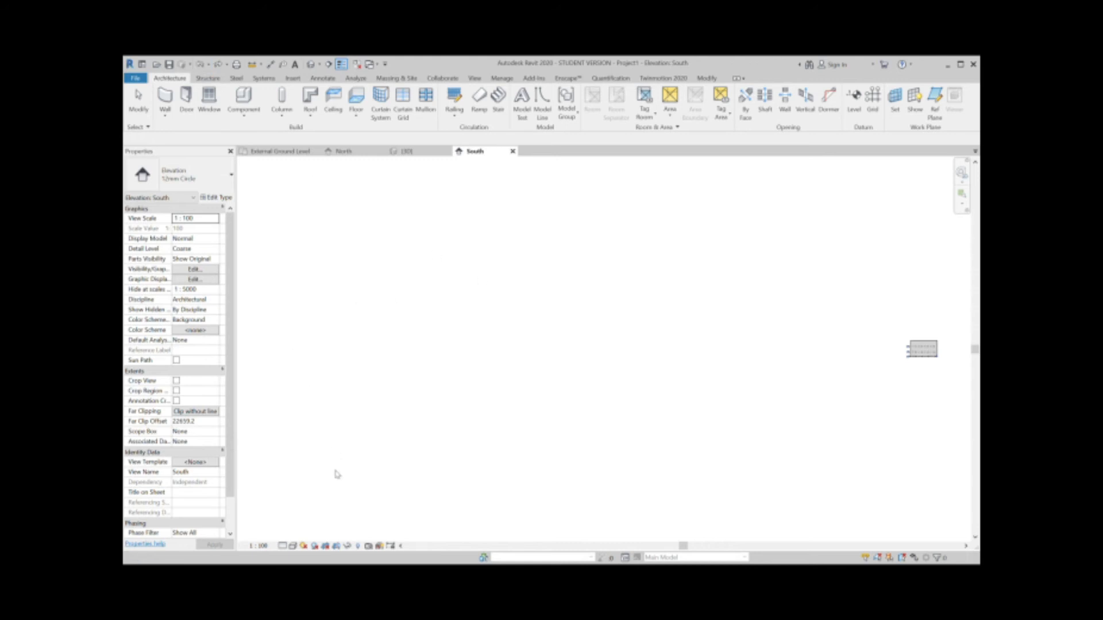
pyautogui.moveTo(338, 362)
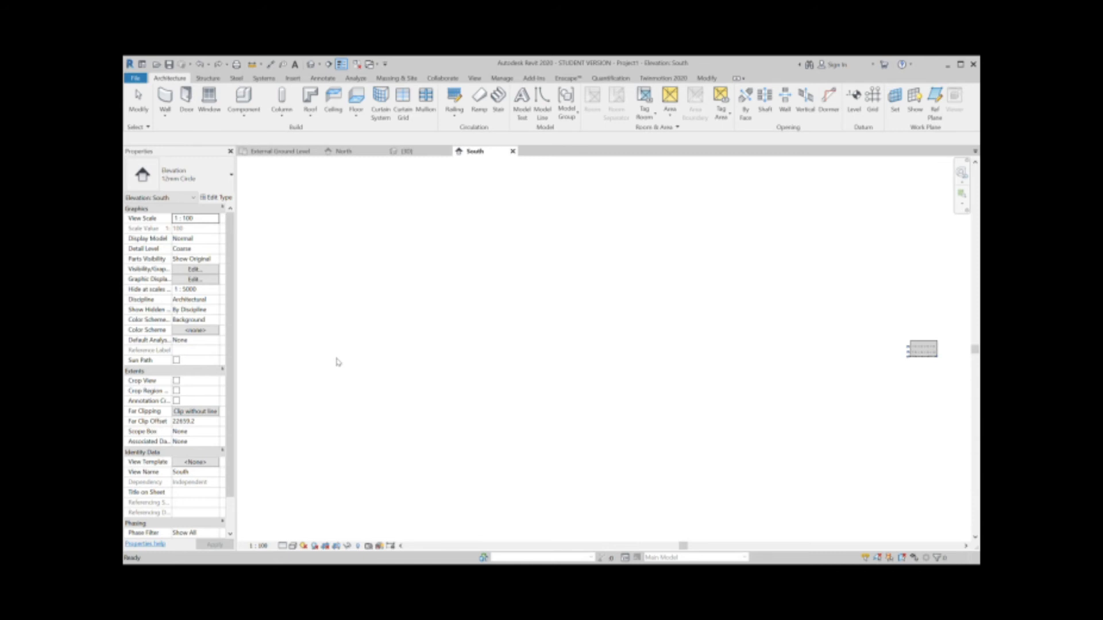
pyautogui.moveTo(322, 322)
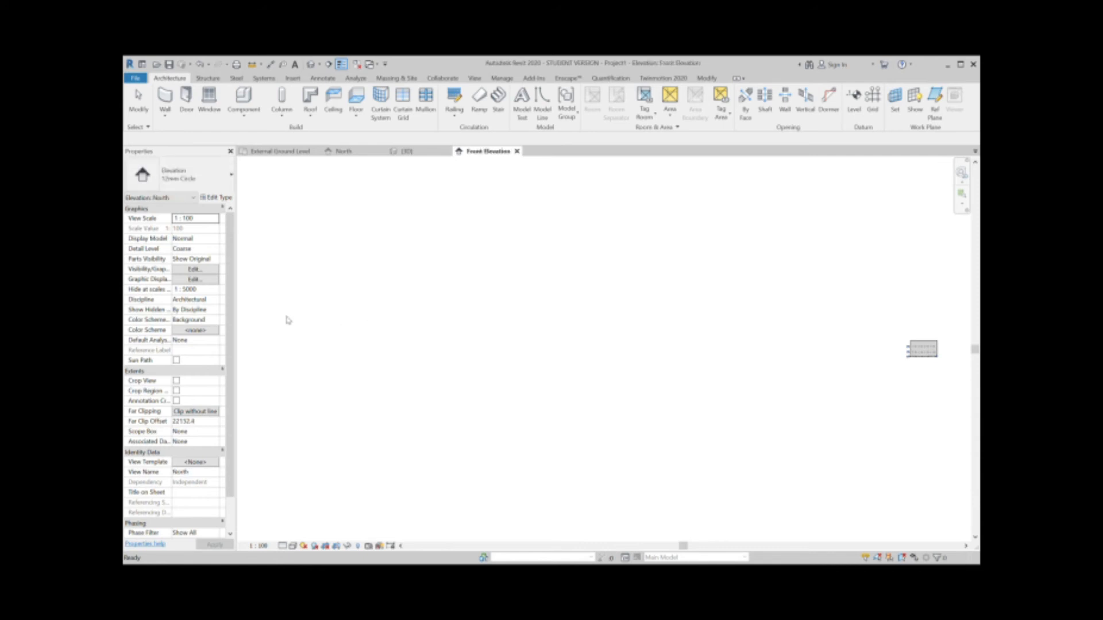
pyautogui.moveTo(289, 322)
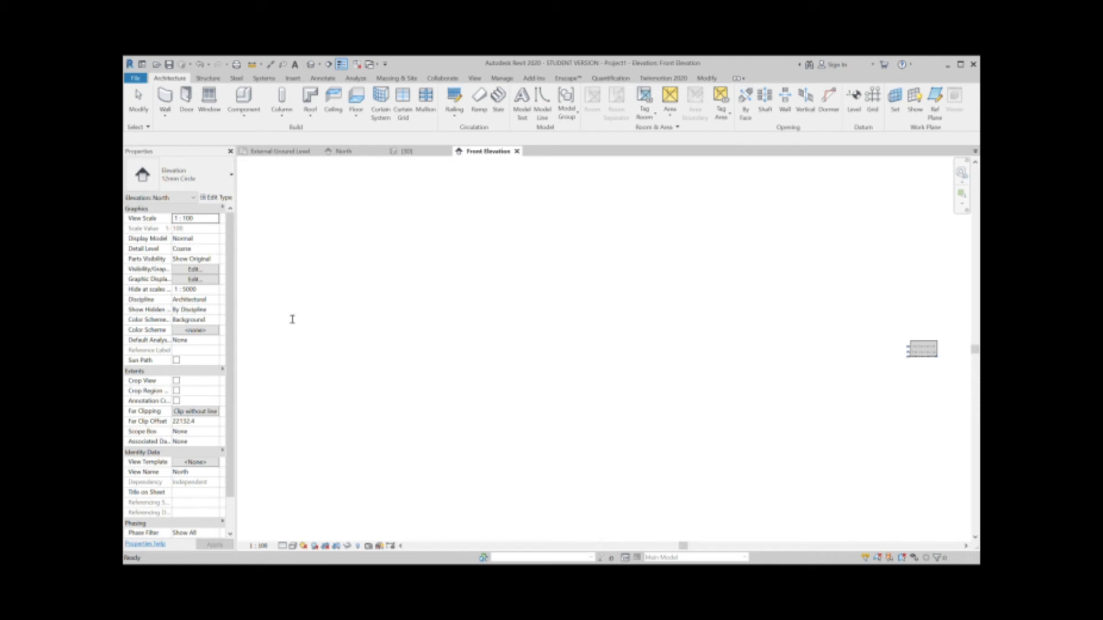
pyautogui.moveTo(279, 322)
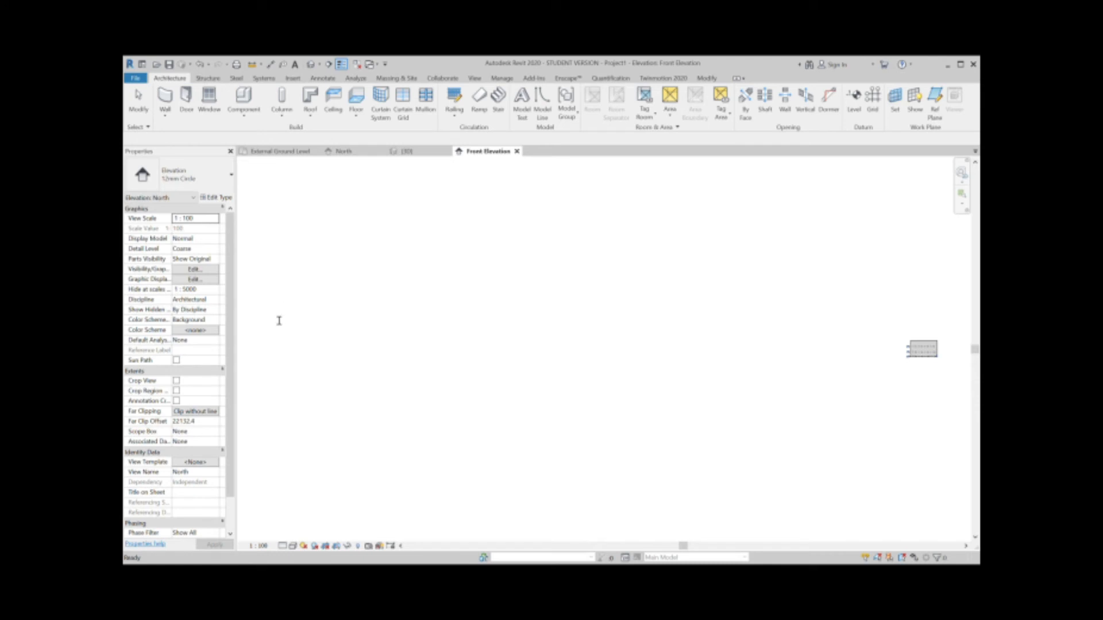
pyautogui.moveTo(293, 323)
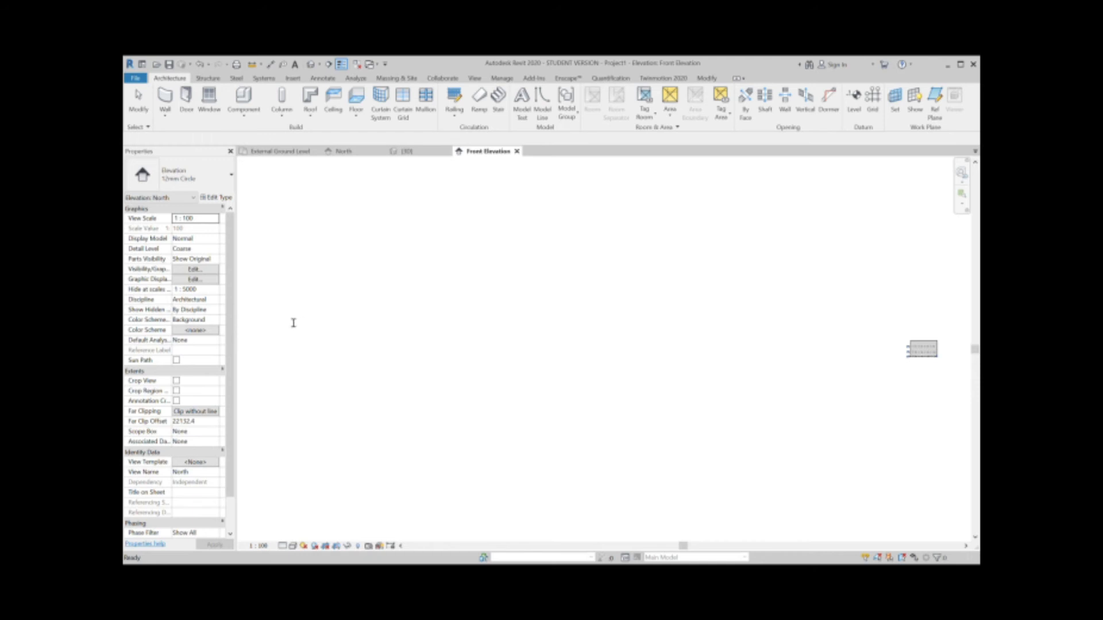
pyautogui.moveTo(281, 300)
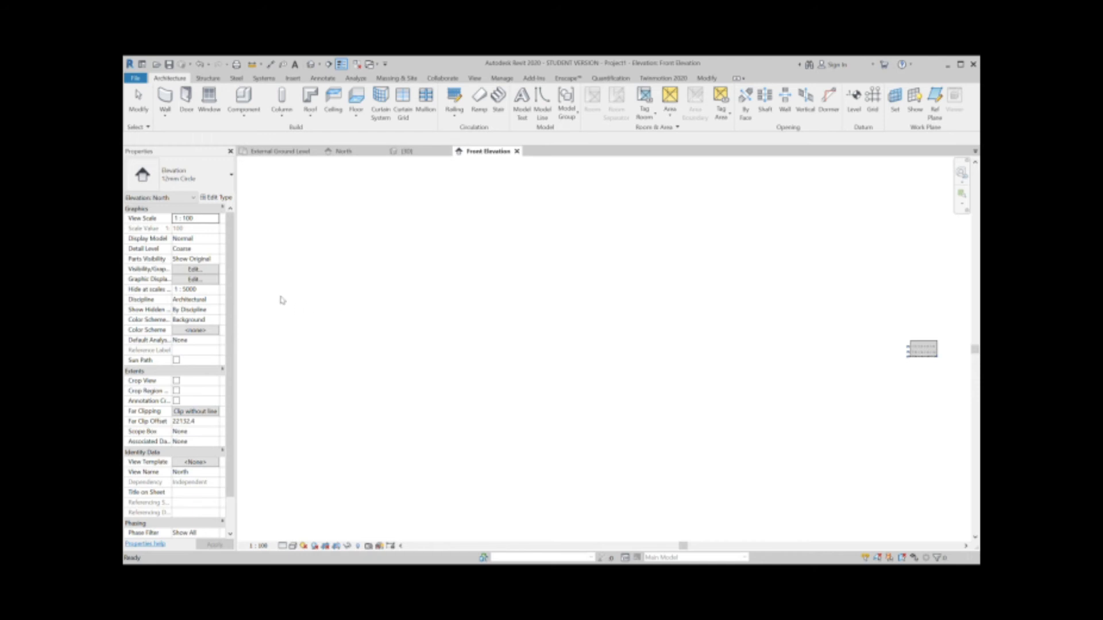
pyautogui.moveTo(282, 304)
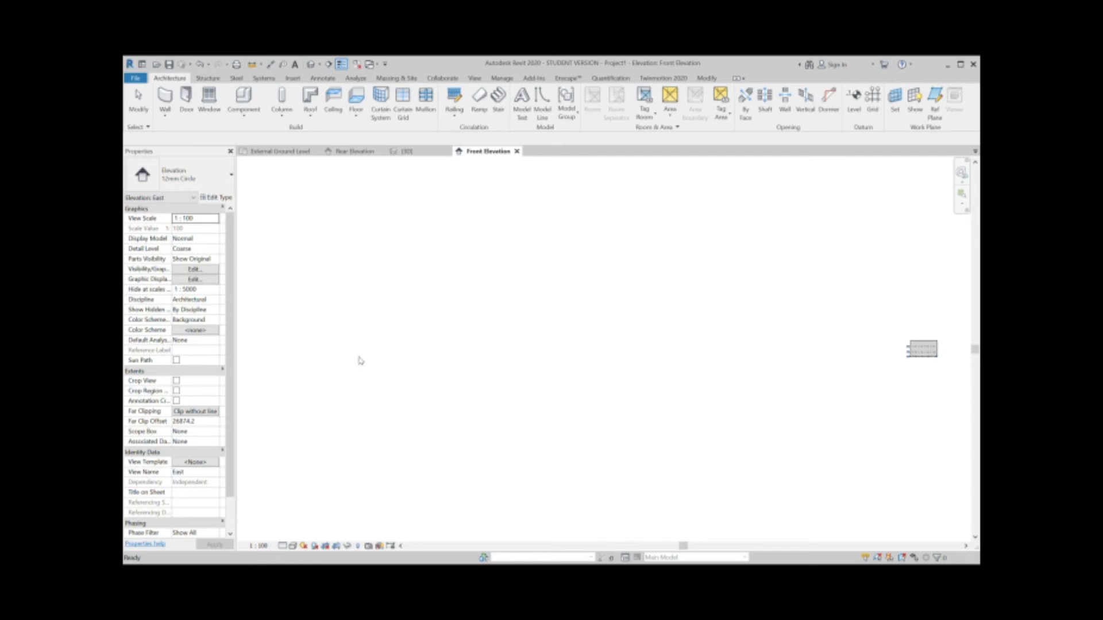
pyautogui.moveTo(248, 304)
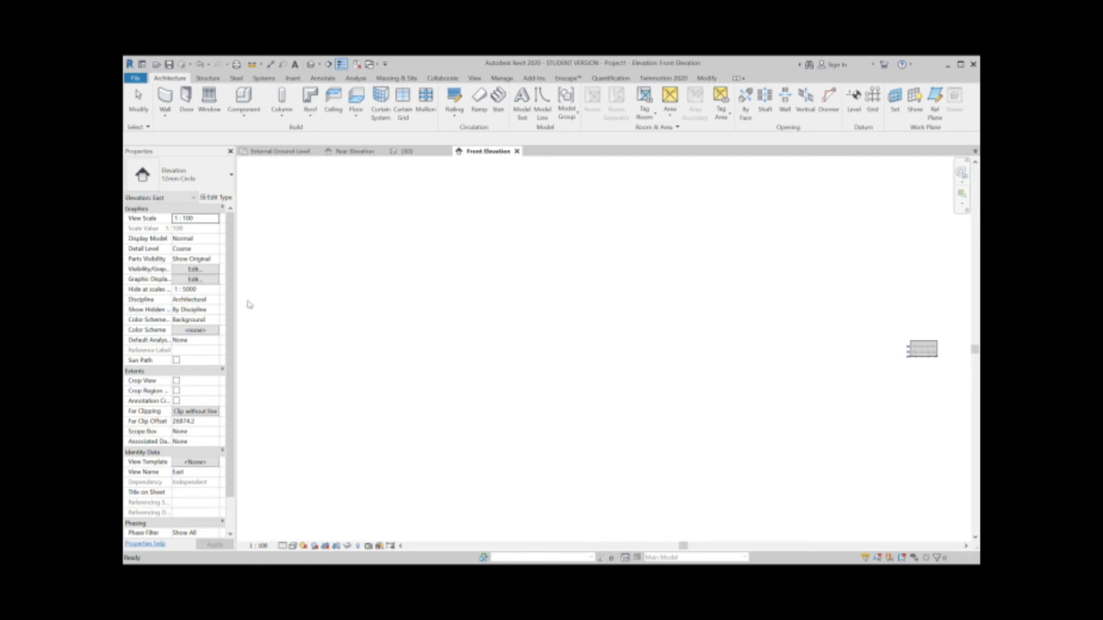
pyautogui.moveTo(286, 330)
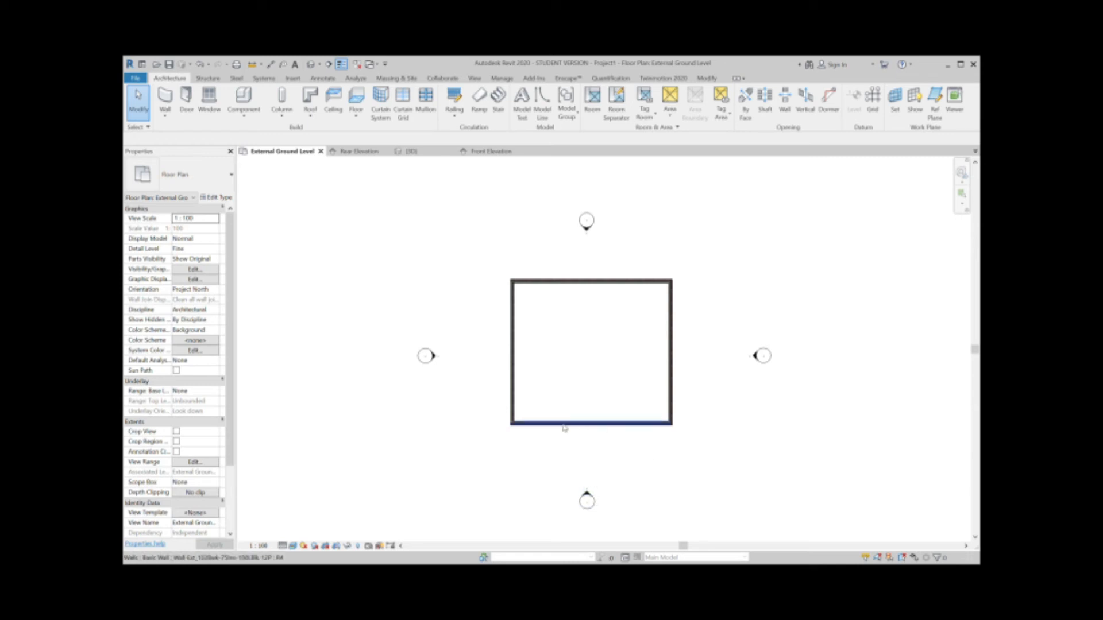
pyautogui.moveTo(592, 415)
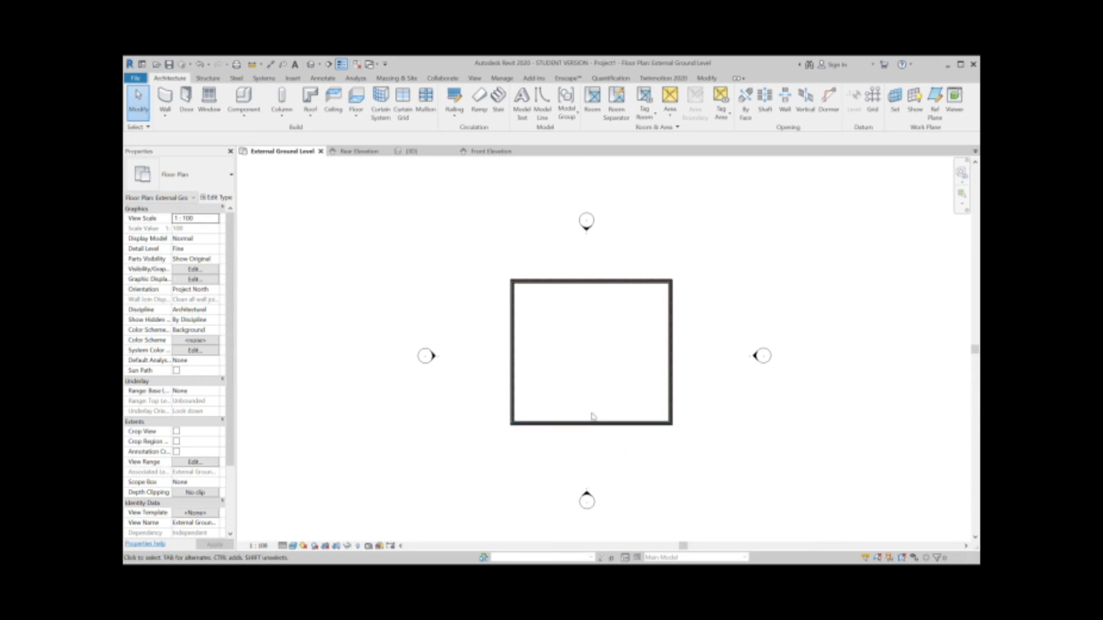
pyautogui.moveTo(623, 460)
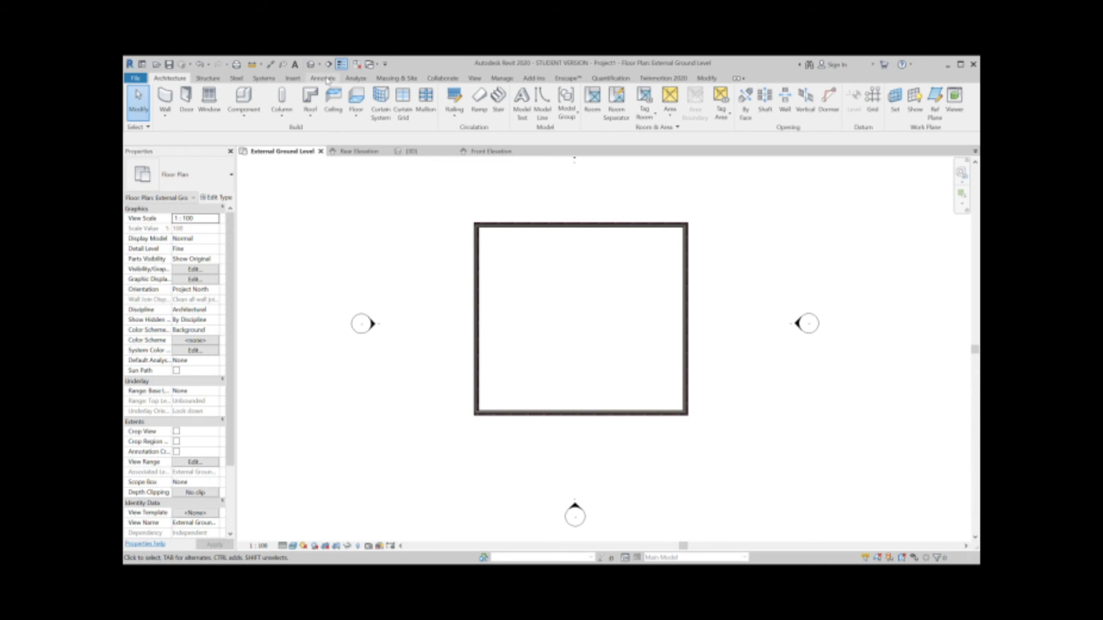
# Step: Activate Aligned dimensioning from the Annotate tools, measuring to wall centrelines
pyautogui.click(323, 77)
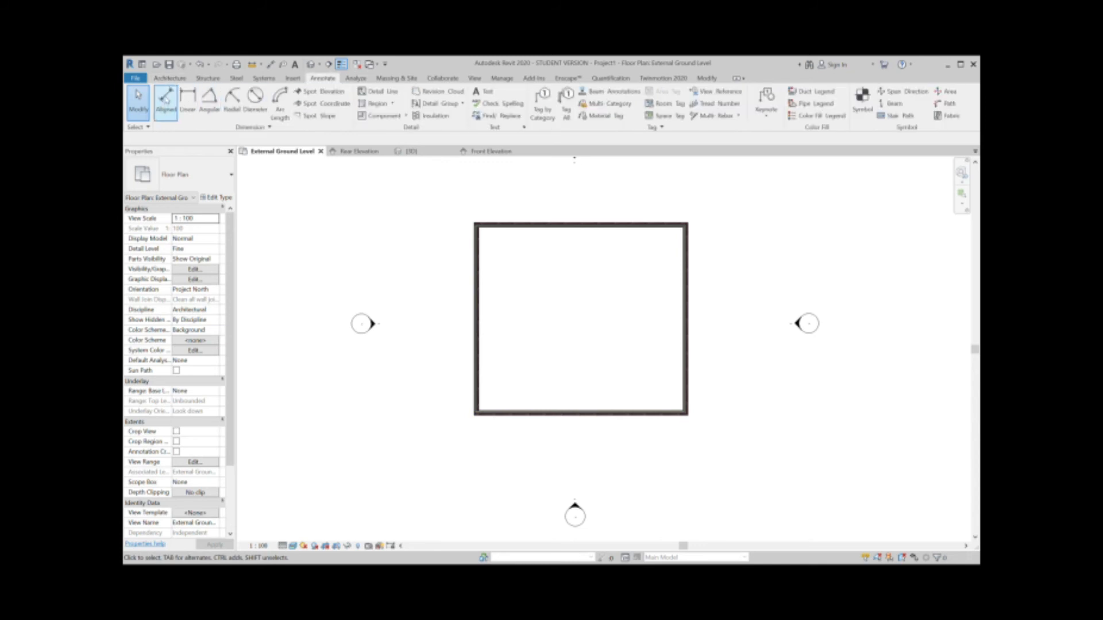
pyautogui.click(164, 103)
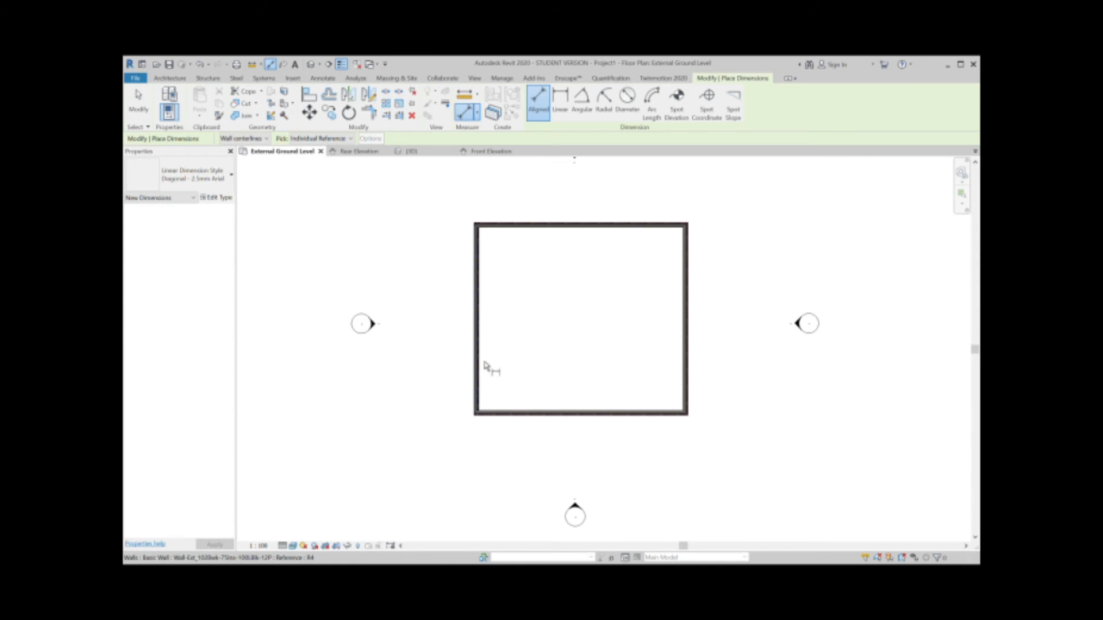
pyautogui.moveTo(489, 393)
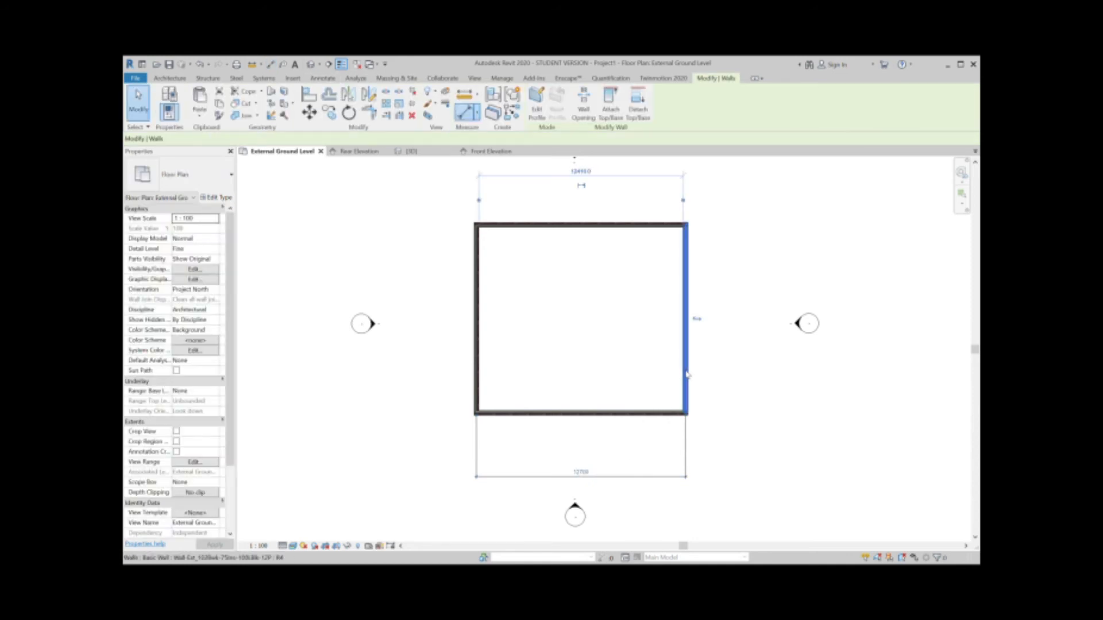
# Step: Set the right external wall's temporary dimension from the left wall to 6000
pyautogui.click(686, 317)
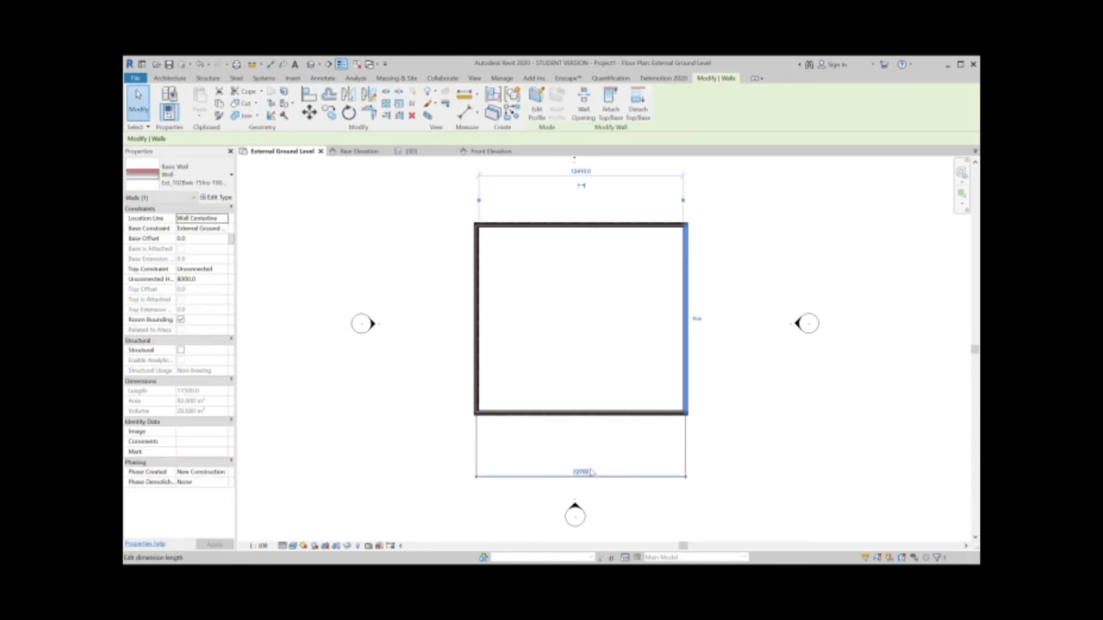
pyautogui.click(580, 472)
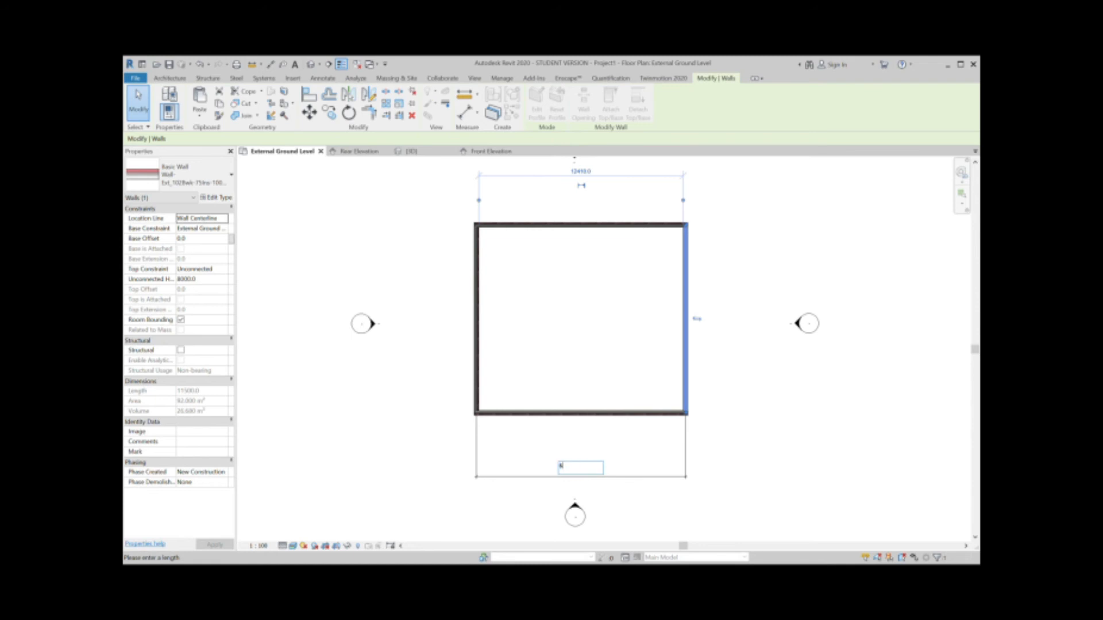
pyautogui.write('6000')
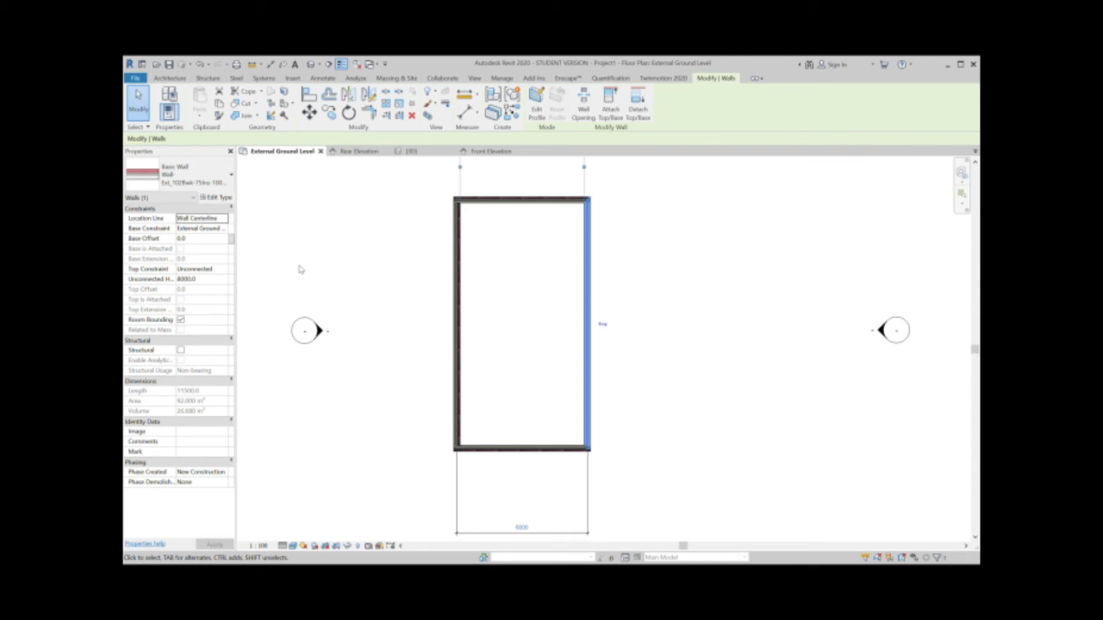
pyautogui.moveTo(353, 254)
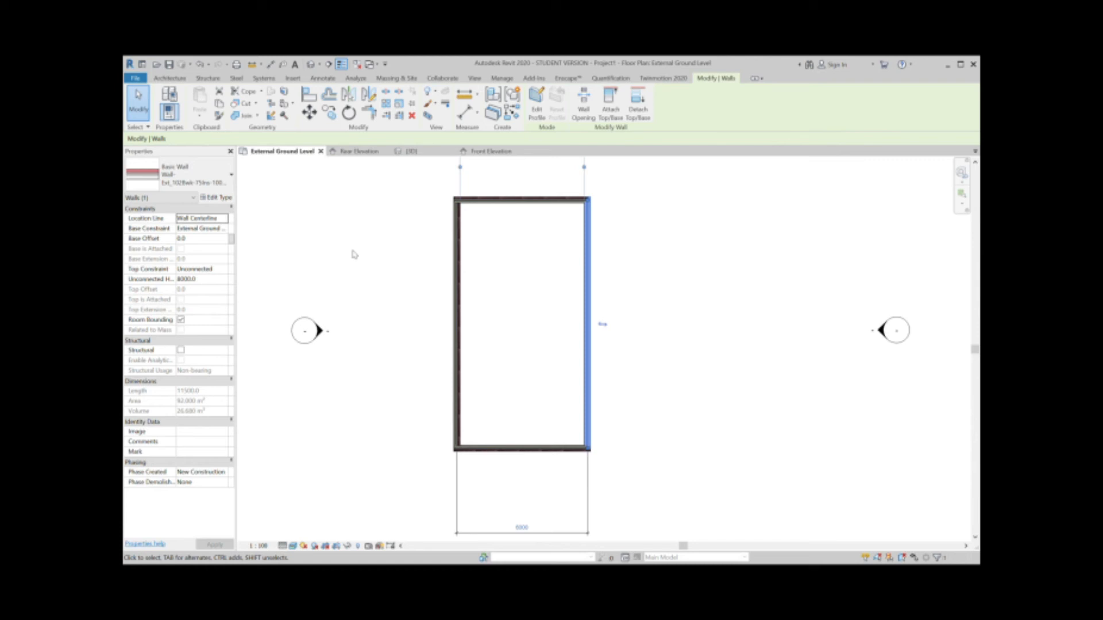
pyautogui.moveTo(337, 253)
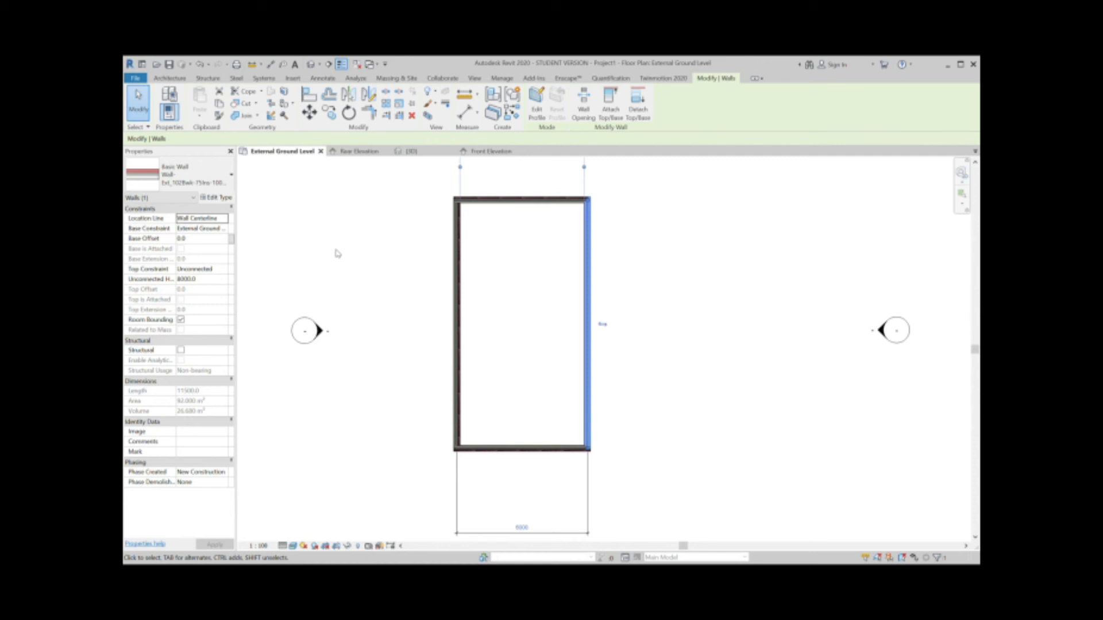
pyautogui.moveTo(567, 289)
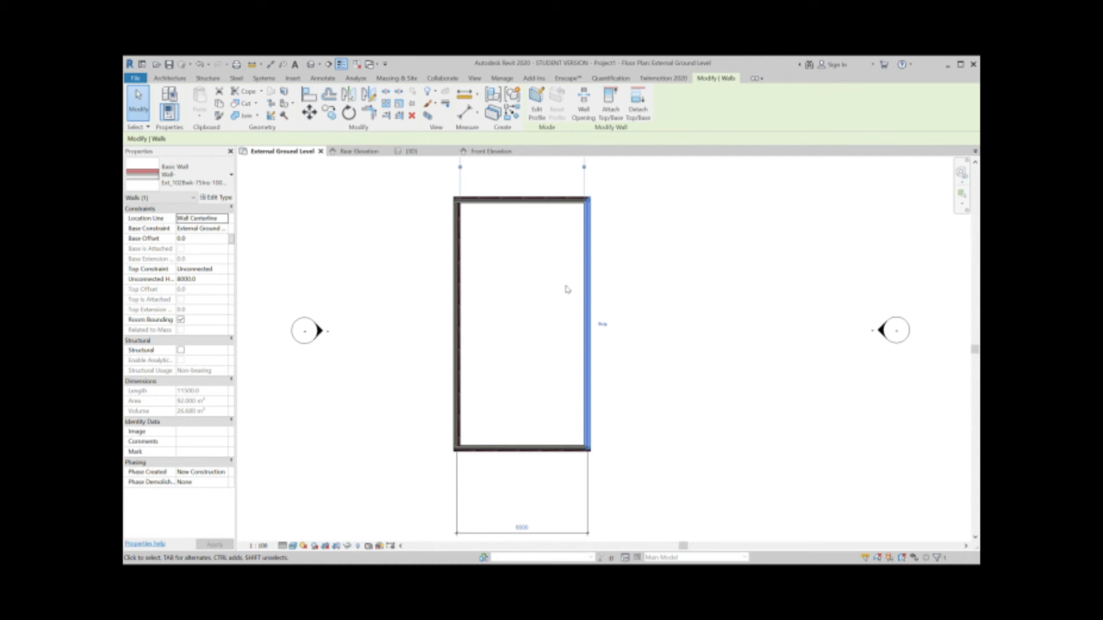
# Step: Select the top wall and edit its distance from the bottom wall to shorten the depth
pyautogui.click(522, 202)
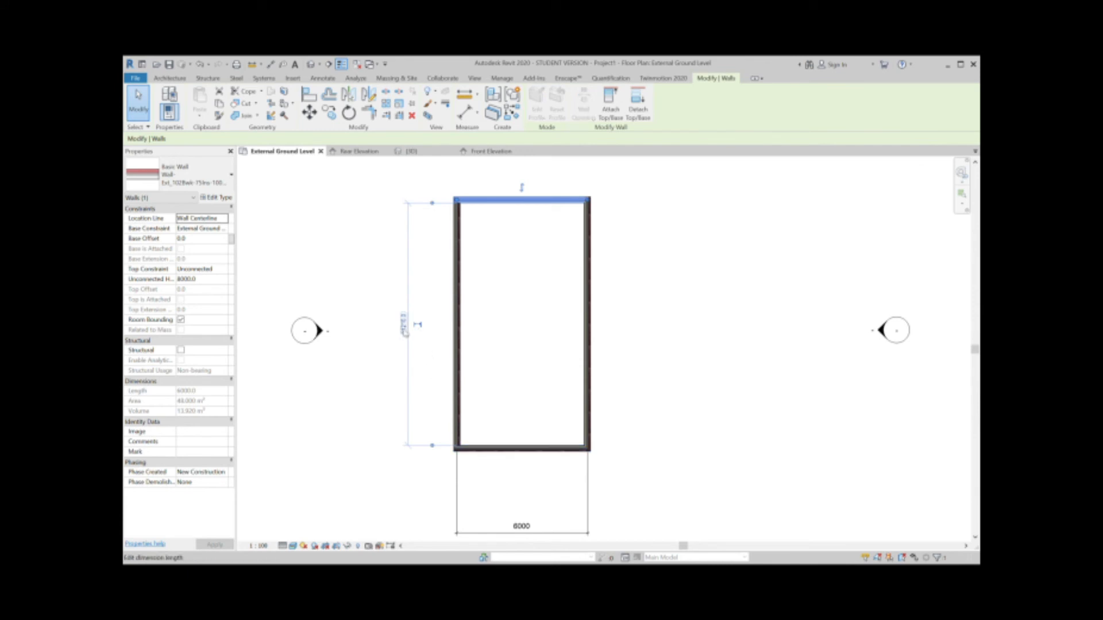
pyautogui.click(404, 323)
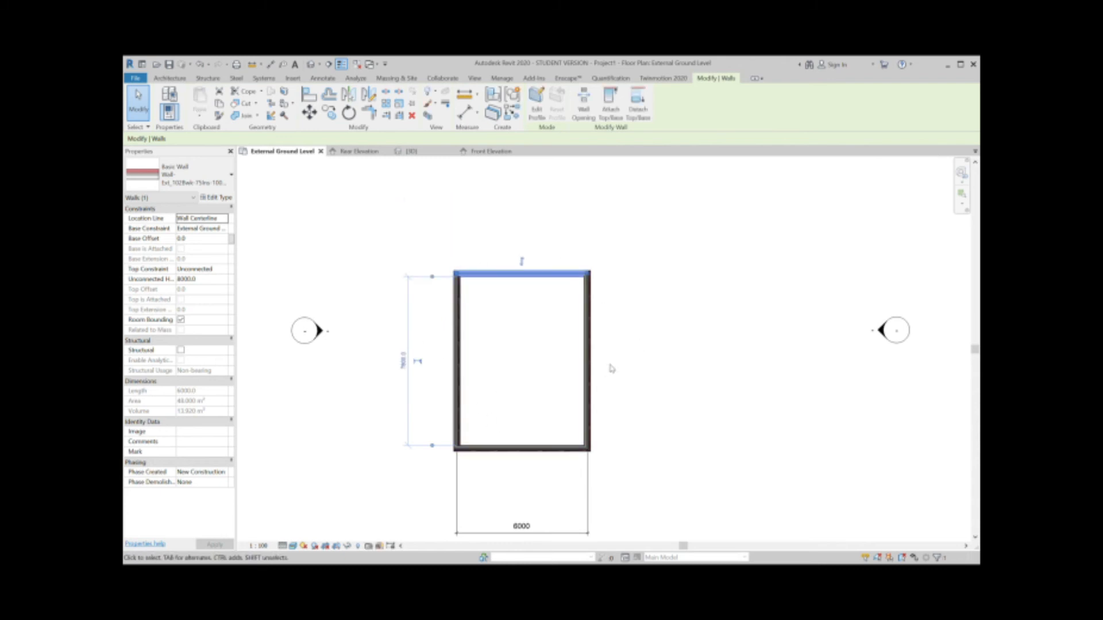
pyautogui.moveTo(642, 395)
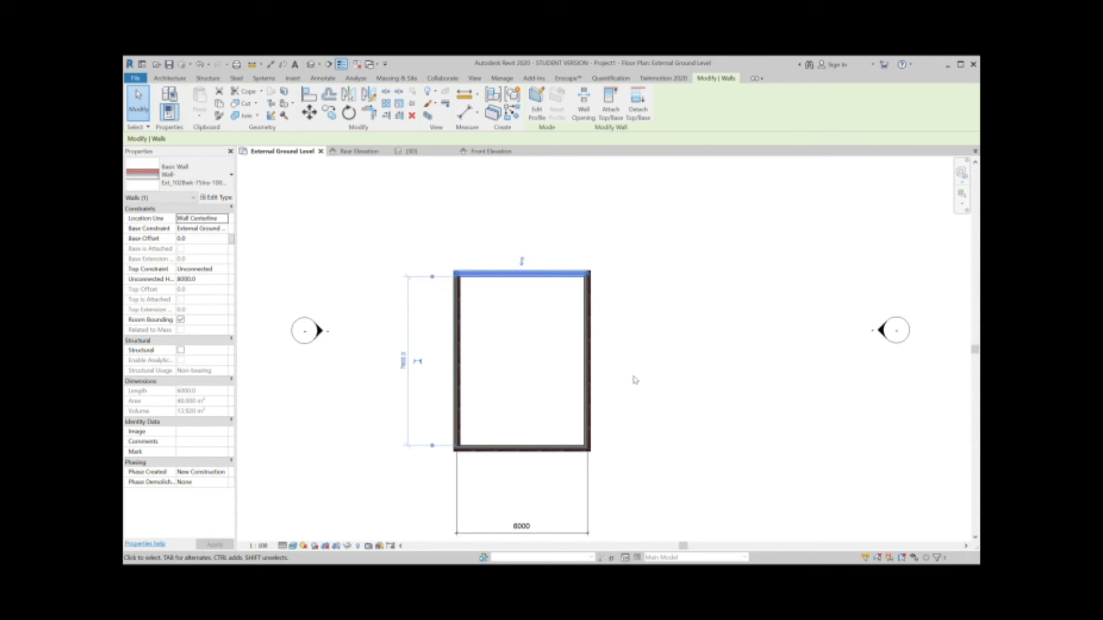
pyautogui.moveTo(635, 382)
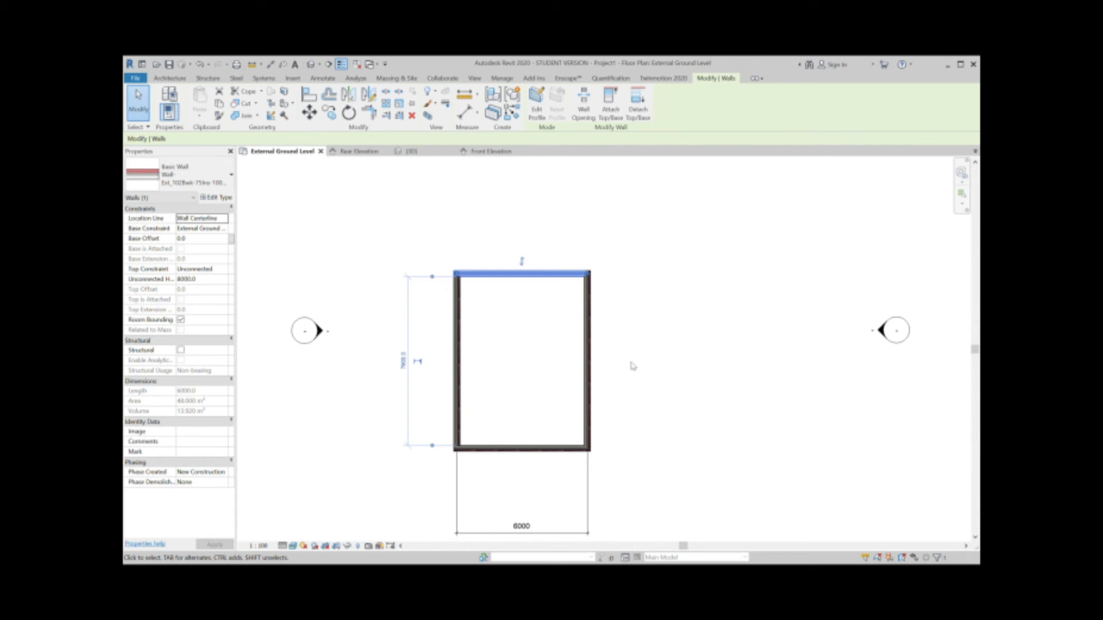
pyautogui.moveTo(647, 294)
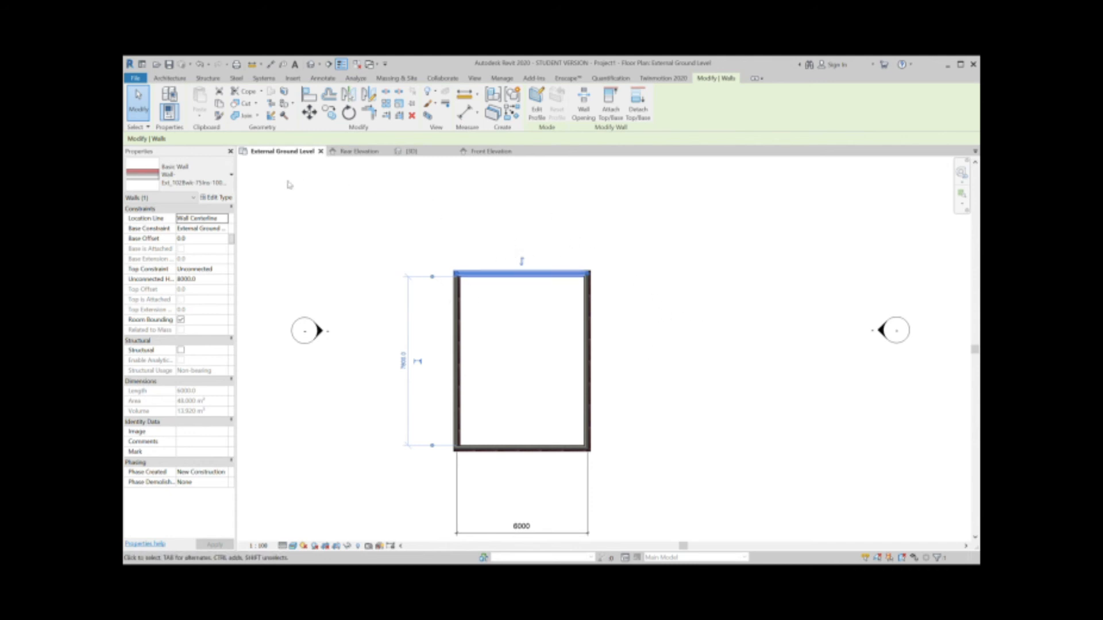
pyautogui.moveTo(508, 389)
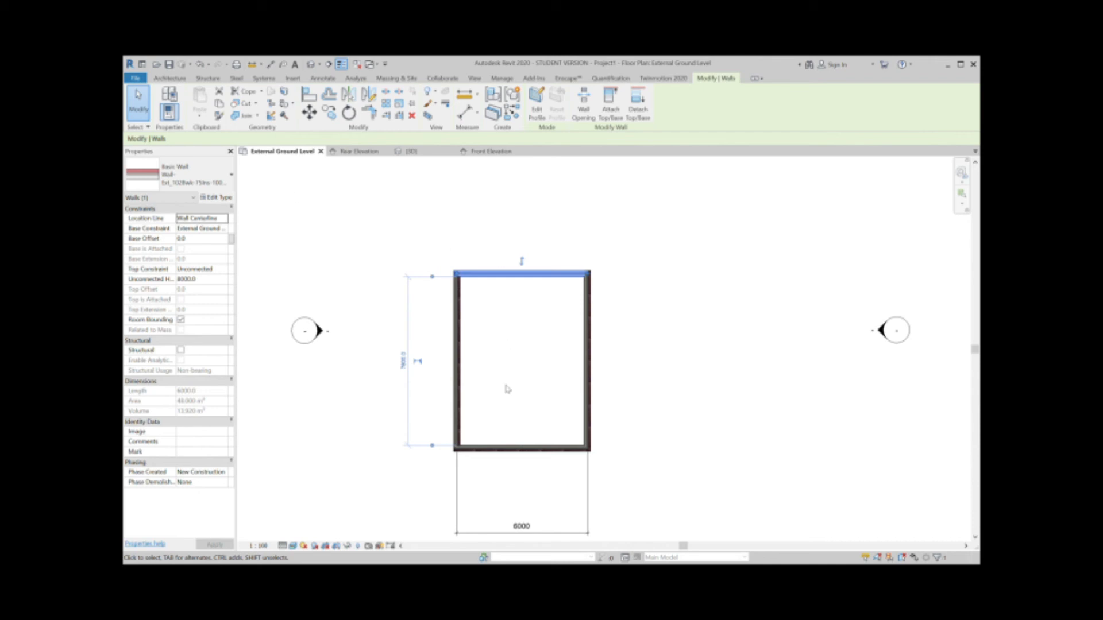
pyautogui.moveTo(470, 292)
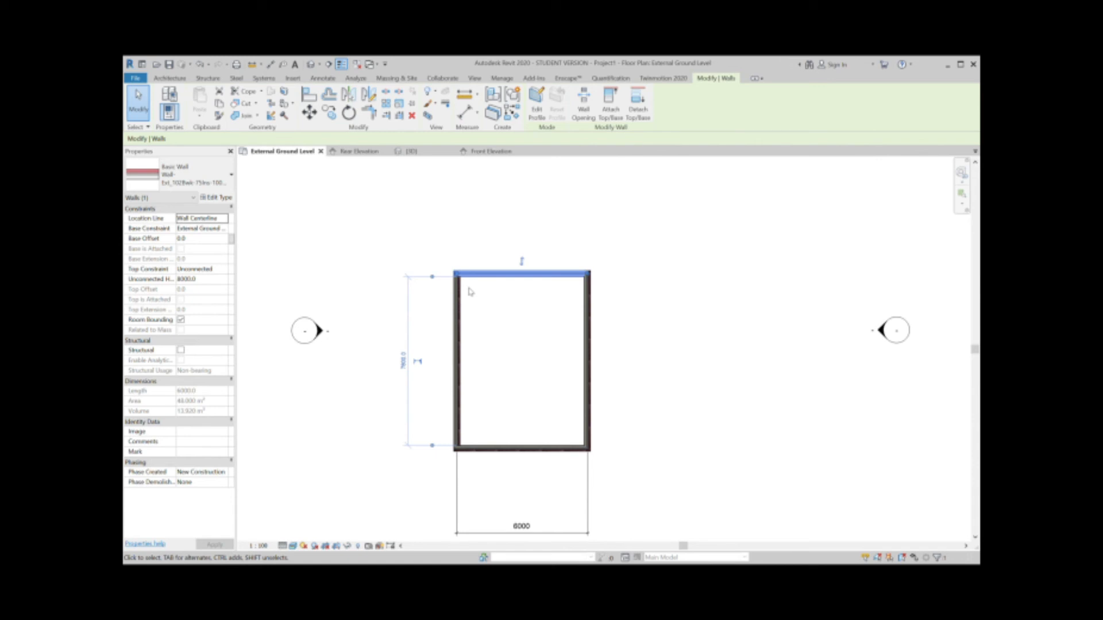
pyautogui.moveTo(311, 292)
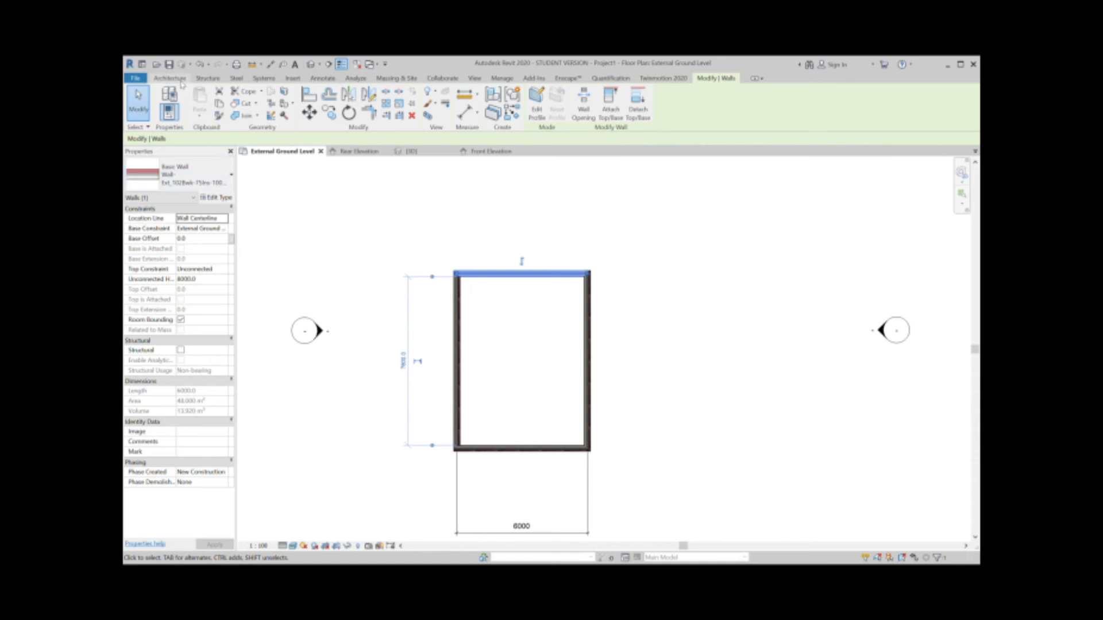
# Step: Start the Wall tool again to draw the interior partition walls
pyautogui.click(169, 77)
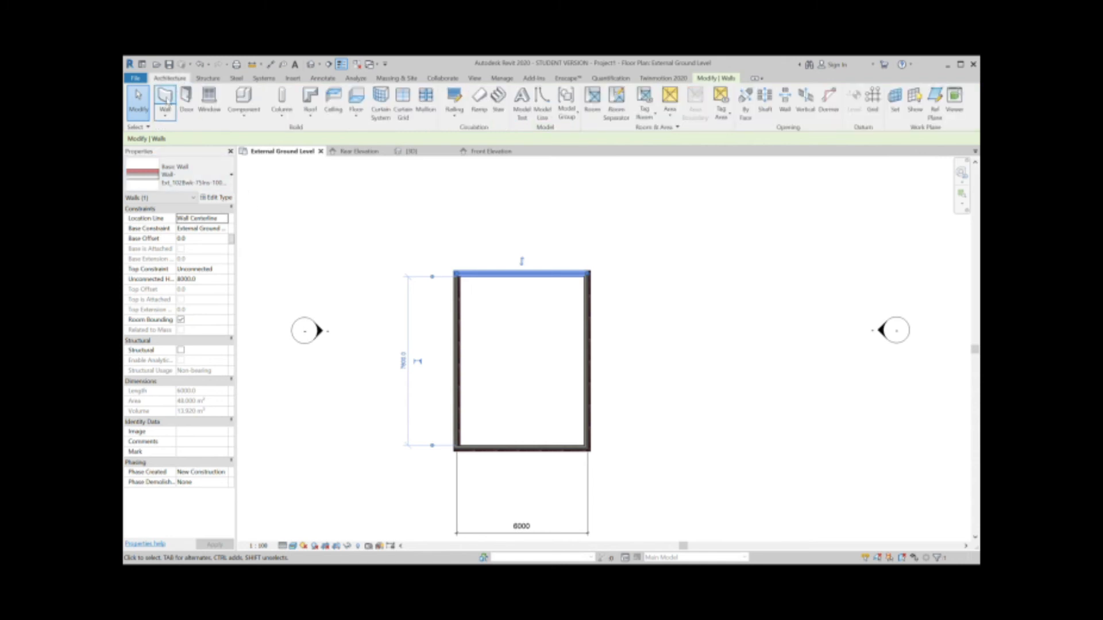
pyautogui.click(165, 98)
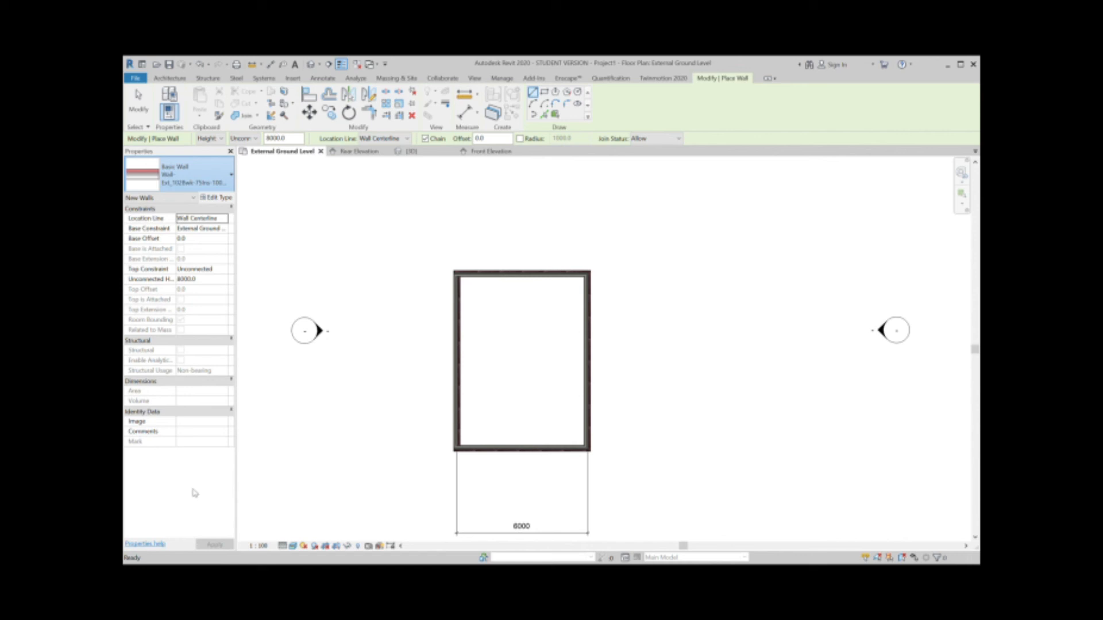
pyautogui.moveTo(188, 470)
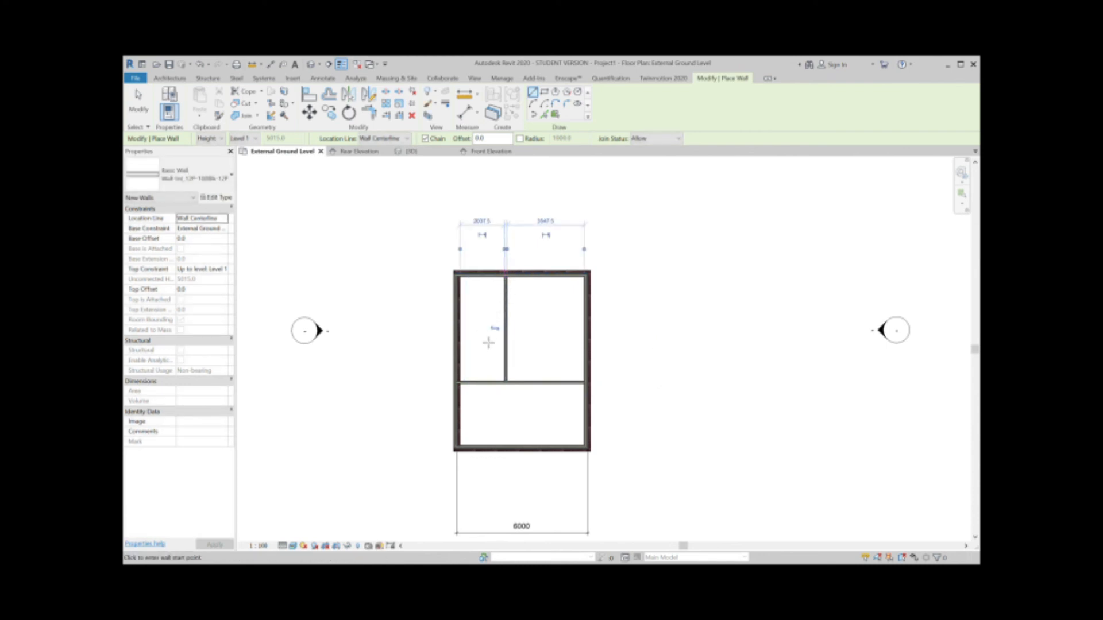
pyautogui.moveTo(488, 354)
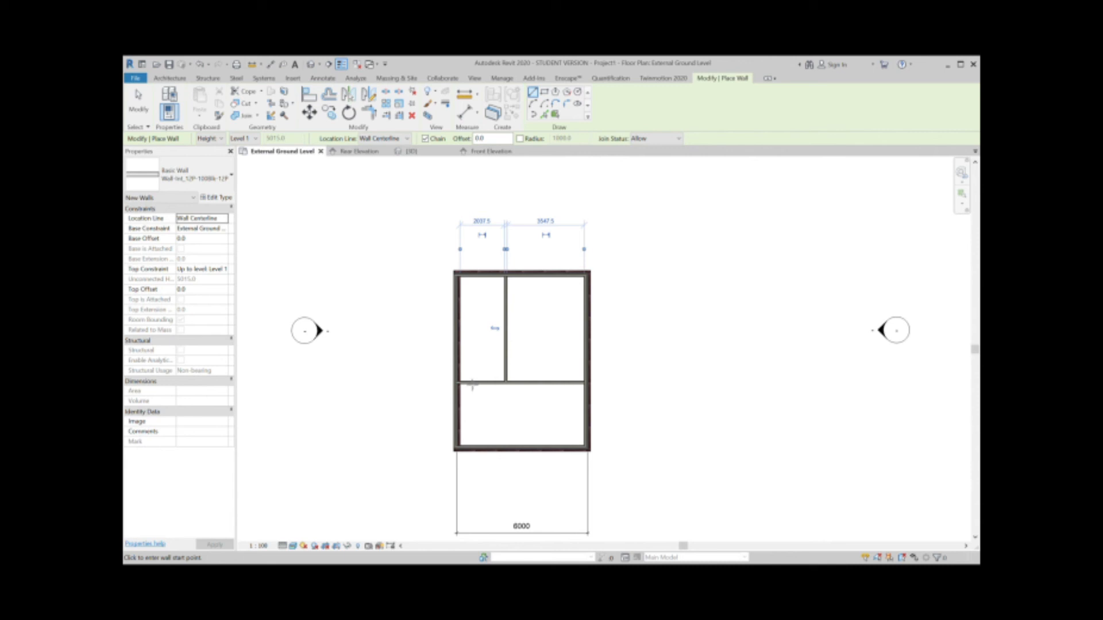
pyautogui.moveTo(476, 361)
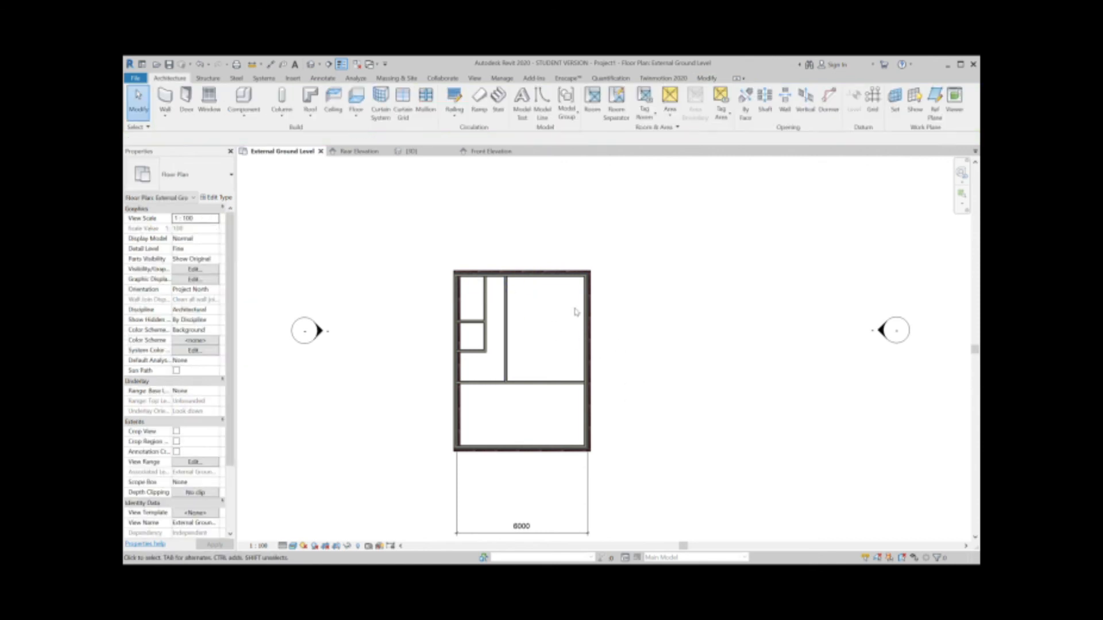
# Step: Select and remove the old 6000 width dimension, then start Aligned dimensions
pyautogui.click(322, 78)
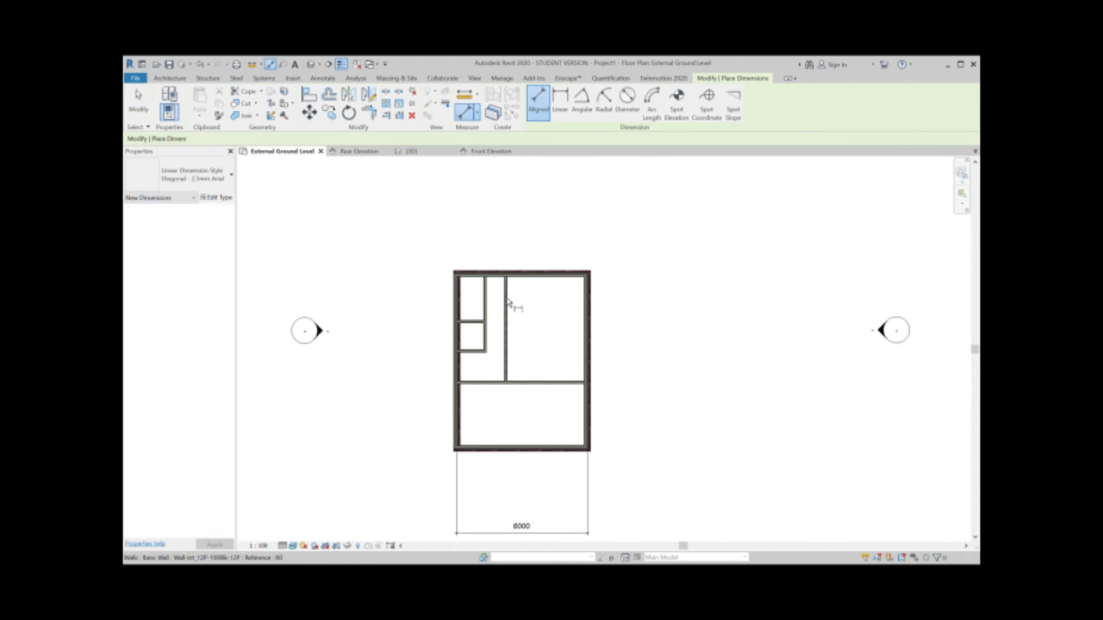
pyautogui.click(505, 303)
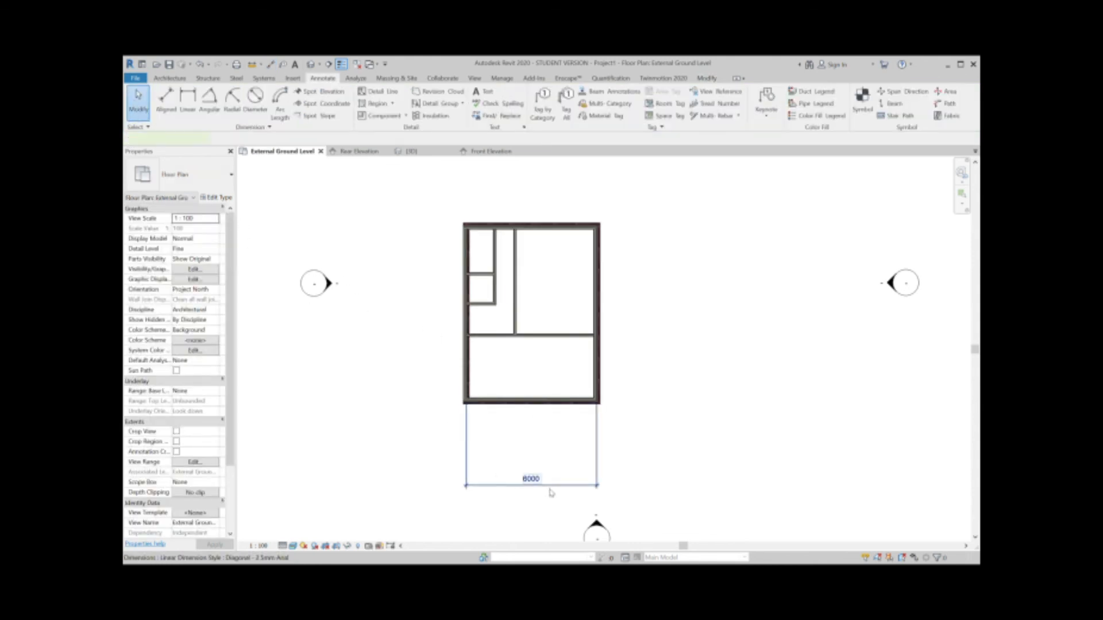
pyautogui.click(165, 99)
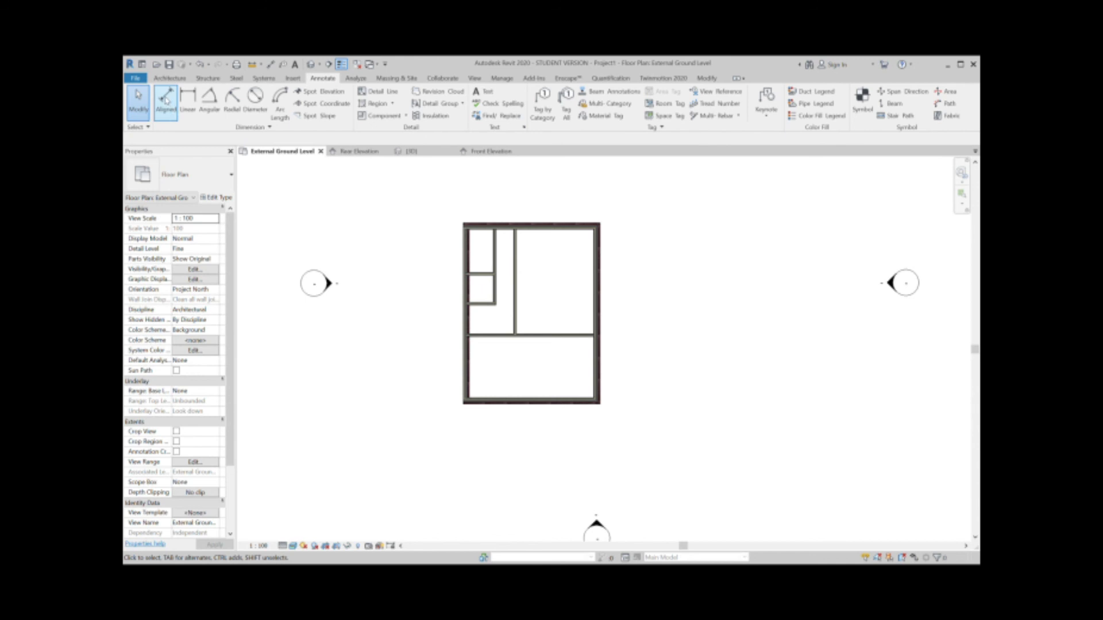
pyautogui.click(164, 98)
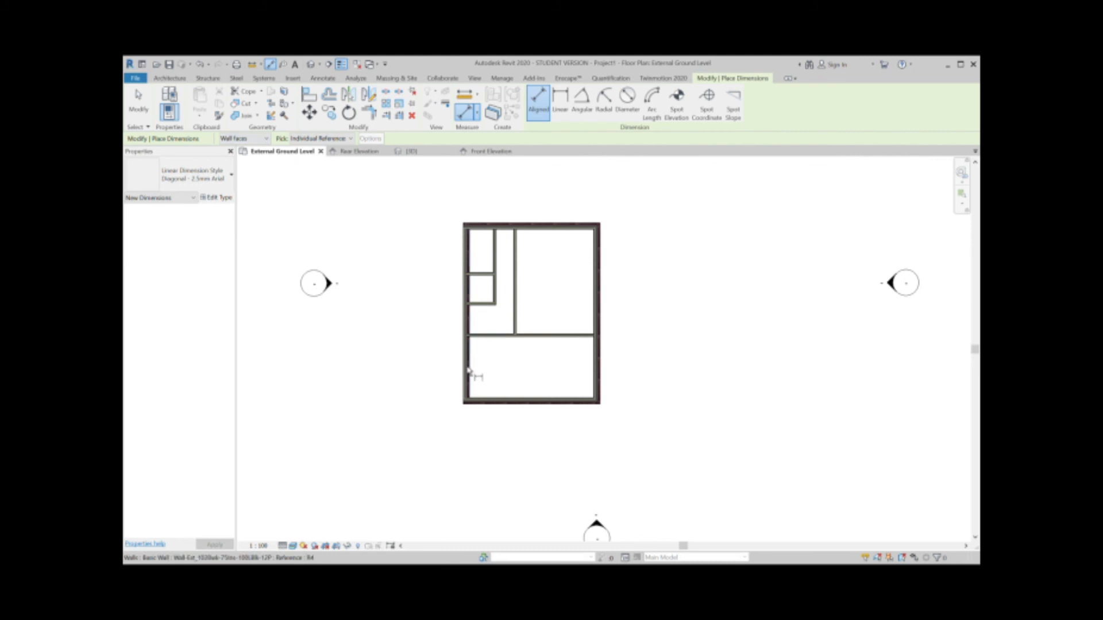
# Step: Dimension from the left external wall and set the house depth to 8100
pyautogui.click(593, 401)
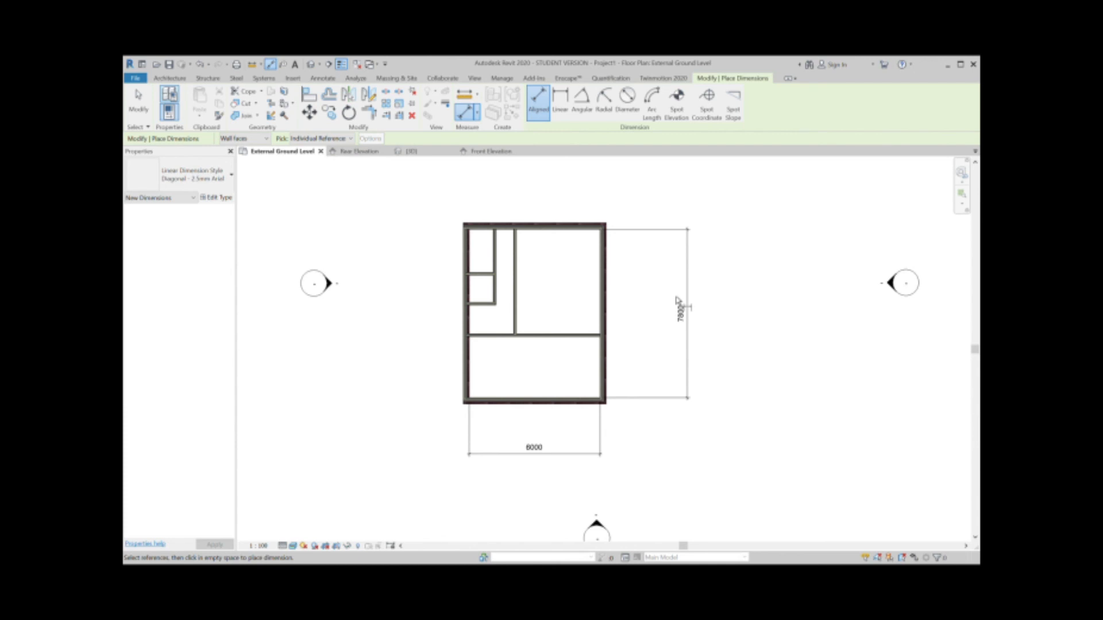
pyautogui.moveTo(639, 338)
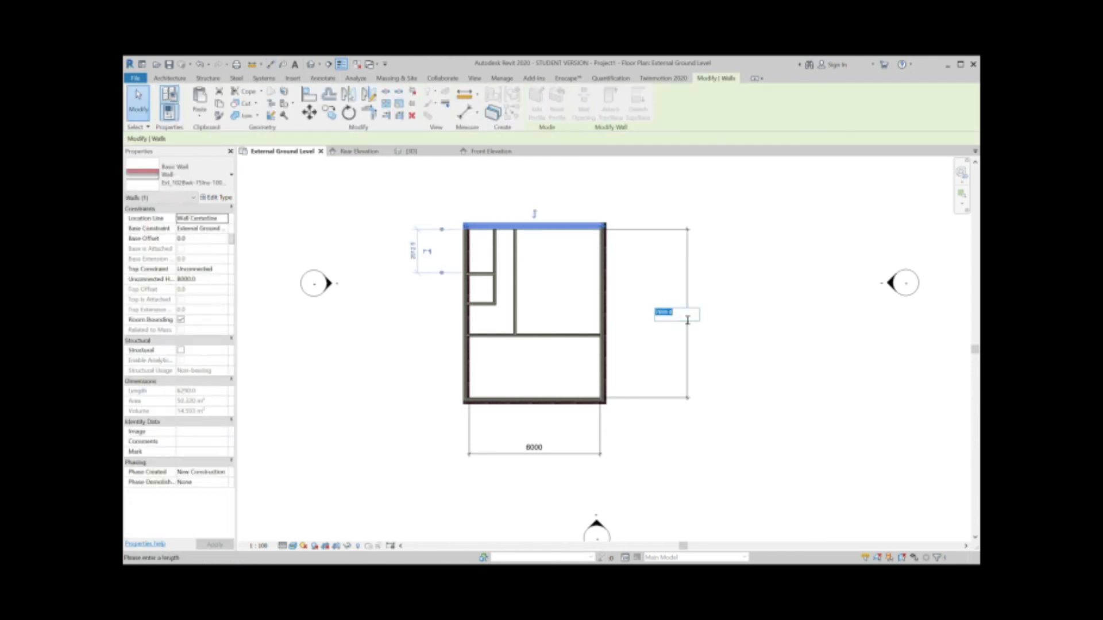
pyautogui.write('8100')
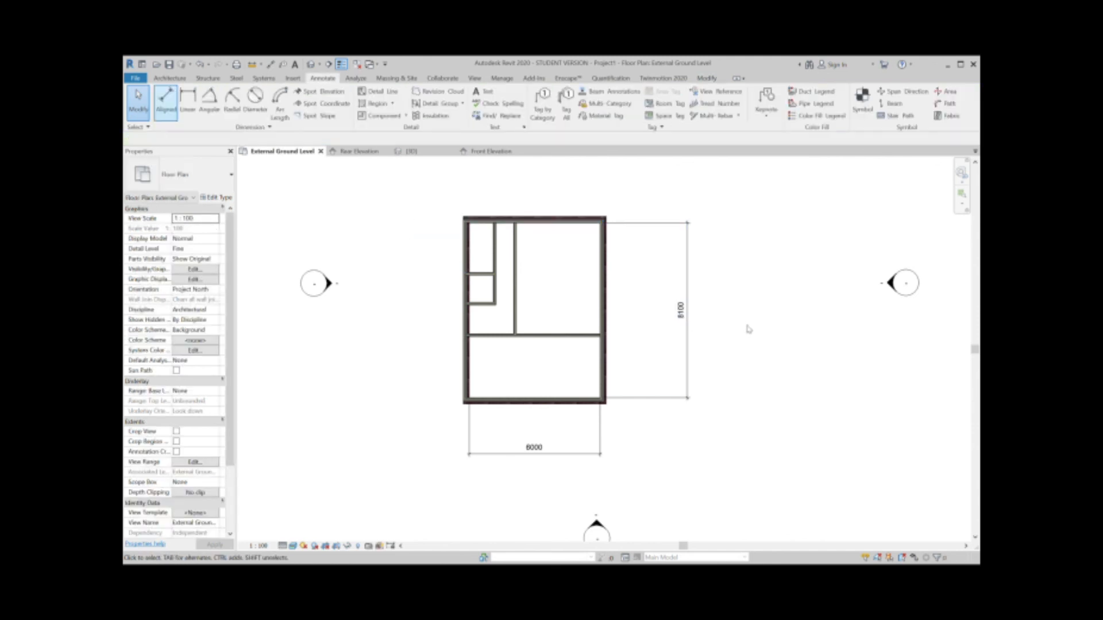
pyautogui.click(568, 336)
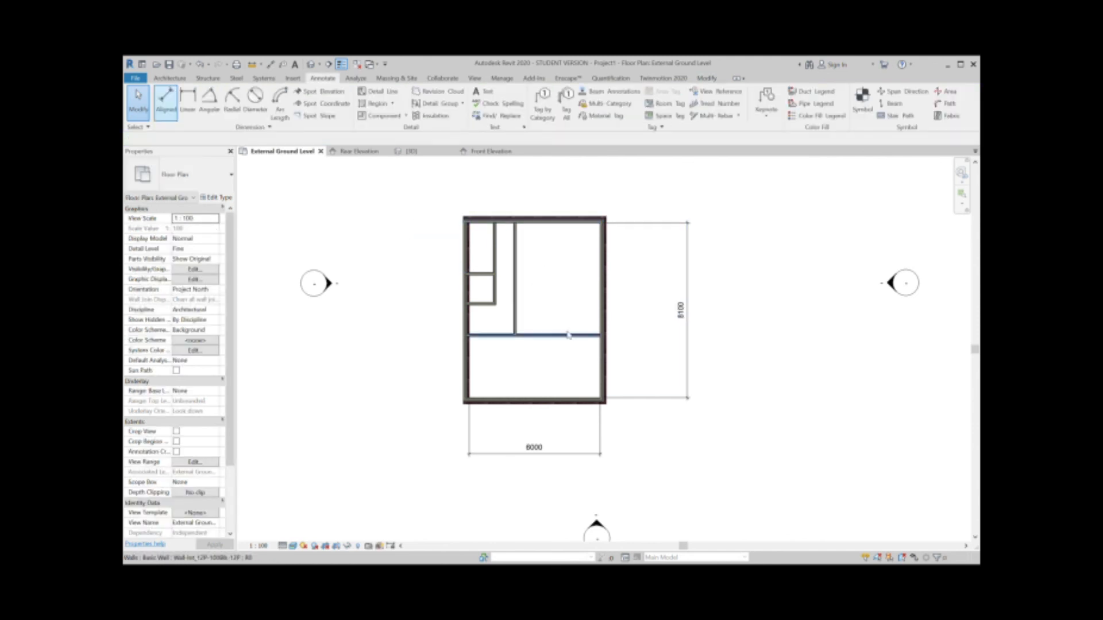
pyautogui.click(165, 100)
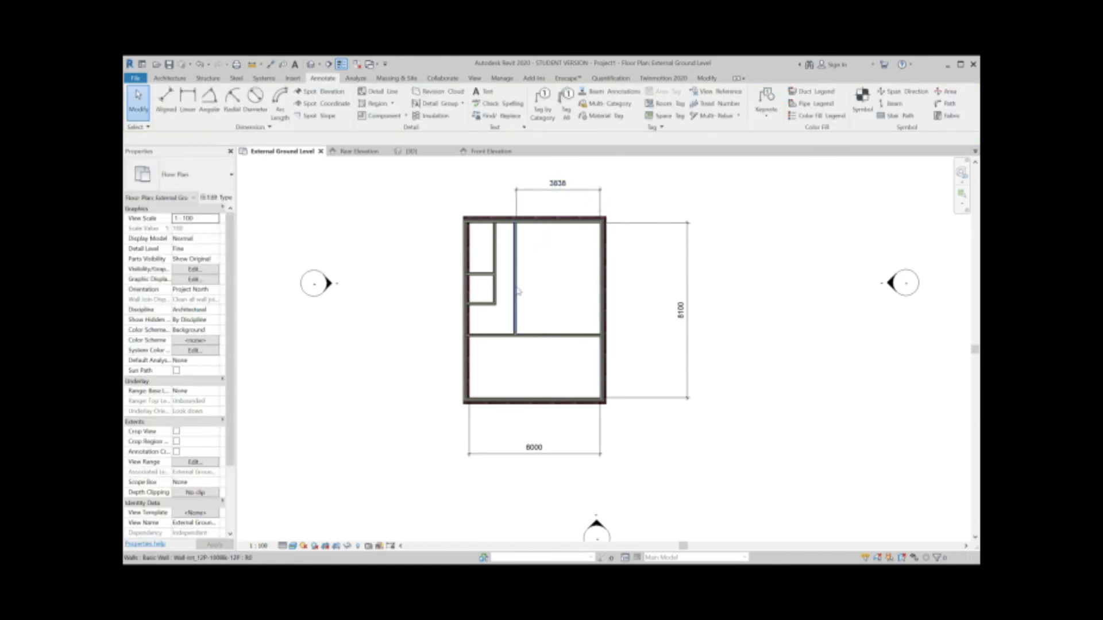
# Step: Move the vertical partition to 4000 and the horizontal partition for a 4000-deep front room
pyautogui.click(514, 295)
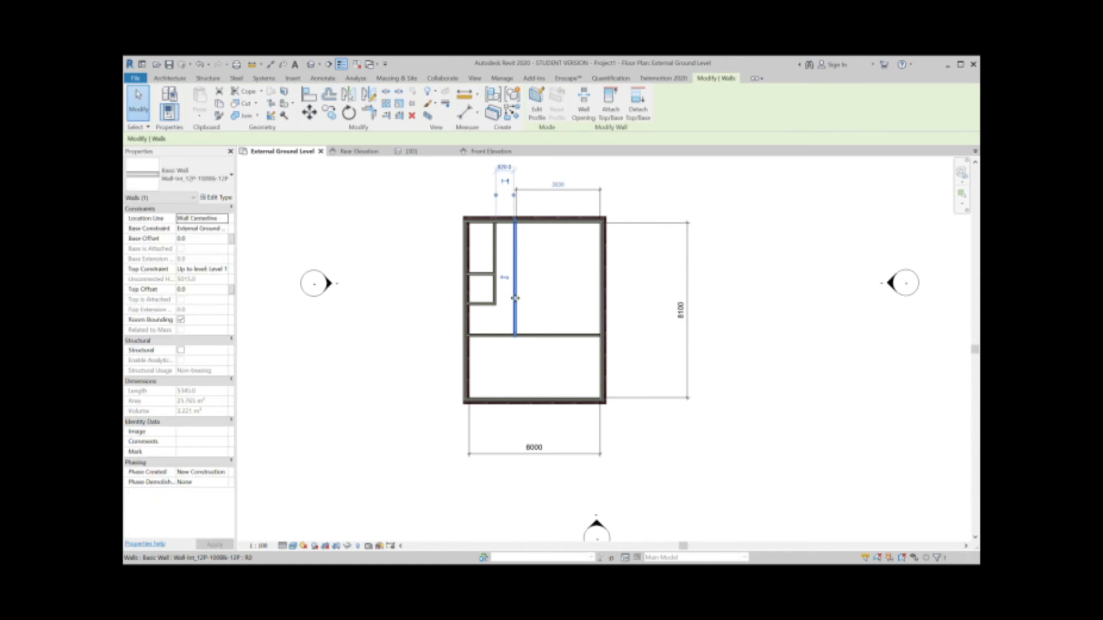
pyautogui.moveTo(520, 303)
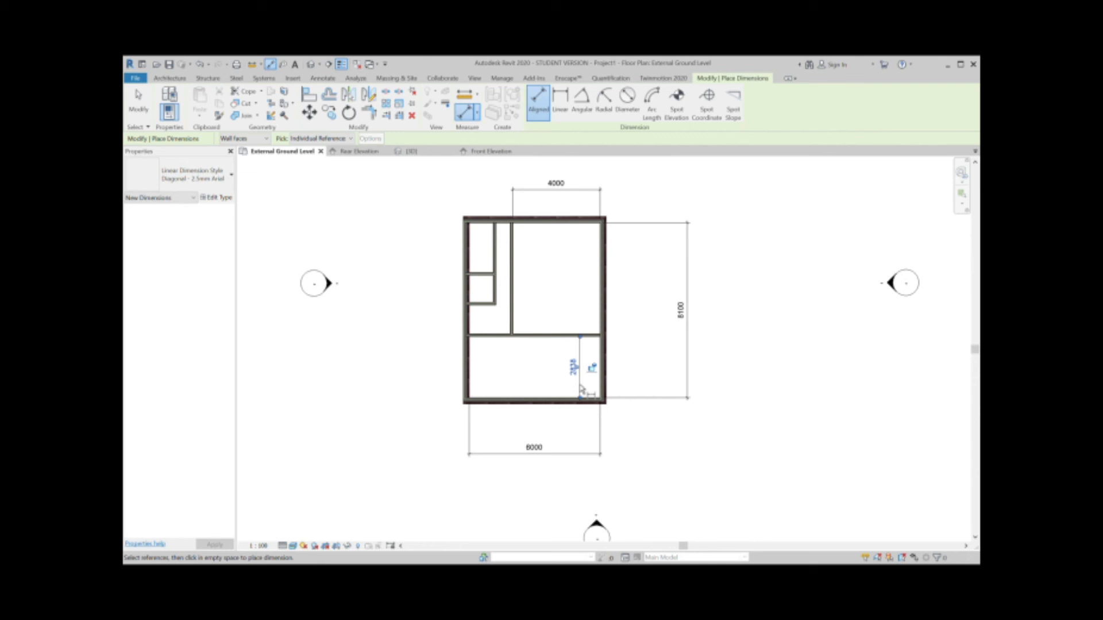
pyautogui.click(570, 338)
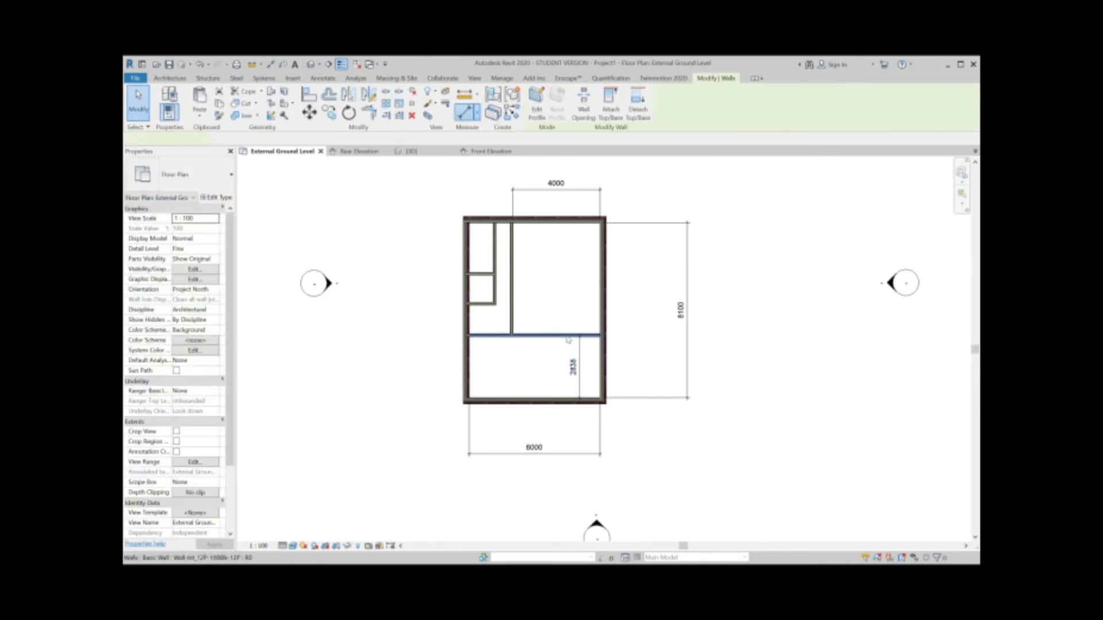
pyautogui.click(535, 337)
pyautogui.write('4000')
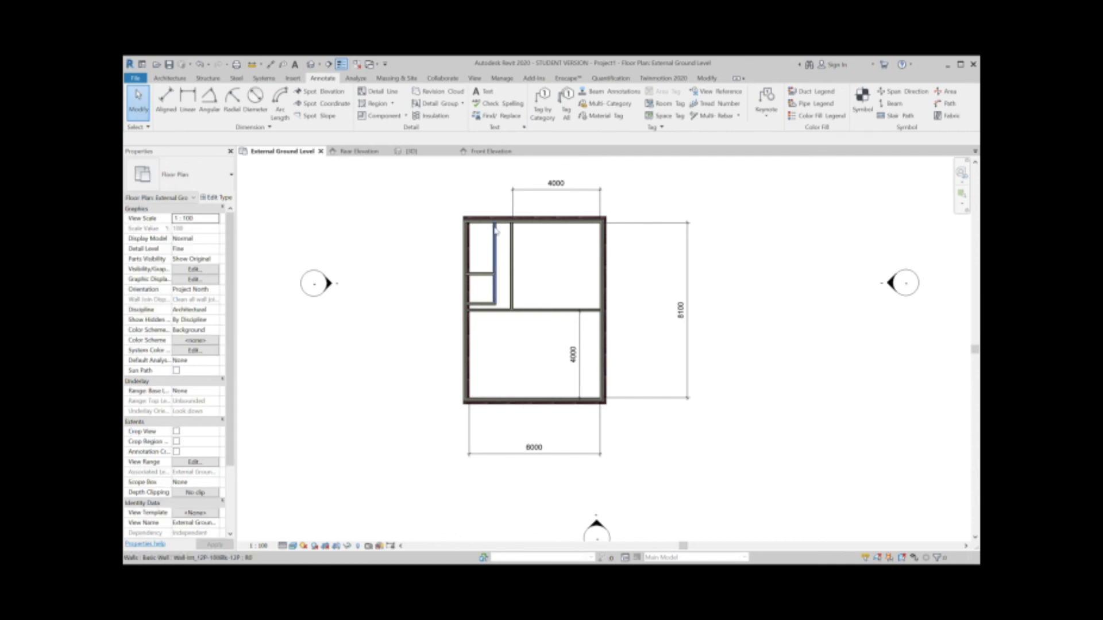
pyautogui.moveTo(497, 291)
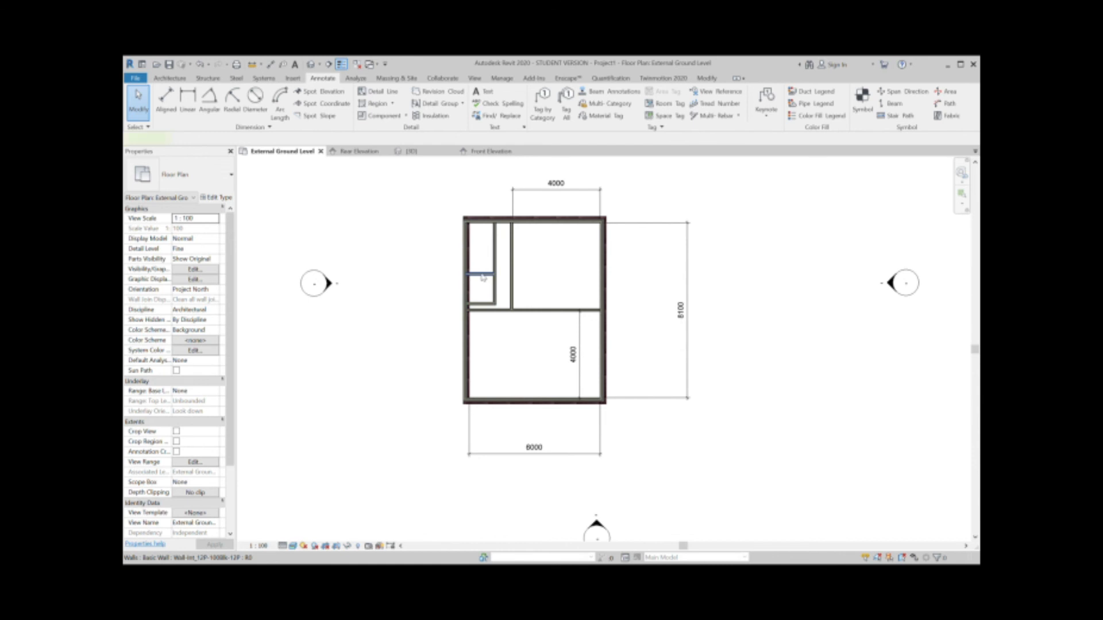
# Step: Move the short cupboard partition and dimension its 1000 gap to the main cross partition
pyautogui.click(482, 271)
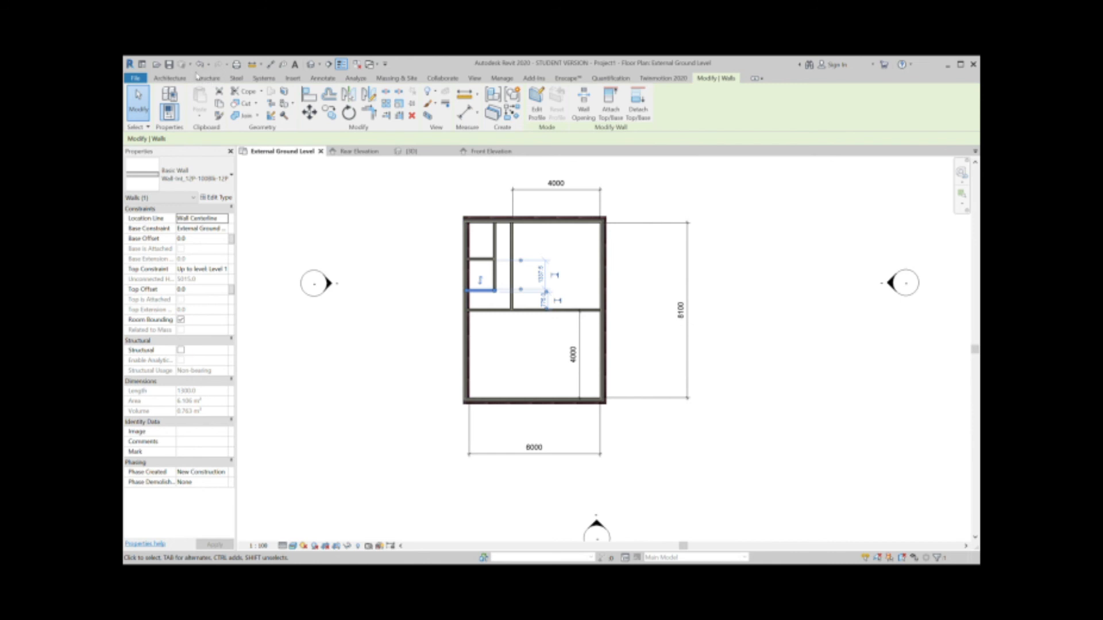
pyautogui.moveTo(322, 77)
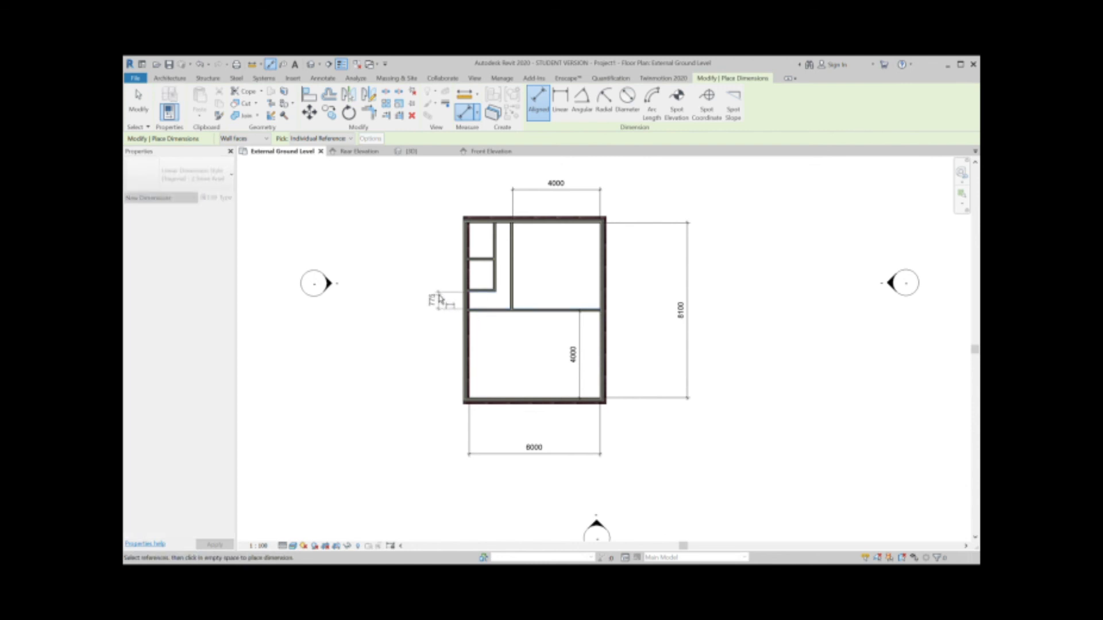
pyautogui.click(441, 298)
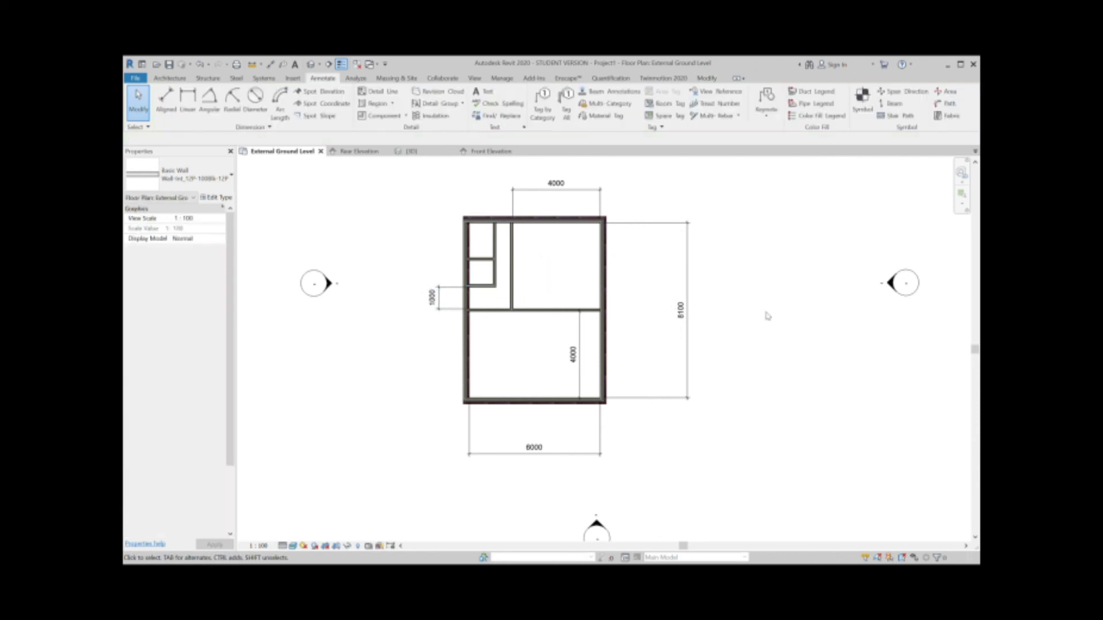
pyautogui.click(492, 253)
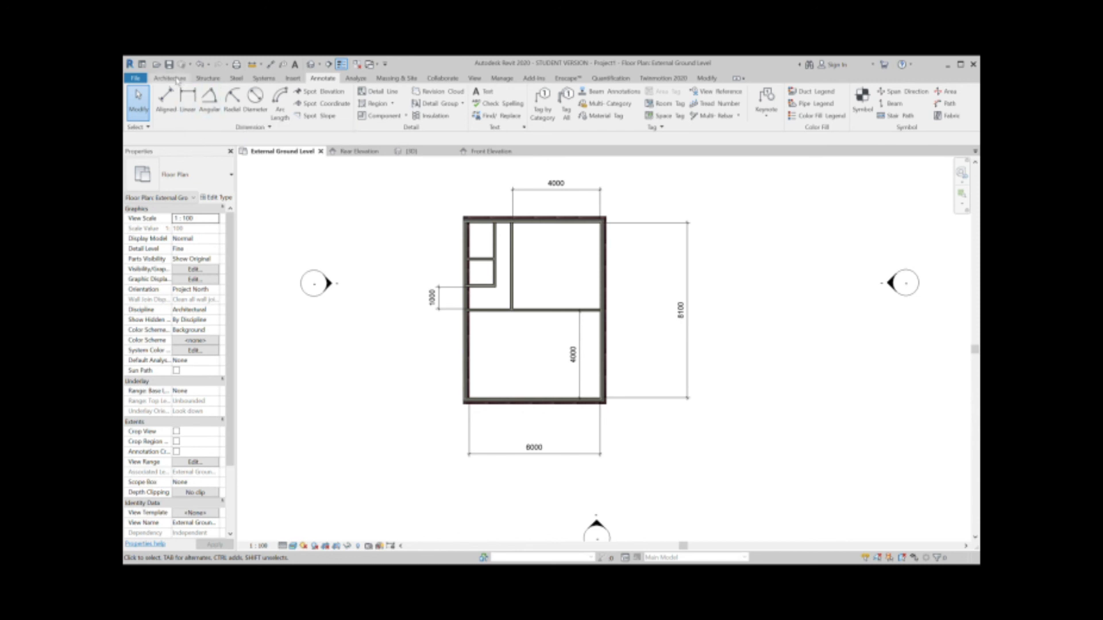
pyautogui.moveTo(281, 272)
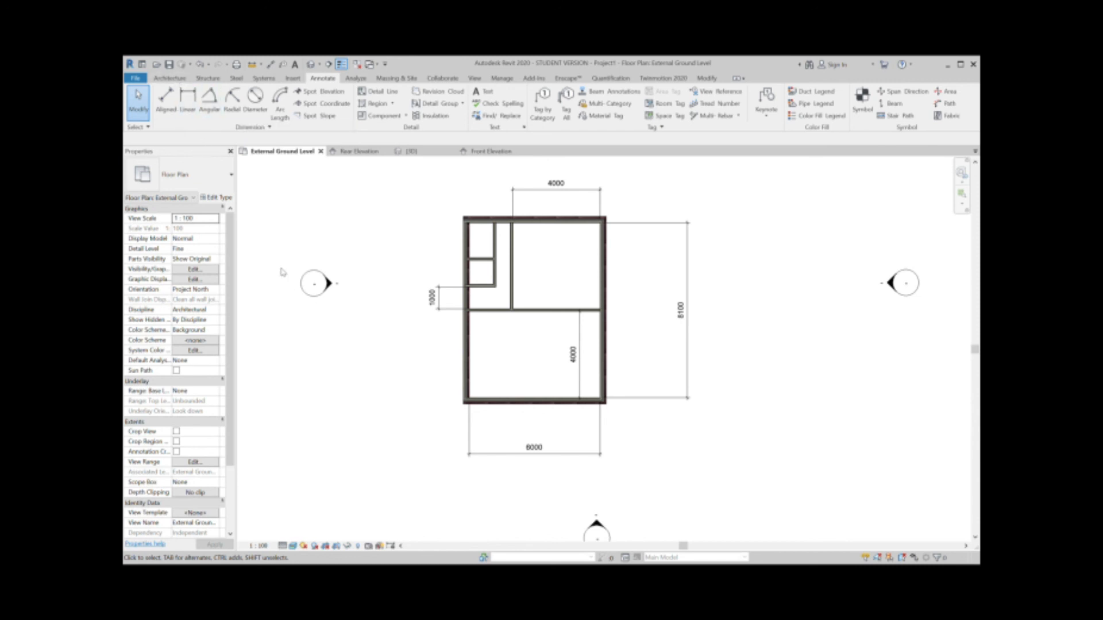
pyautogui.click(408, 151)
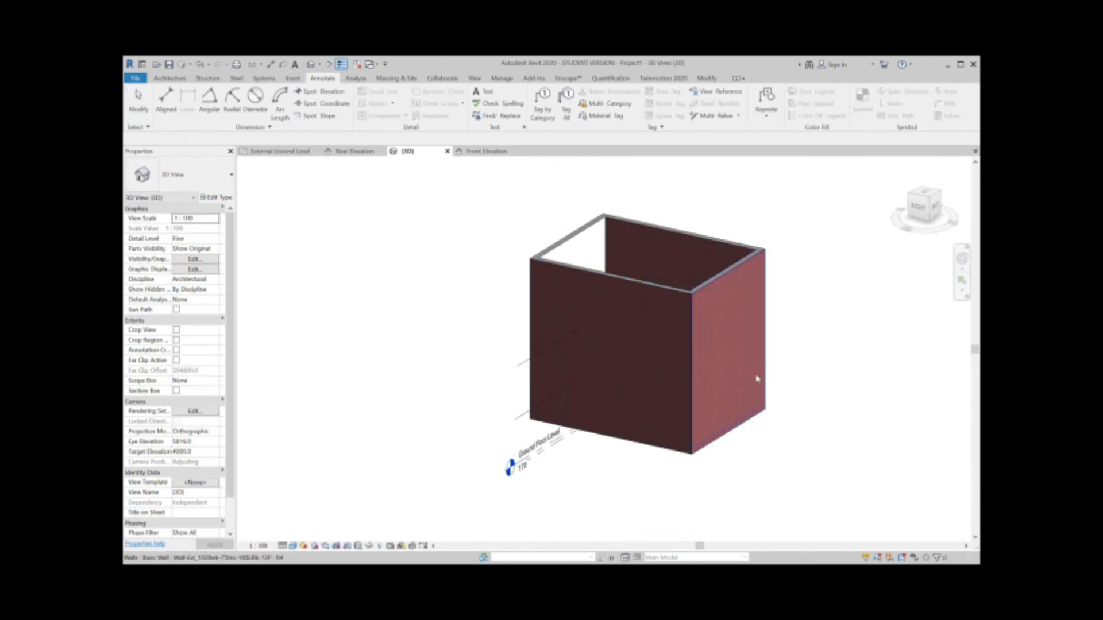
pyautogui.moveTo(756, 379); pyautogui.dragTo(784, 395)
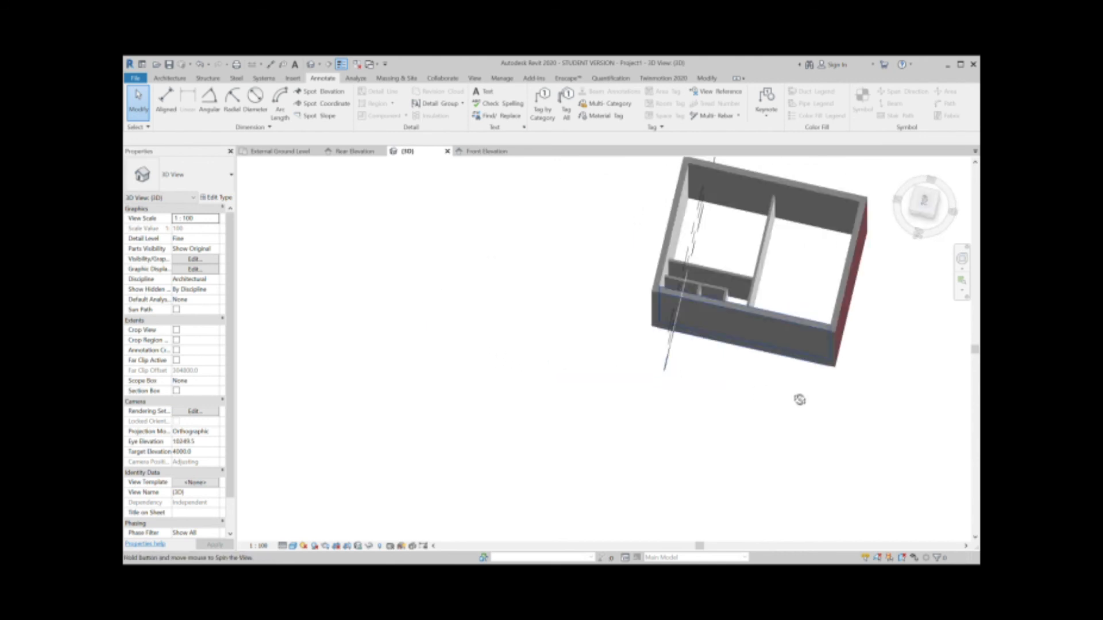
pyautogui.moveTo(799, 399); pyautogui.dragTo(703, 398)
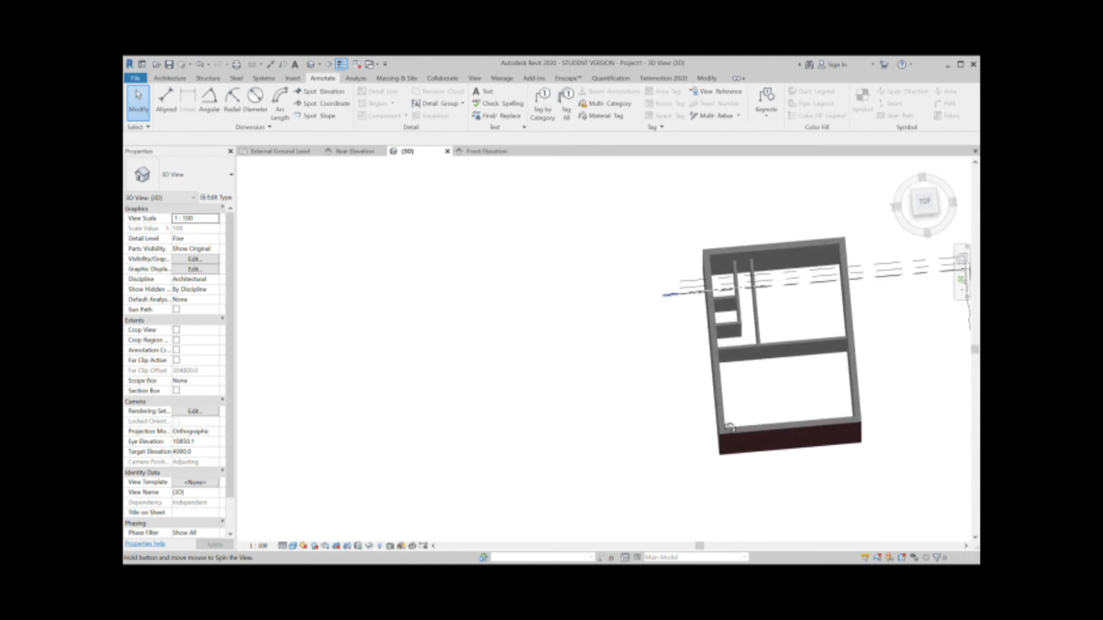
pyautogui.moveTo(773, 344); pyautogui.dragTo(781, 317)
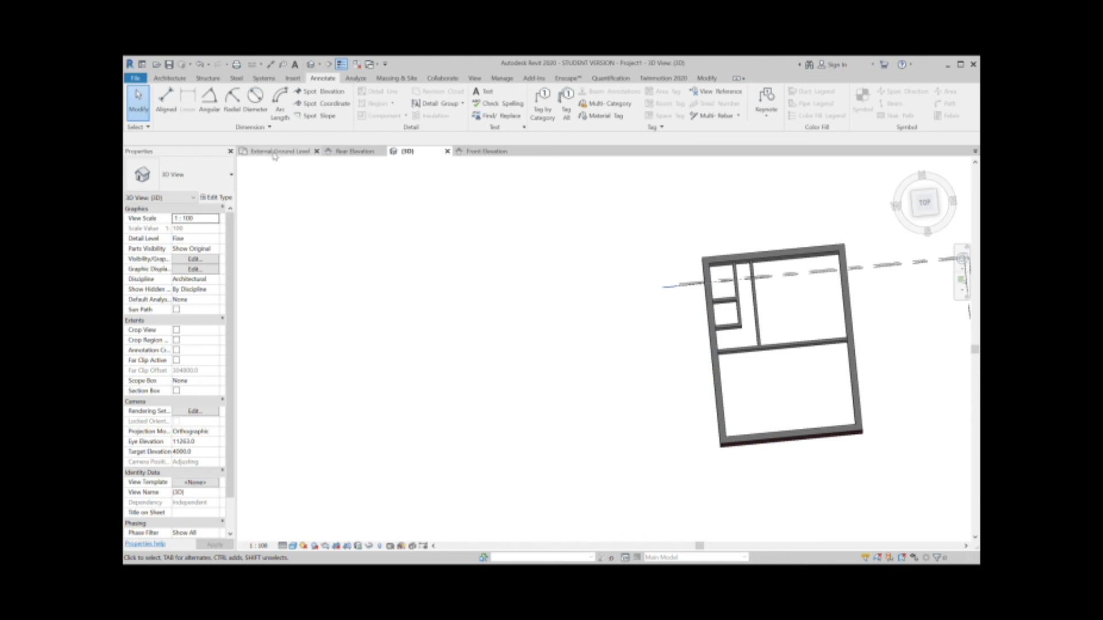
pyautogui.click(280, 150)
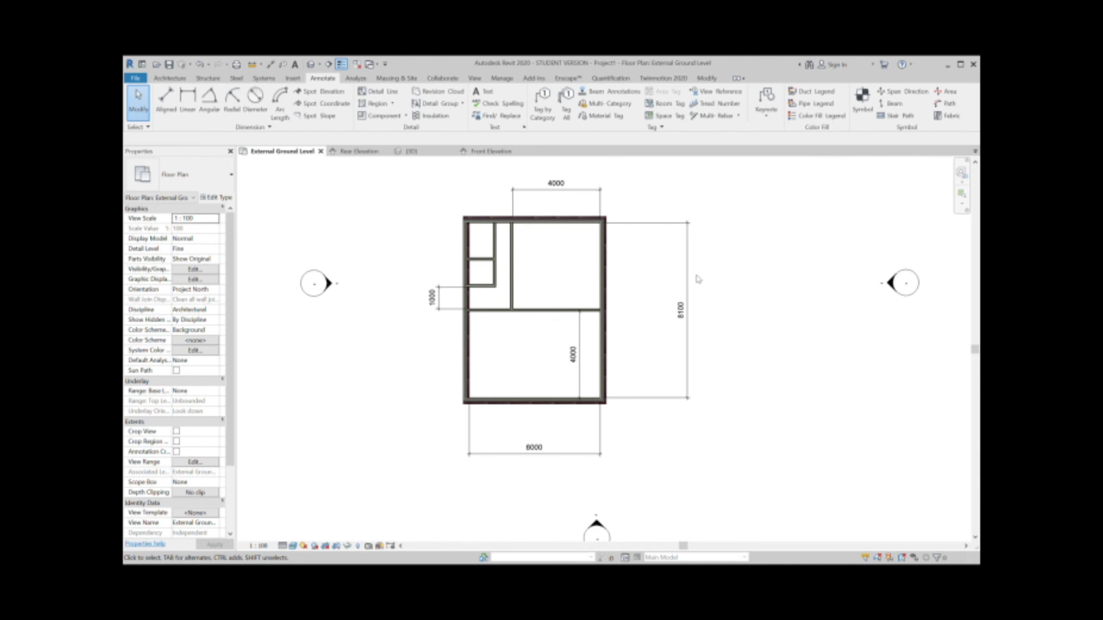
pyautogui.moveTo(875, 207)
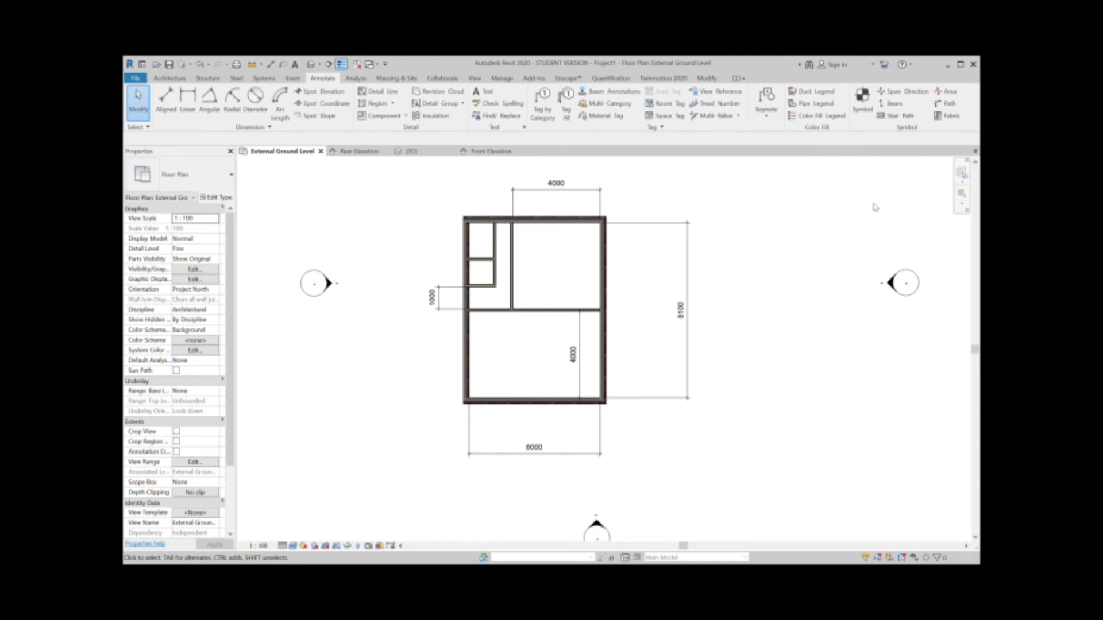